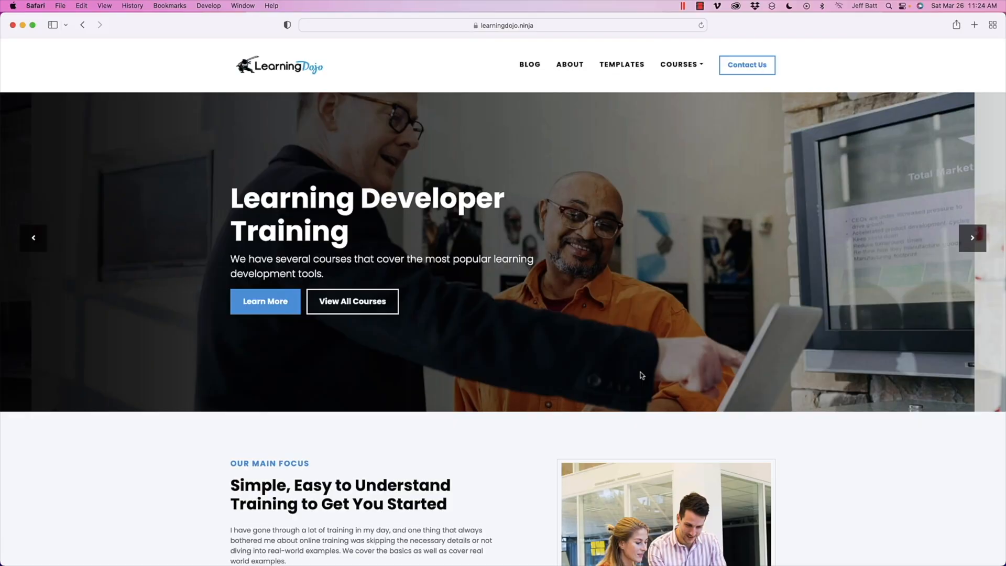
- Browse from the LearningDojo blog to the Templates page and scroll through the Storyline templates
{"action": "left_click", "coordinate": [529, 64]}
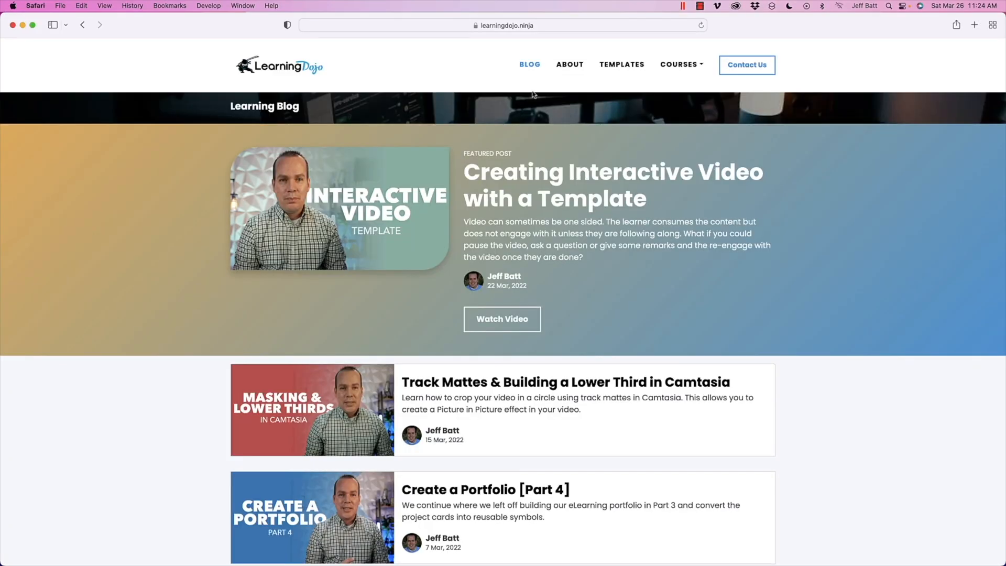
{"action": "left_click", "coordinate": [621, 64]}
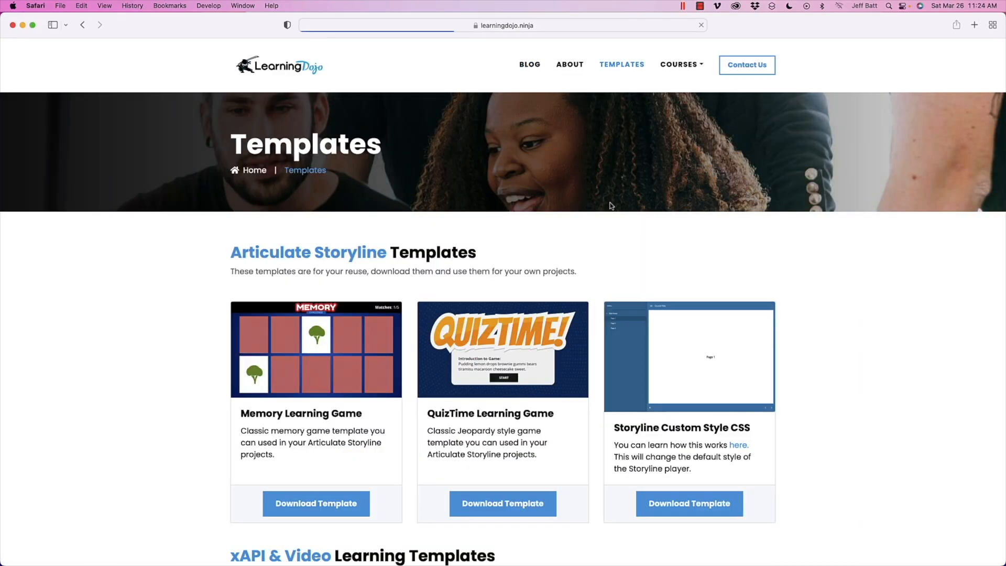
{"action": "scroll", "scroll_direction": "down", "scroll_amount": 3}
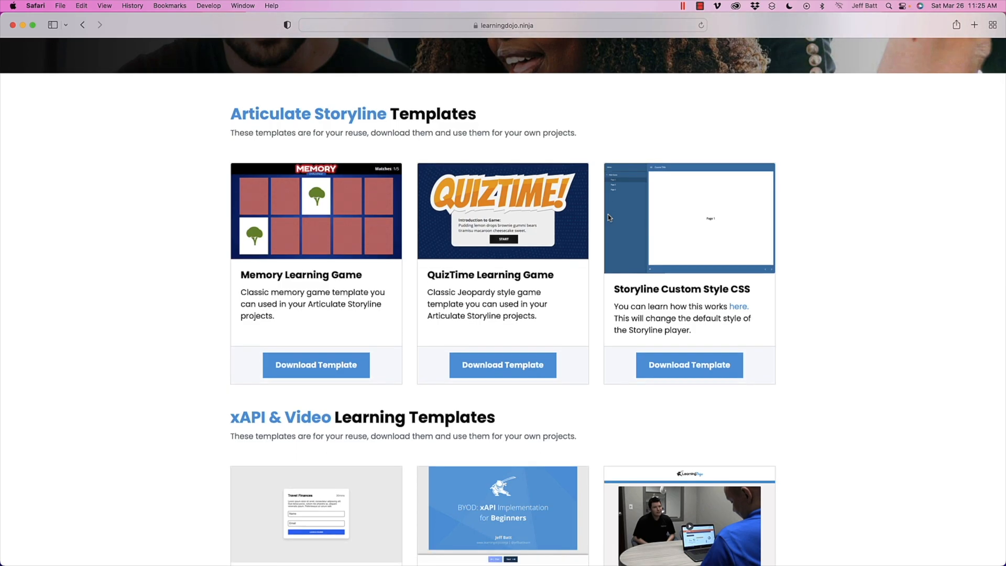
{"action": "mouse_move", "coordinate": [690, 199]}
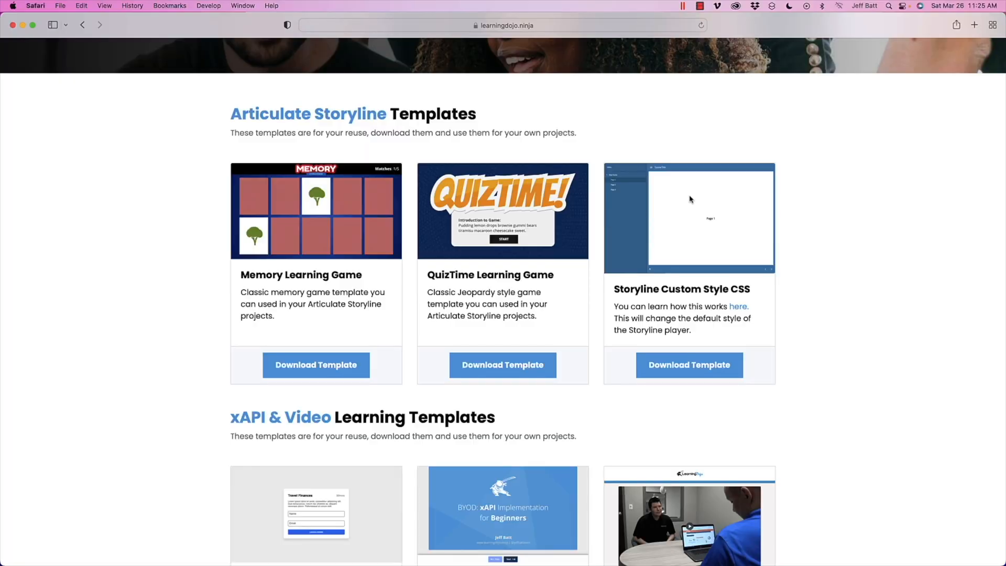
{"action": "left_click", "coordinate": [679, 64]}
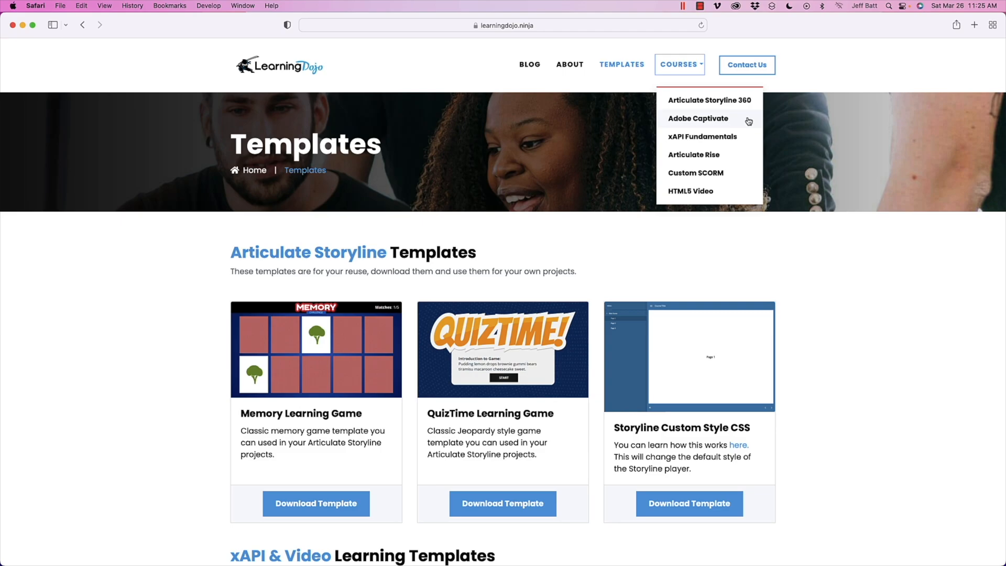
{"action": "mouse_move", "coordinate": [739, 159]}
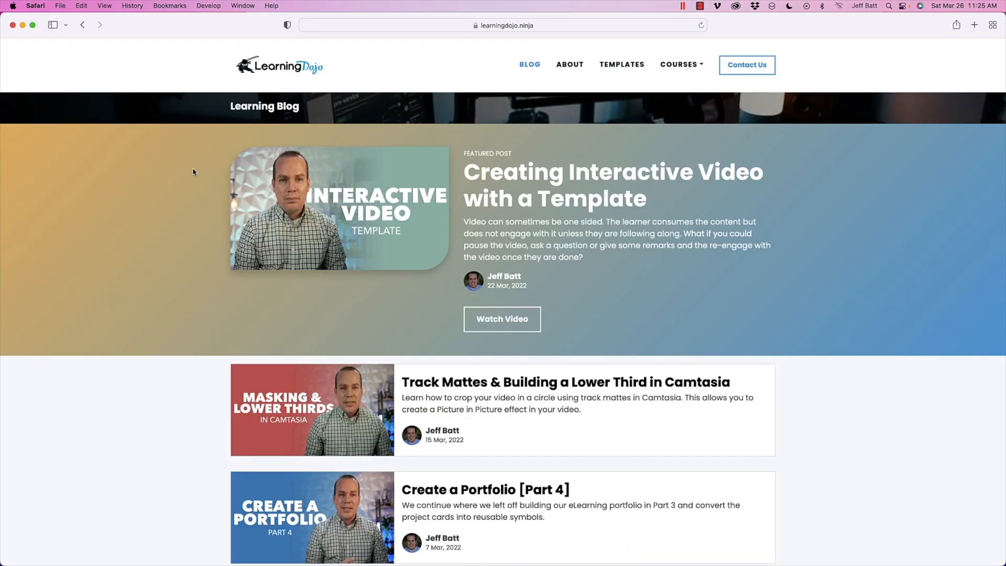
{"action": "mouse_move", "coordinate": [557, 349]}
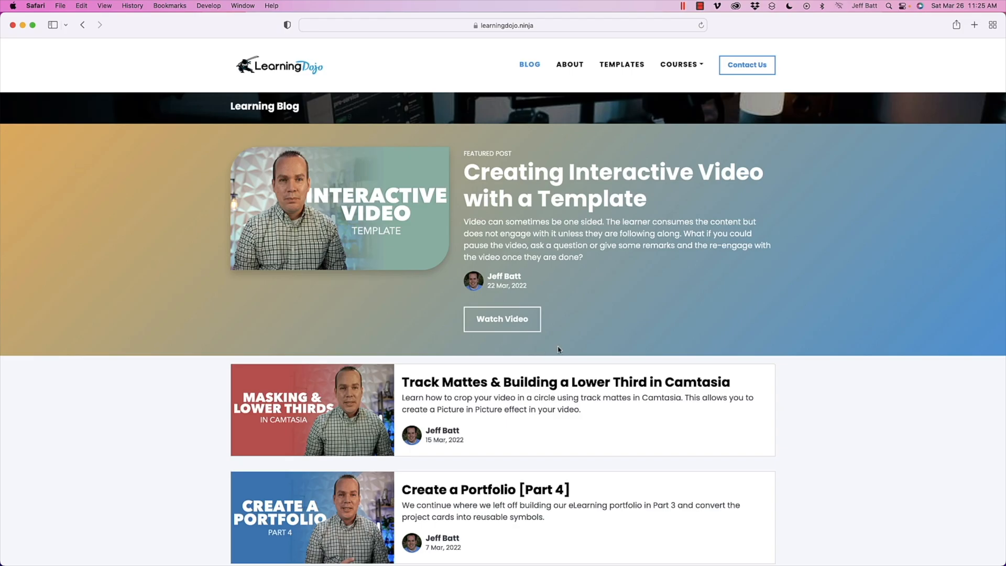
{"action": "mouse_move", "coordinate": [509, 174]}
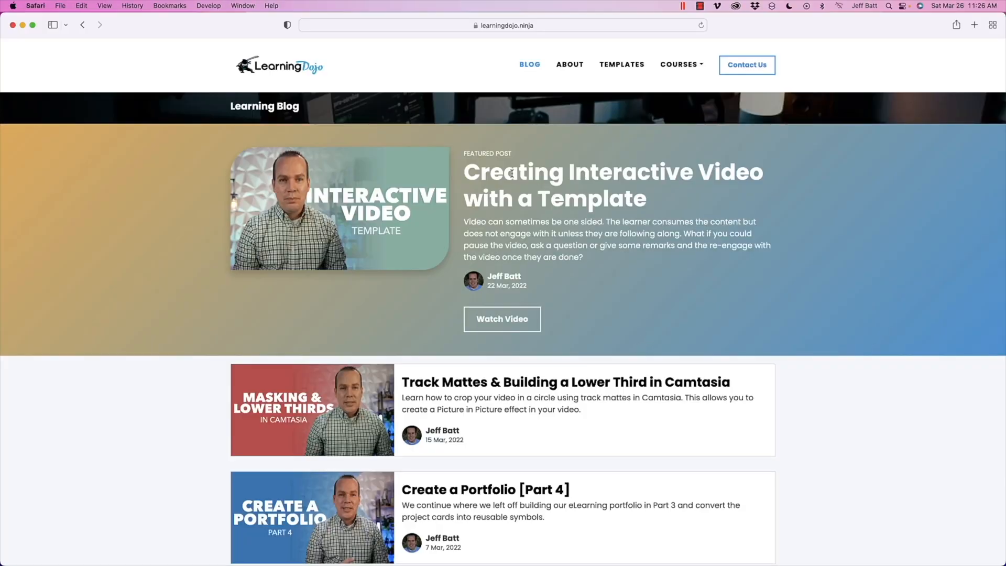
{"action": "mouse_move", "coordinate": [503, 319]}
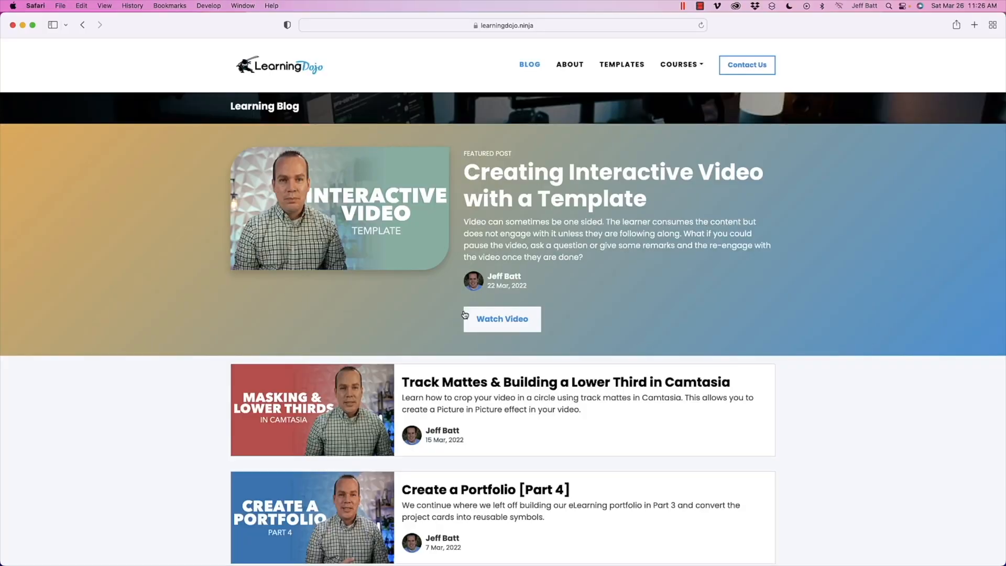
{"action": "mouse_move", "coordinate": [13, 130]}
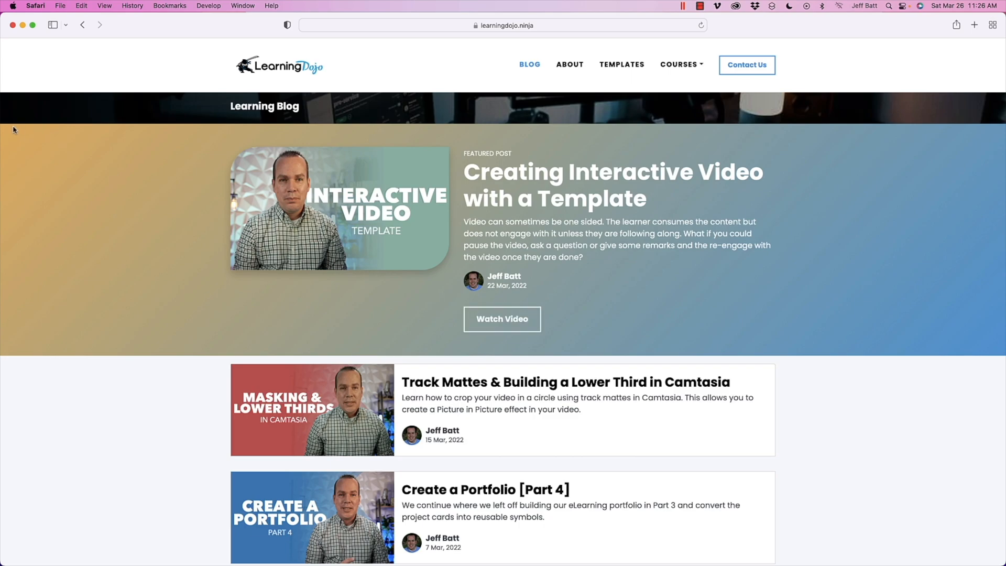
{"action": "mouse_move", "coordinate": [990, 338]}
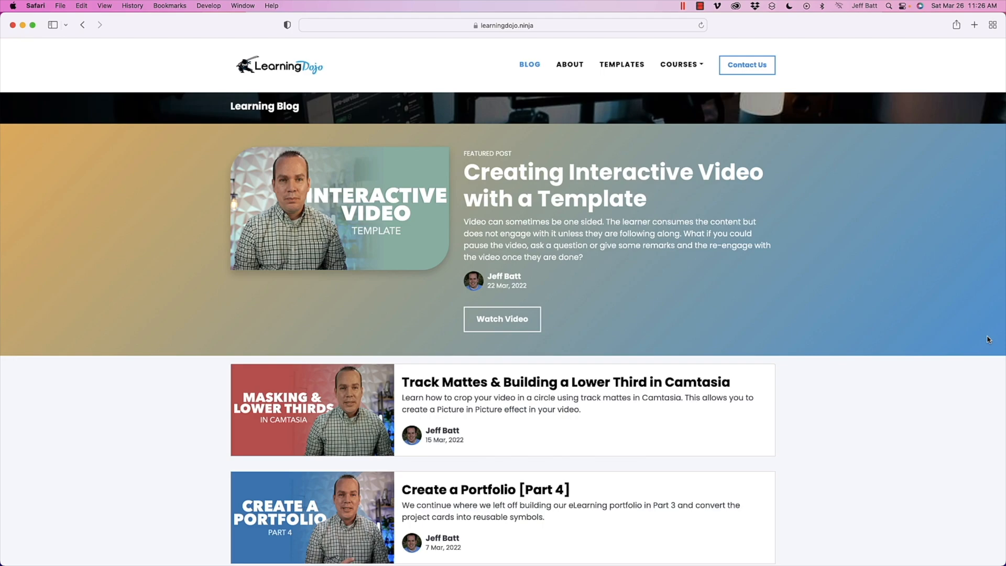
{"action": "mouse_move", "coordinate": [171, 546]}
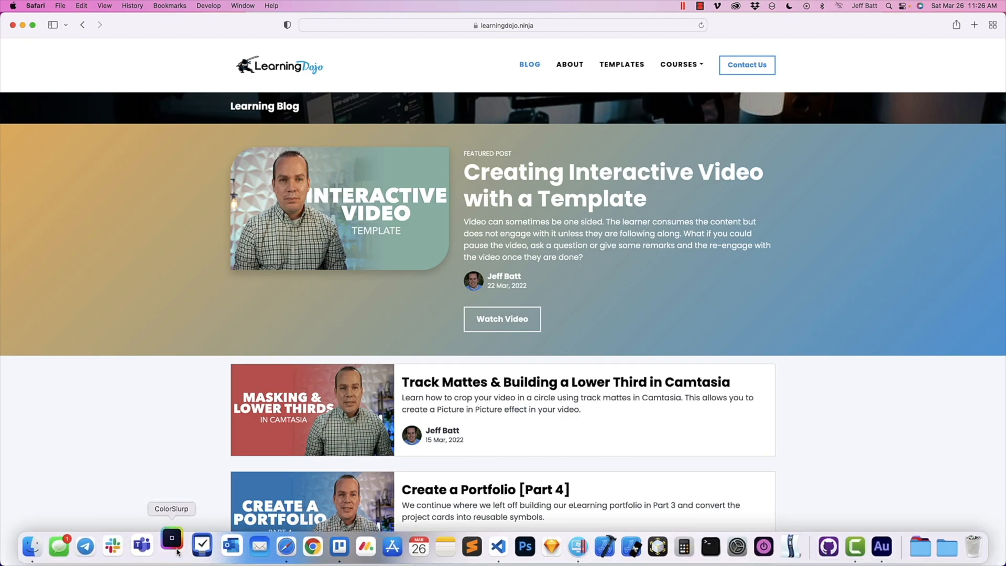
- Switch to Storyline and open untitled slide 1.1 of the Image Crops project
{"action": "left_click", "coordinate": [171, 546]}
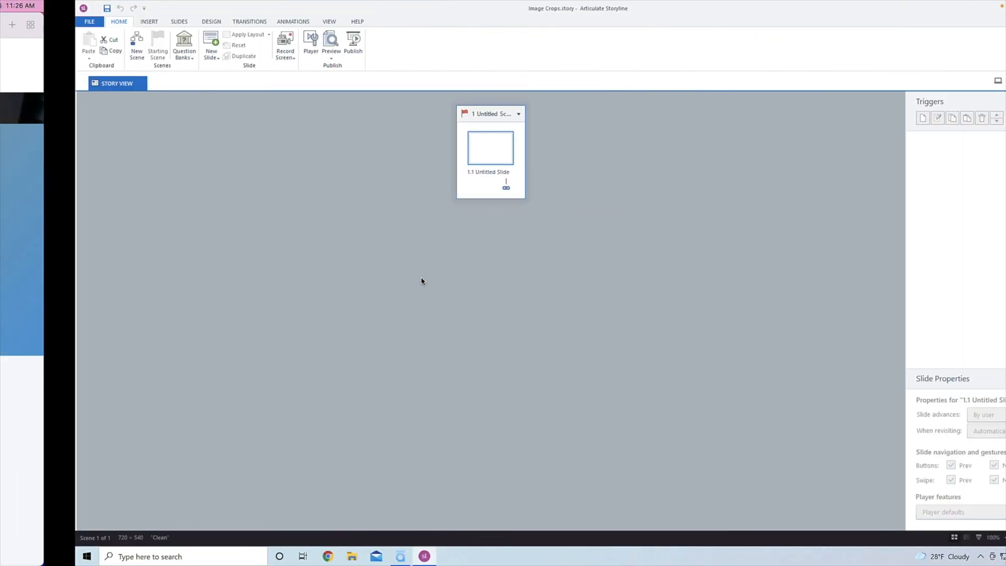
{"action": "double_click", "coordinate": [490, 148]}
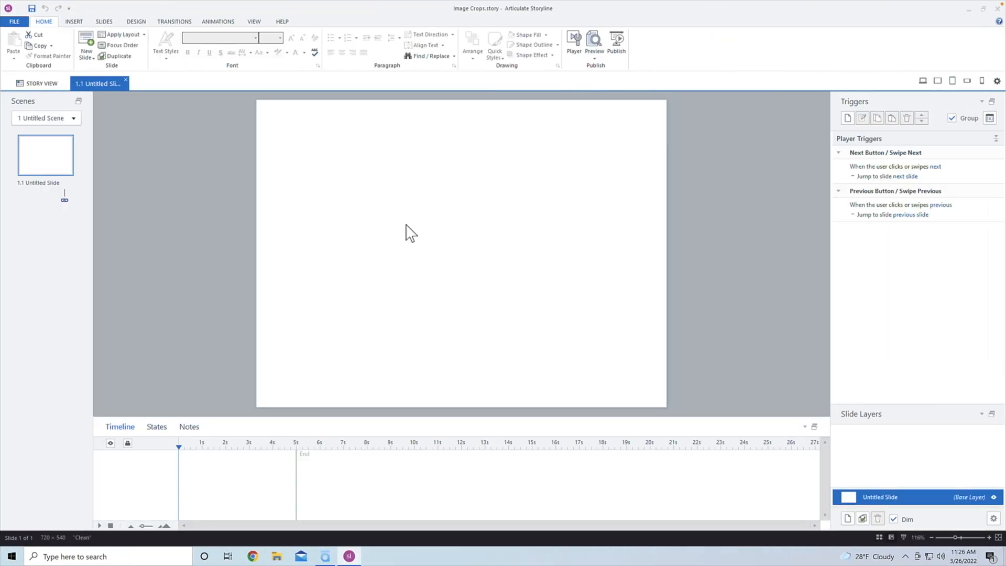
{"action": "mouse_move", "coordinate": [393, 227]}
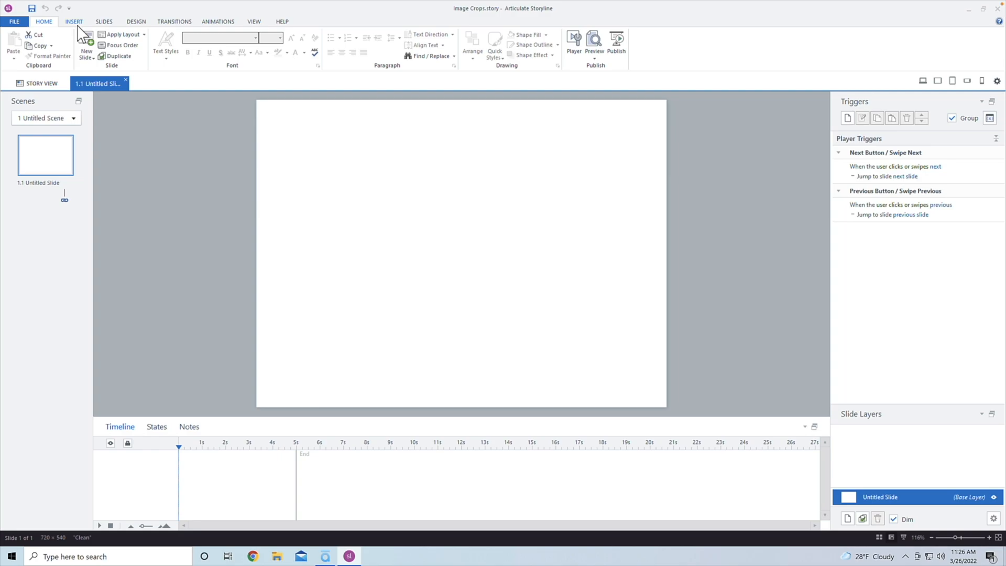
{"action": "mouse_move", "coordinate": [136, 21]}
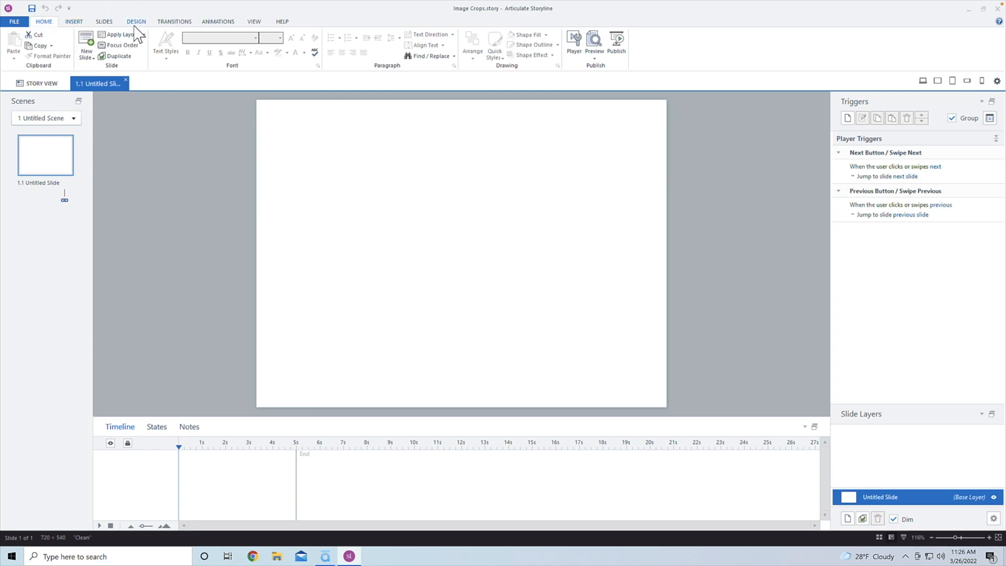
- Set the slide size to a custom 16:9 format of 1000 × 562 px
{"action": "left_click", "coordinate": [135, 21]}
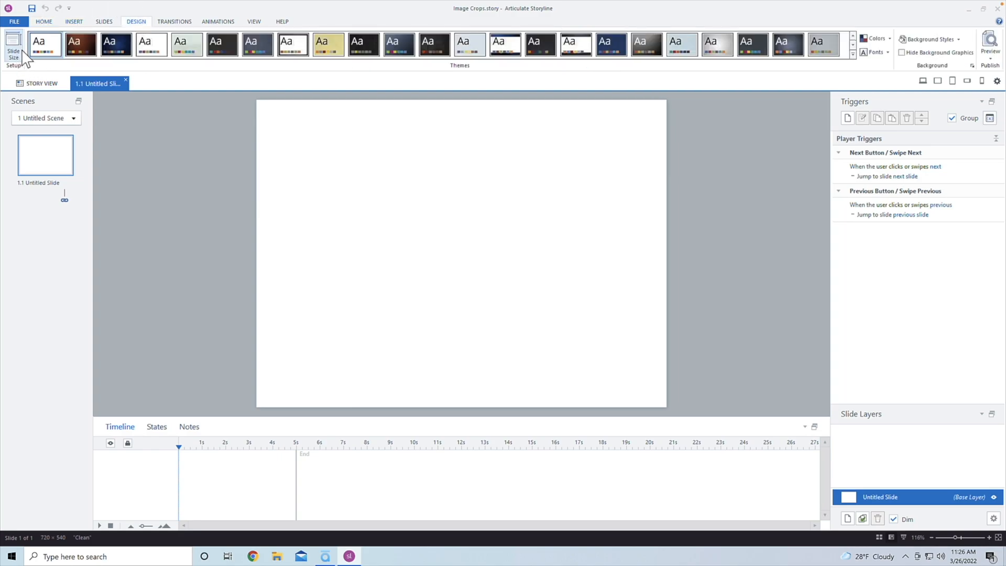
{"action": "mouse_move", "coordinate": [14, 48]}
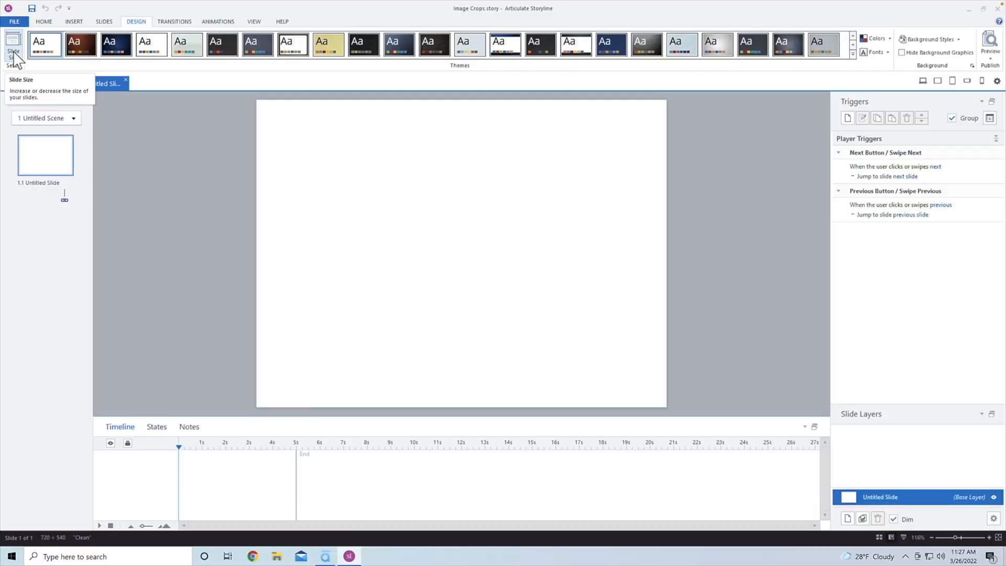
{"action": "left_click", "coordinate": [13, 45]}
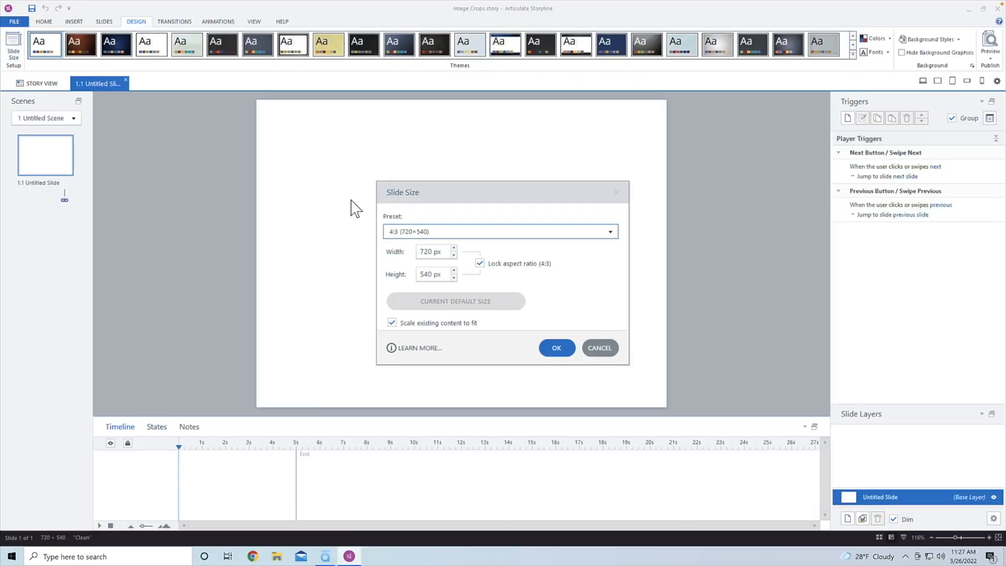
{"action": "left_click", "coordinate": [609, 231]}
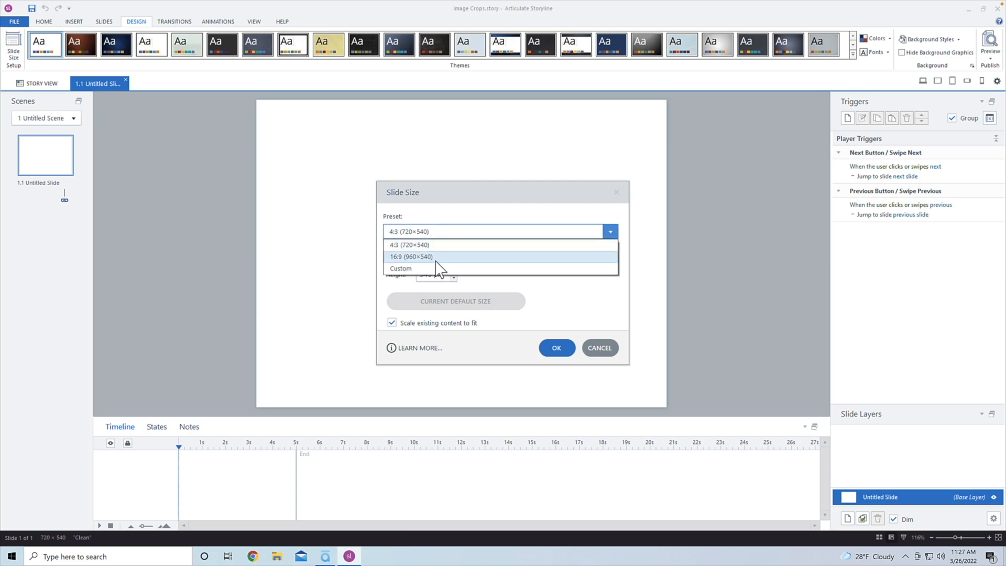
{"action": "left_click", "coordinate": [411, 256]}
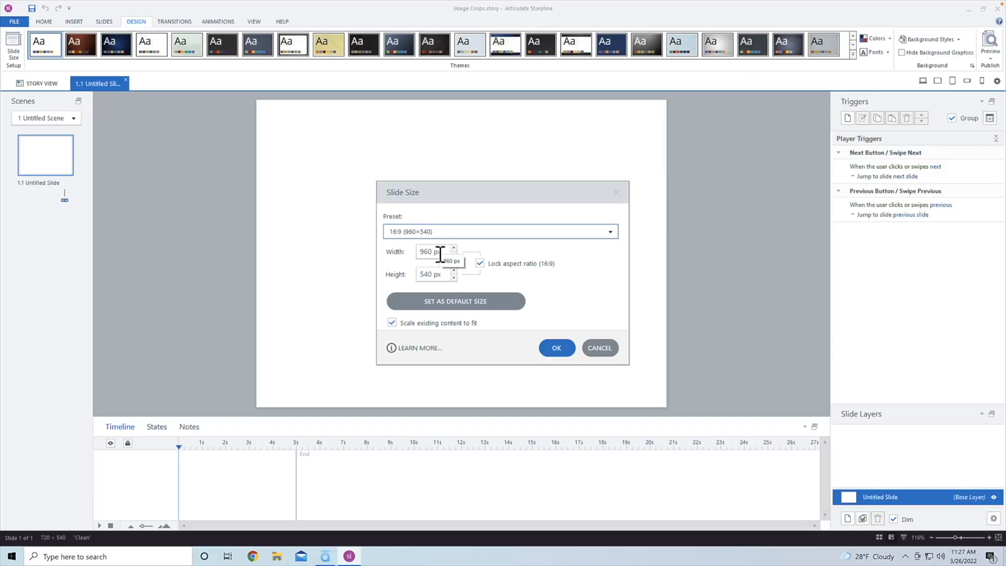
{"action": "type", "text": "100"}
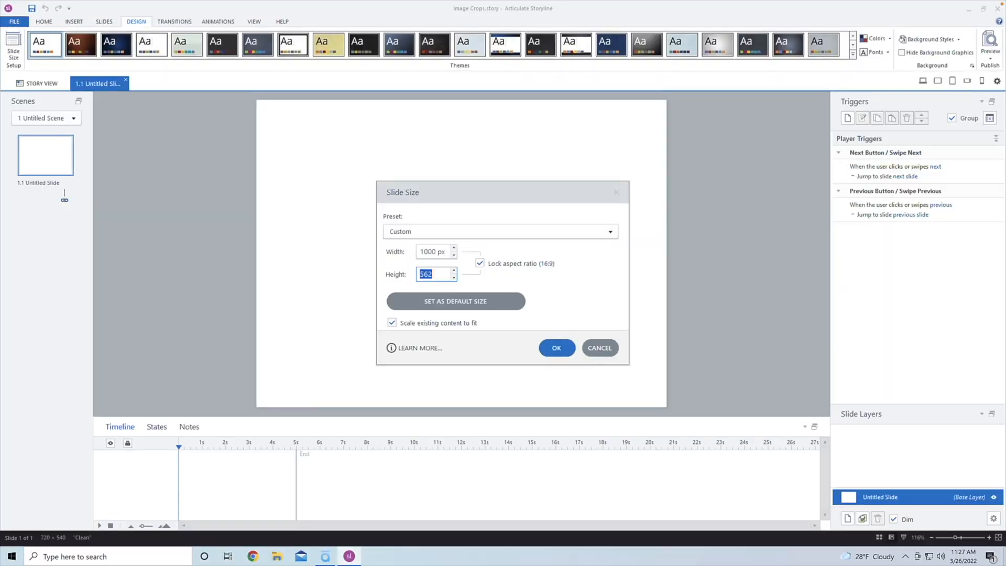
{"action": "left_click", "coordinate": [479, 263]}
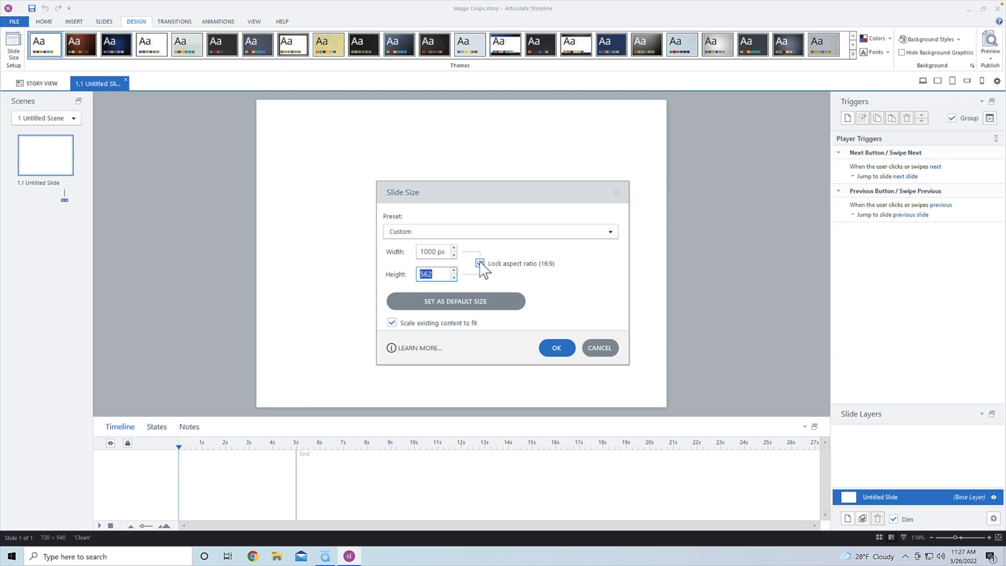
{"action": "left_click", "coordinate": [555, 348]}
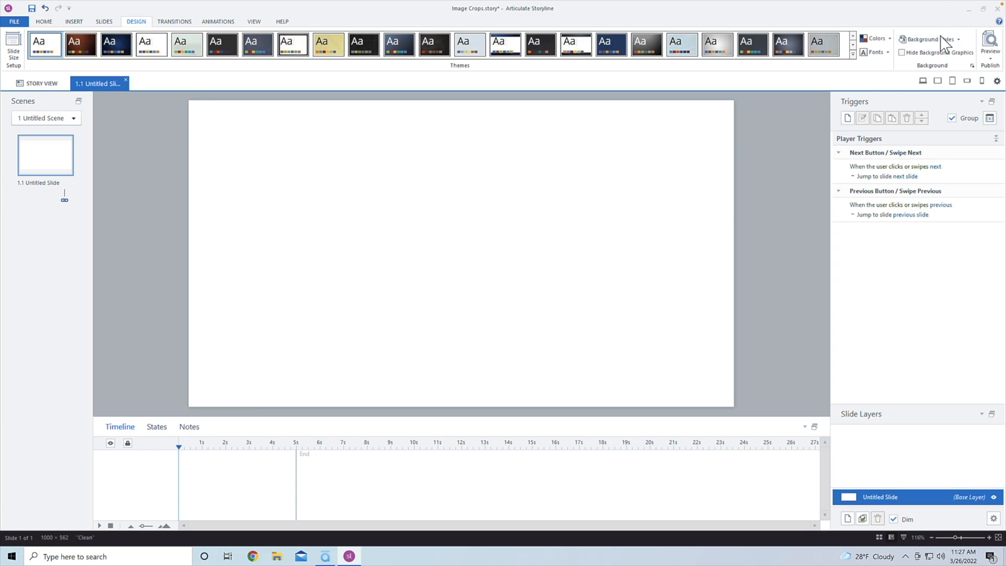
- Fill the slide background with a gradient and move the second stop to 100%
{"action": "left_click", "coordinate": [926, 39]}
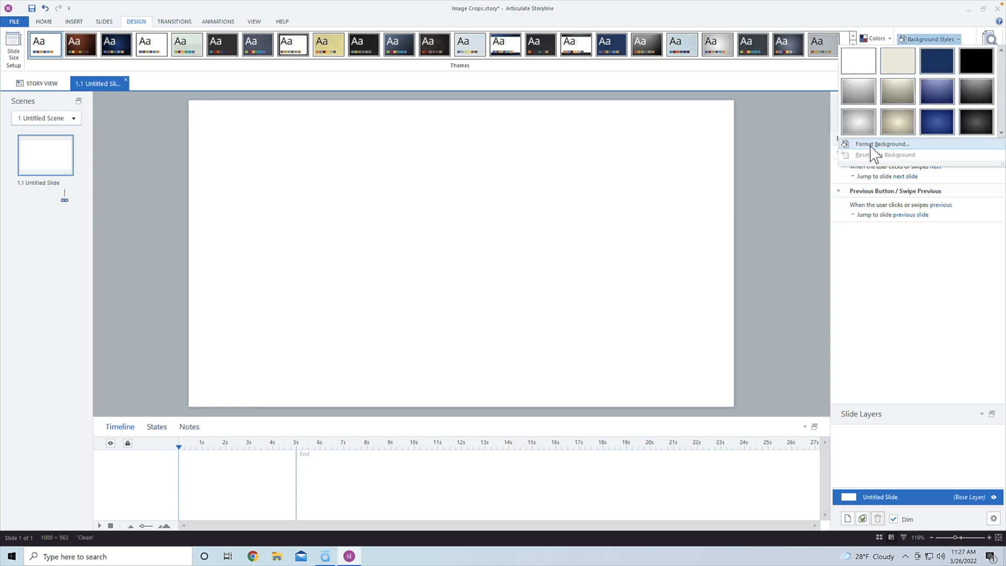
{"action": "left_click", "coordinate": [884, 143]}
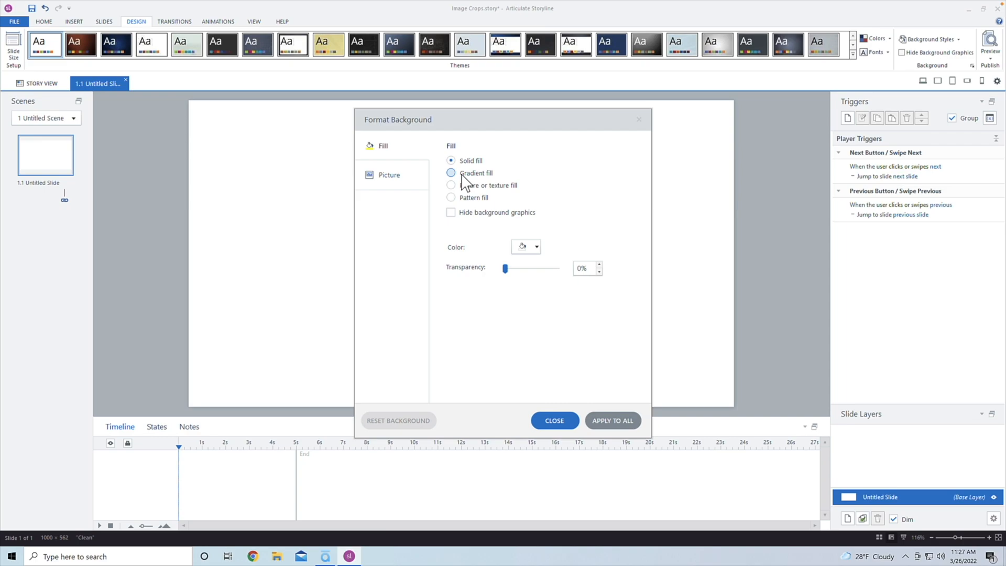
{"action": "left_click", "coordinate": [451, 172]}
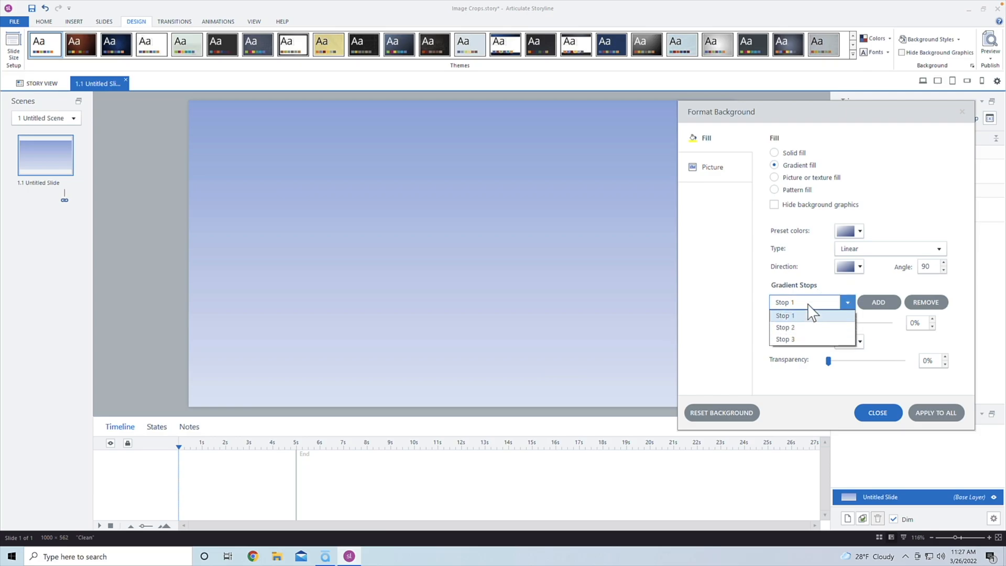
{"action": "left_click", "coordinate": [784, 326]}
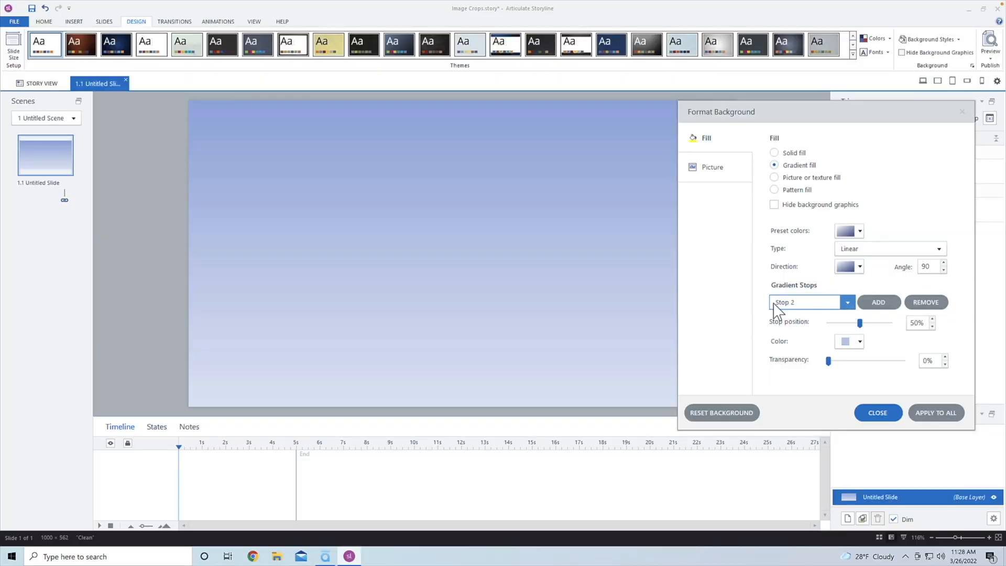
{"action": "left_click_drag", "start_coordinate": [860, 322], "coordinate": [889, 323]}
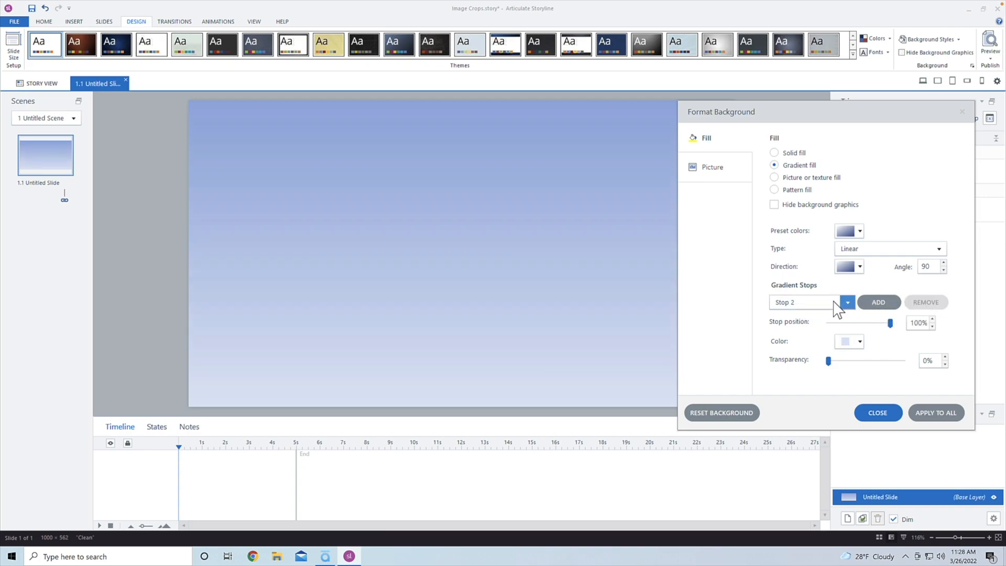
- Reselect gradient Stop 2 and select the 90° angle value
{"action": "left_click", "coordinate": [847, 302]}
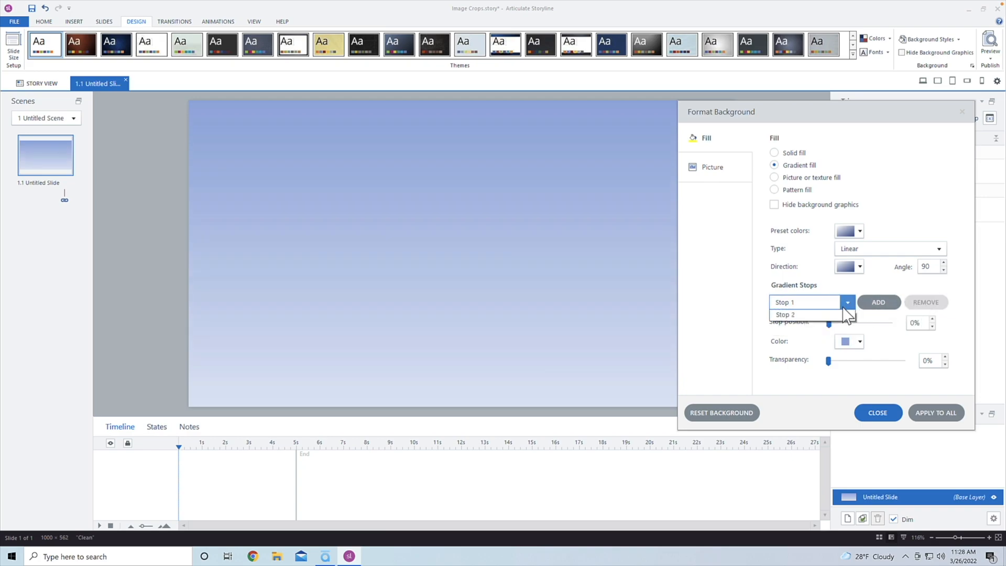
{"action": "left_click", "coordinate": [785, 314]}
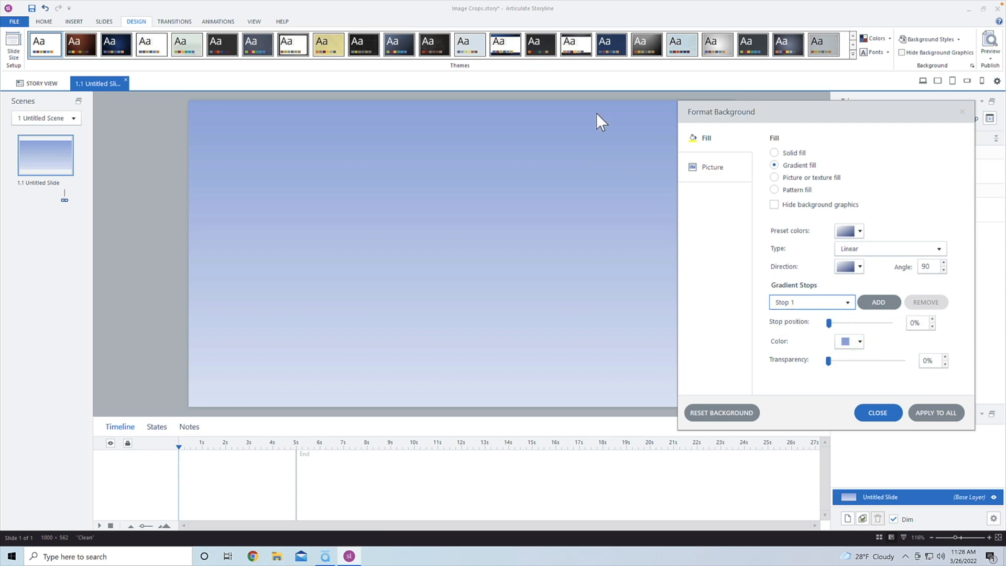
{"action": "left_click", "coordinate": [846, 302]}
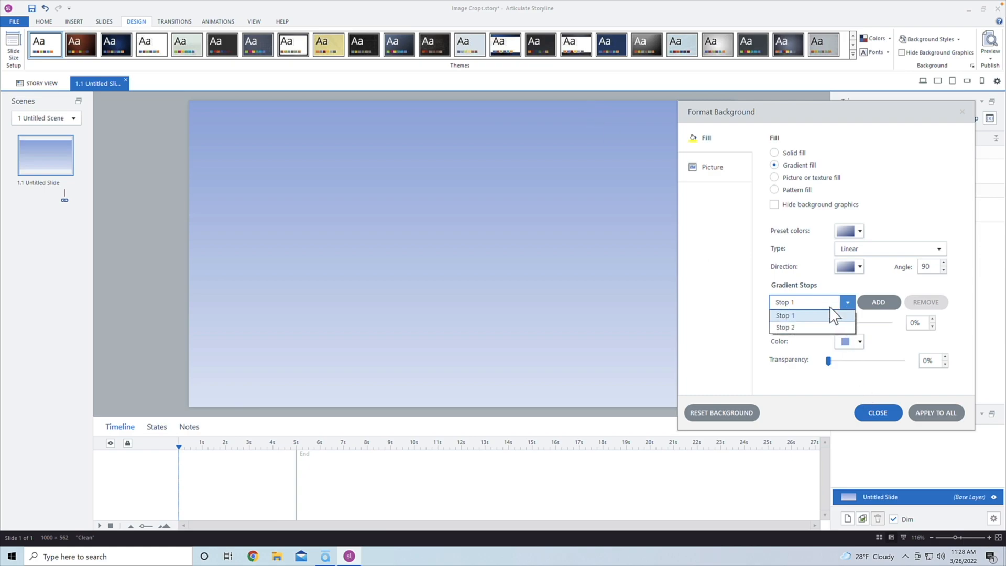
{"action": "left_click", "coordinate": [784, 327]}
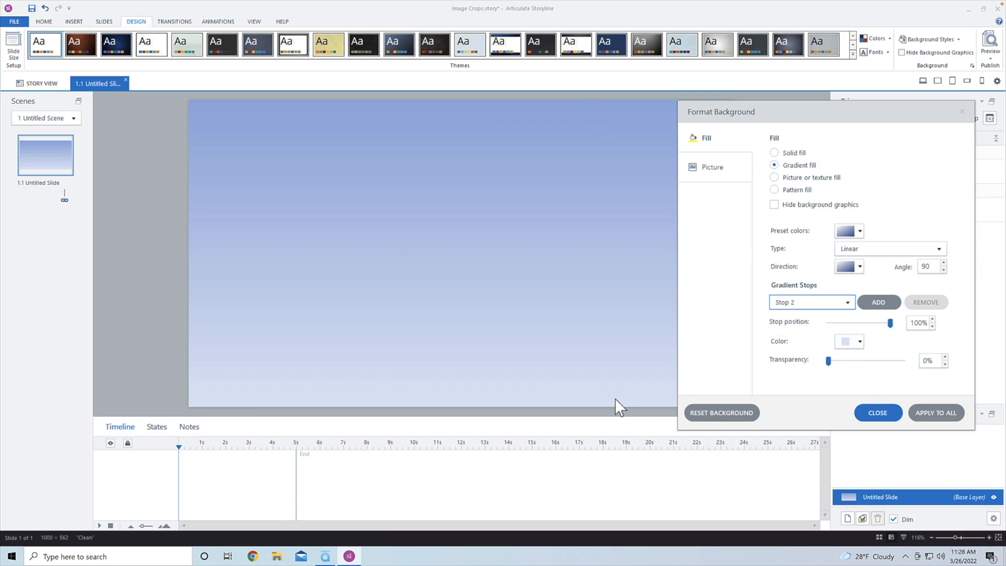
{"action": "mouse_move", "coordinate": [629, 411]}
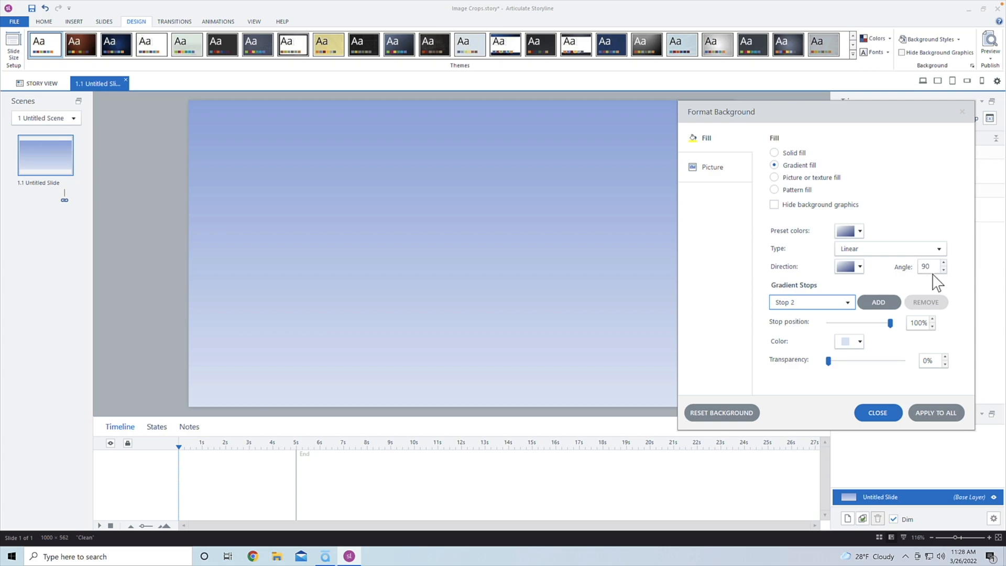
{"action": "triple_click", "coordinate": [925, 266]}
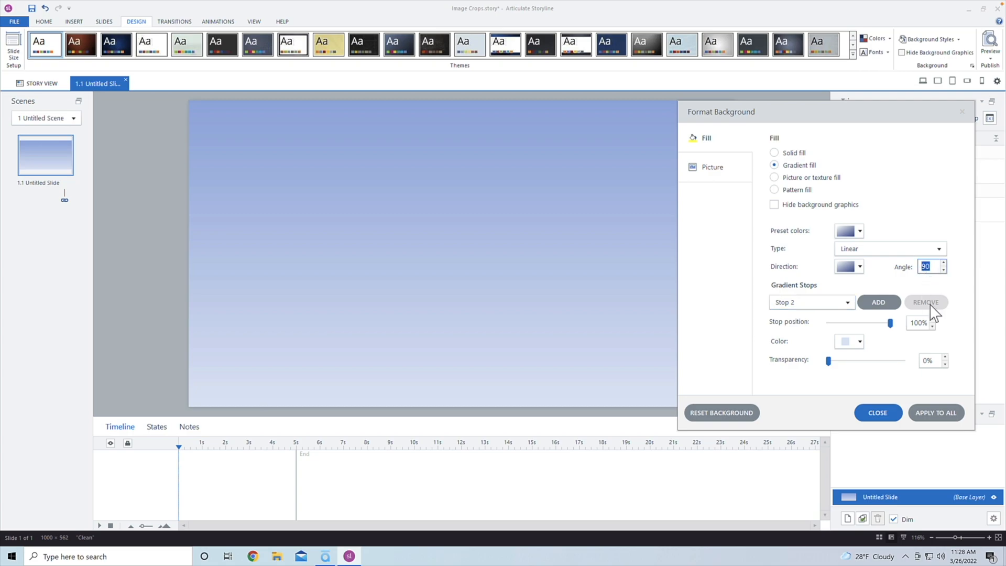
- Set the gradient direction to Linear Diagonal 45° and bring up Stop 1's colour choices
{"action": "left_click", "coordinate": [858, 266]}
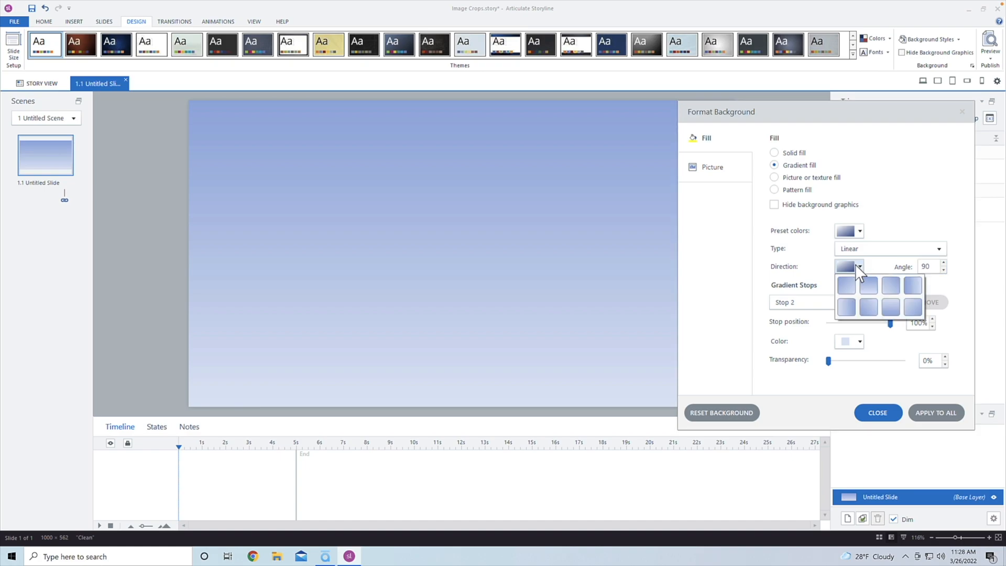
{"action": "mouse_move", "coordinate": [911, 308]}
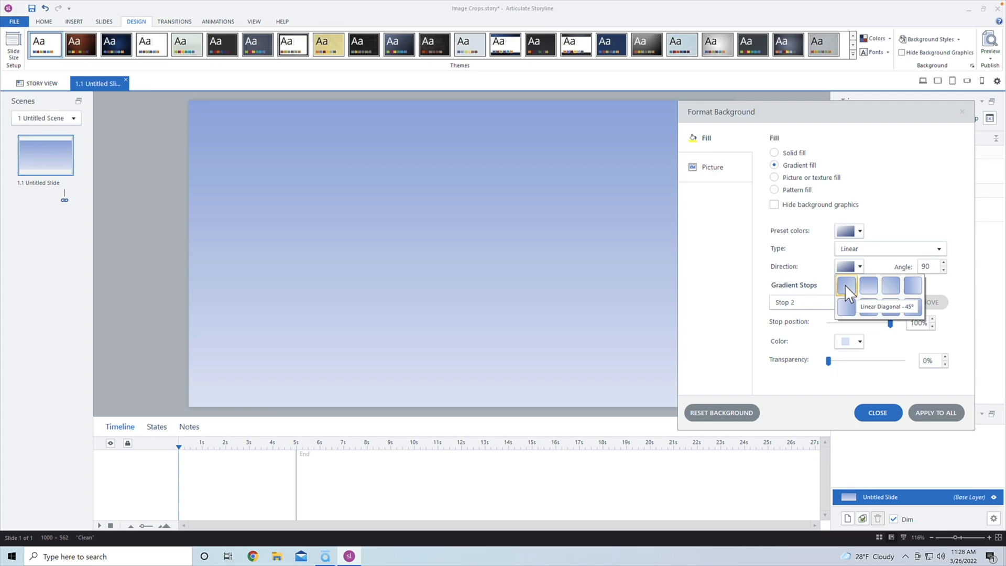
{"action": "left_click", "coordinate": [847, 290]}
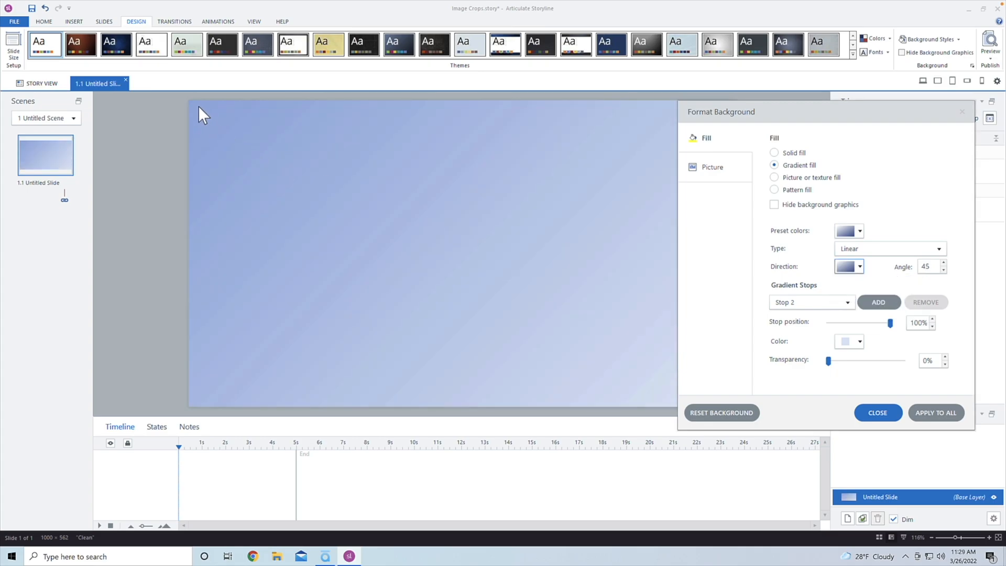
{"action": "mouse_move", "coordinate": [770, 402]}
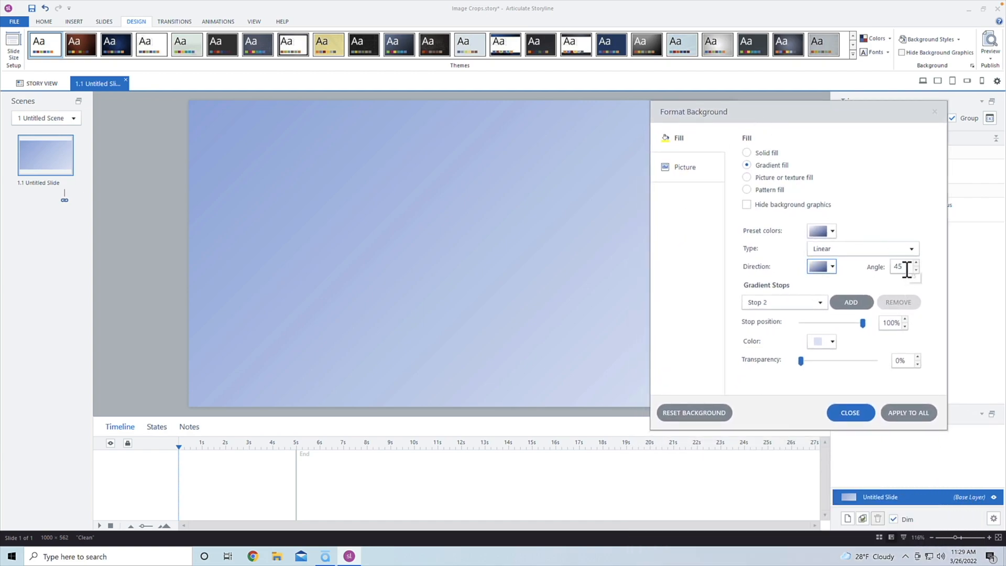
{"action": "mouse_move", "coordinate": [904, 284]}
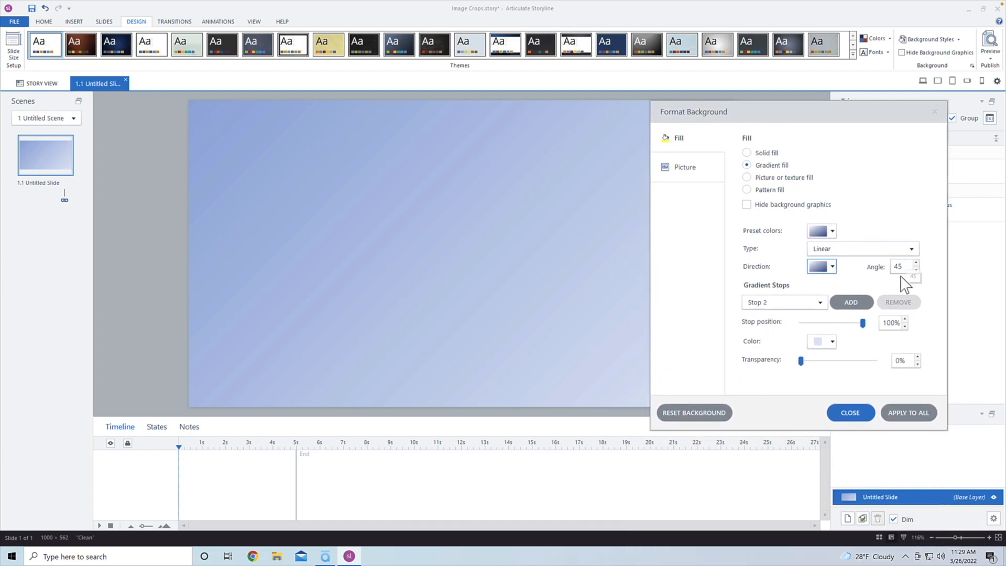
{"action": "left_click", "coordinate": [782, 302]}
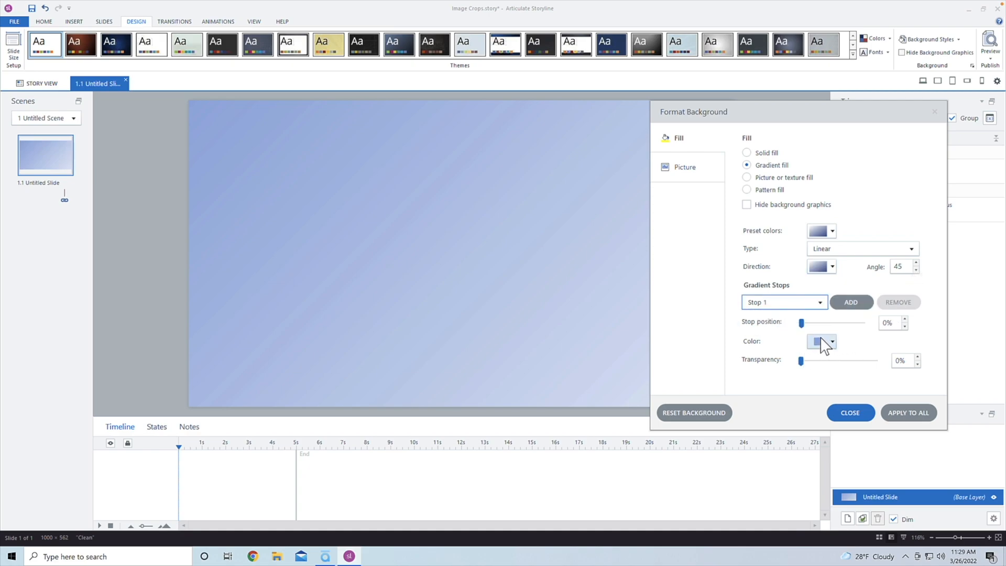
{"action": "left_click", "coordinate": [832, 340]}
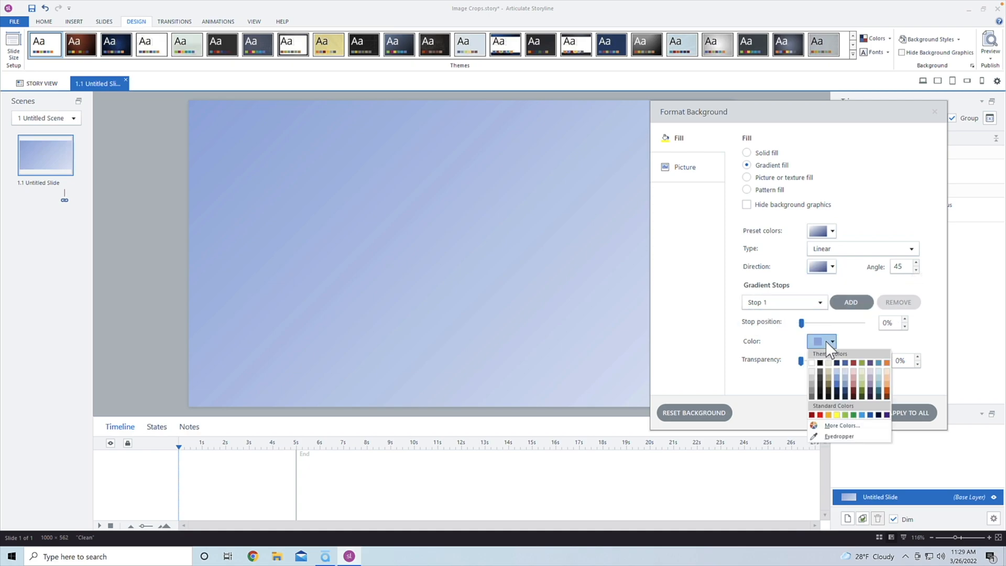
- Open More Colors for Stop 1, showing its current value #9AB5E4
{"action": "left_click", "coordinate": [840, 425]}
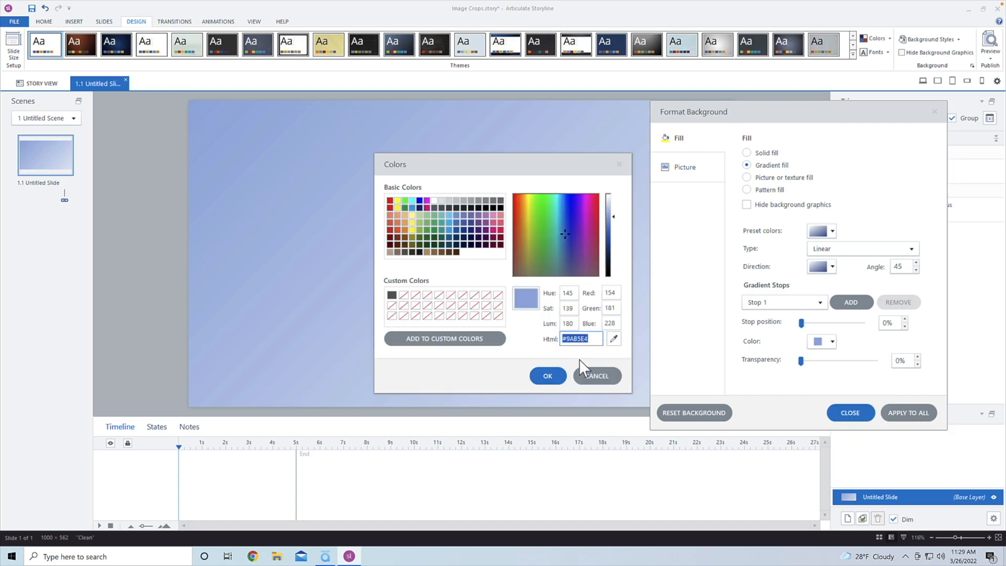
{"action": "mouse_move", "coordinate": [585, 368]}
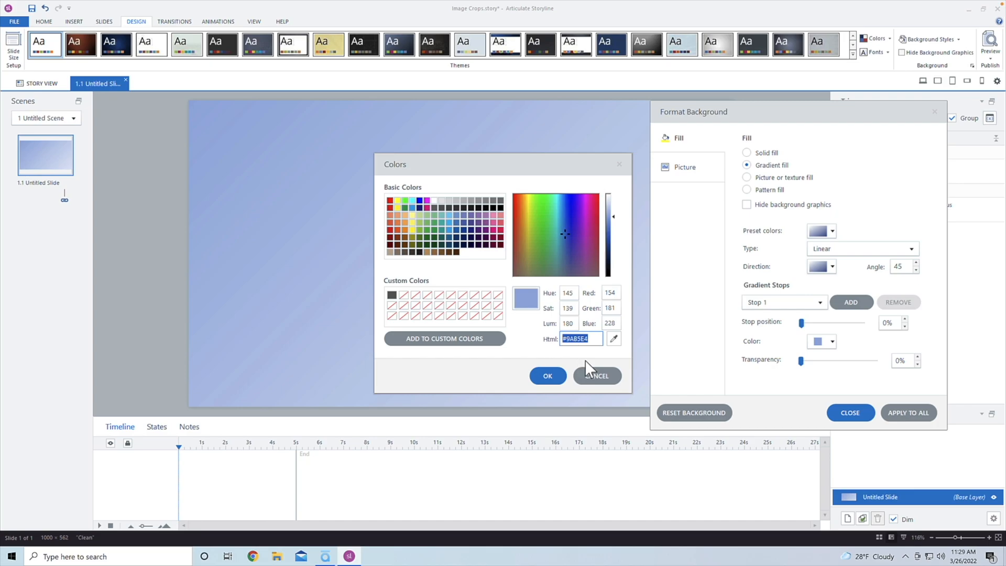
{"action": "mouse_move", "coordinate": [582, 362]}
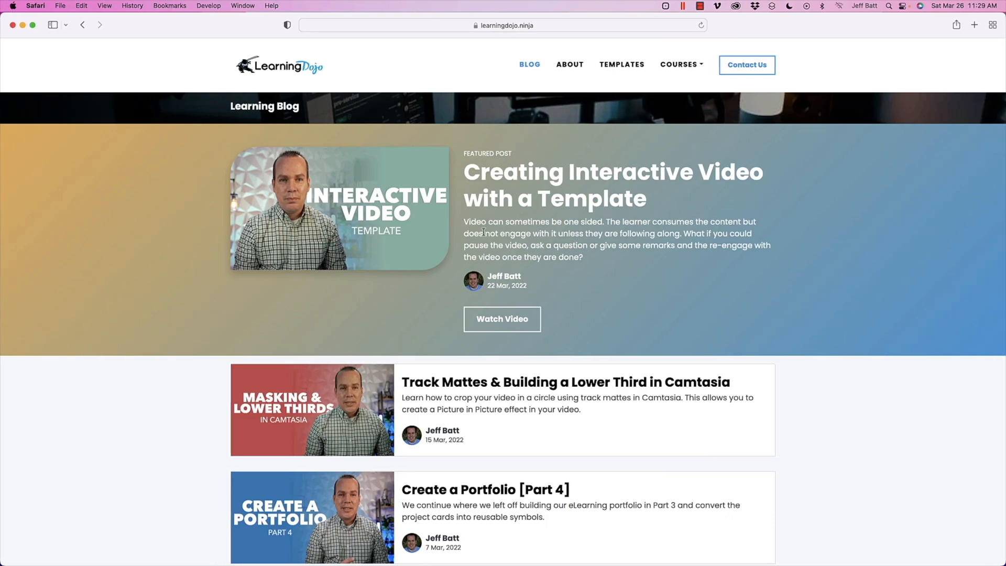
{"action": "mouse_move", "coordinate": [171, 544]}
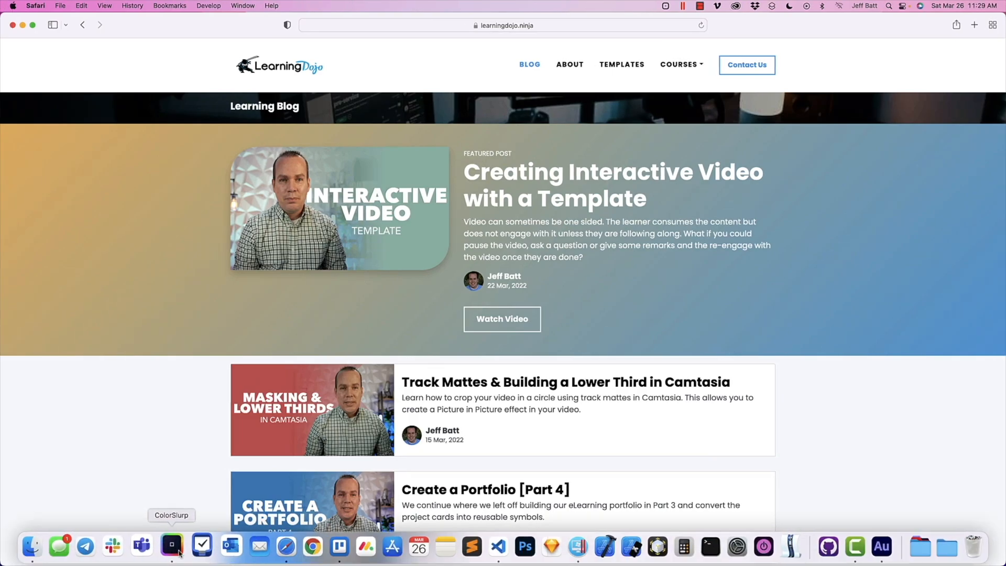
- Launch ColorSlurp and copy the orange EEB869 from the LearningDojo palette
{"action": "left_click", "coordinate": [171, 546]}
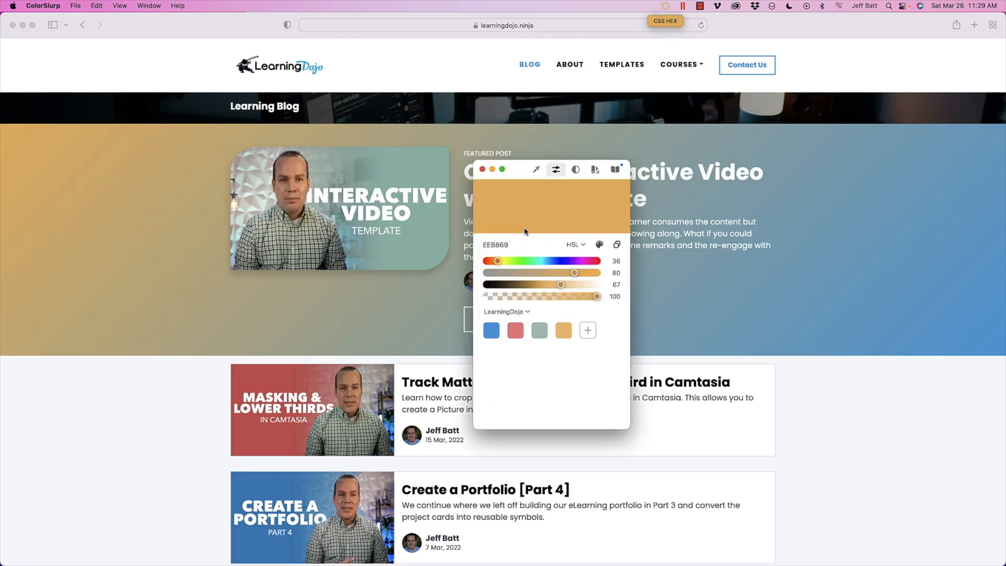
{"action": "left_click", "coordinate": [502, 244]}
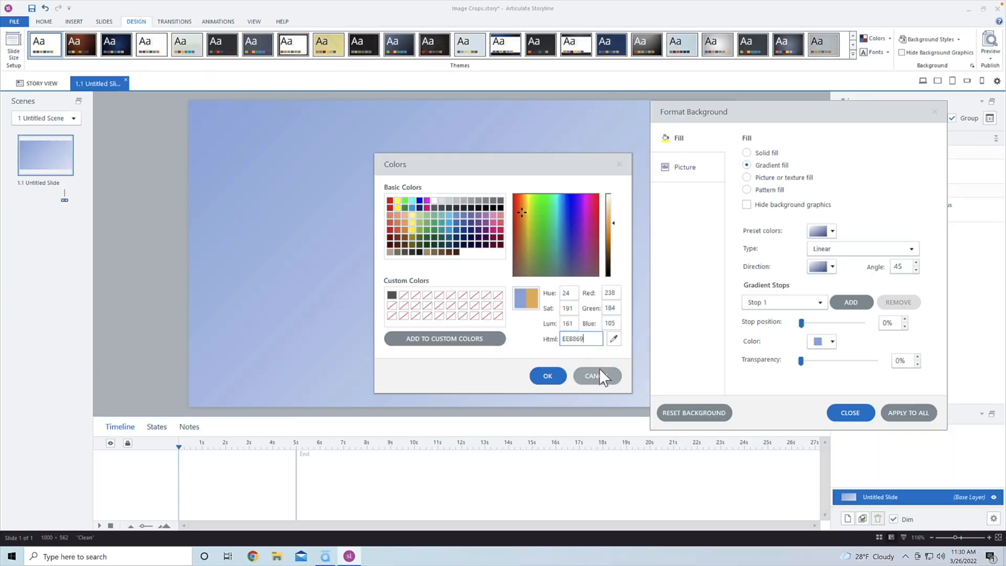
- Apply orange EEB869 to Stop 1, then select Stop 2 for colouring
{"action": "left_click", "coordinate": [546, 375]}
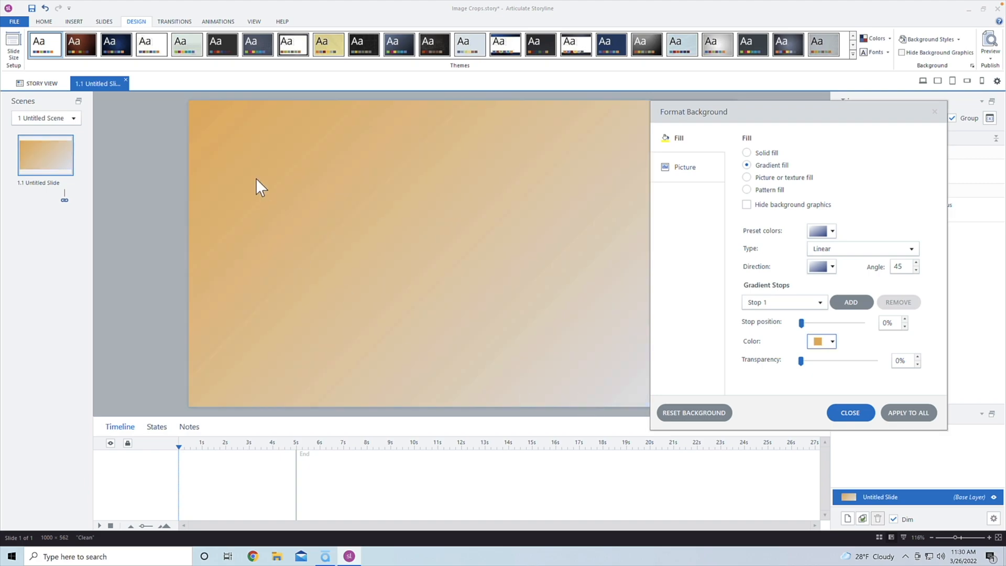
{"action": "left_click", "coordinate": [820, 302]}
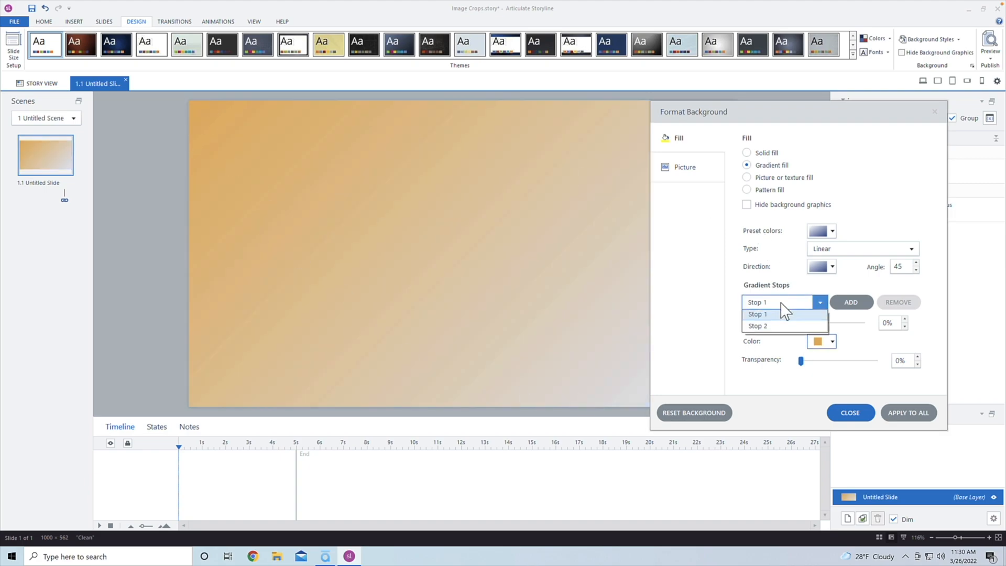
{"action": "left_click", "coordinate": [757, 326]}
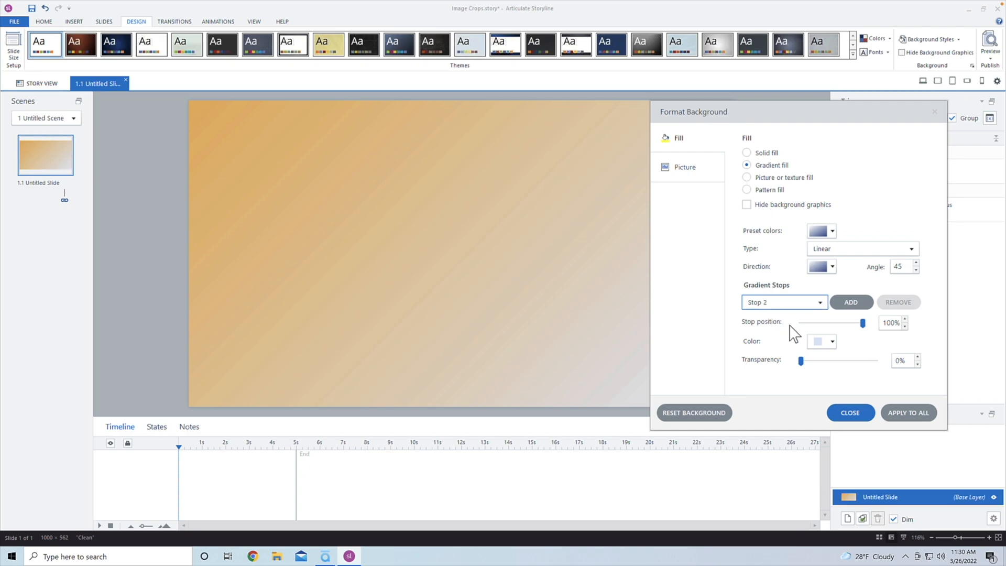
{"action": "left_click", "coordinate": [817, 340]}
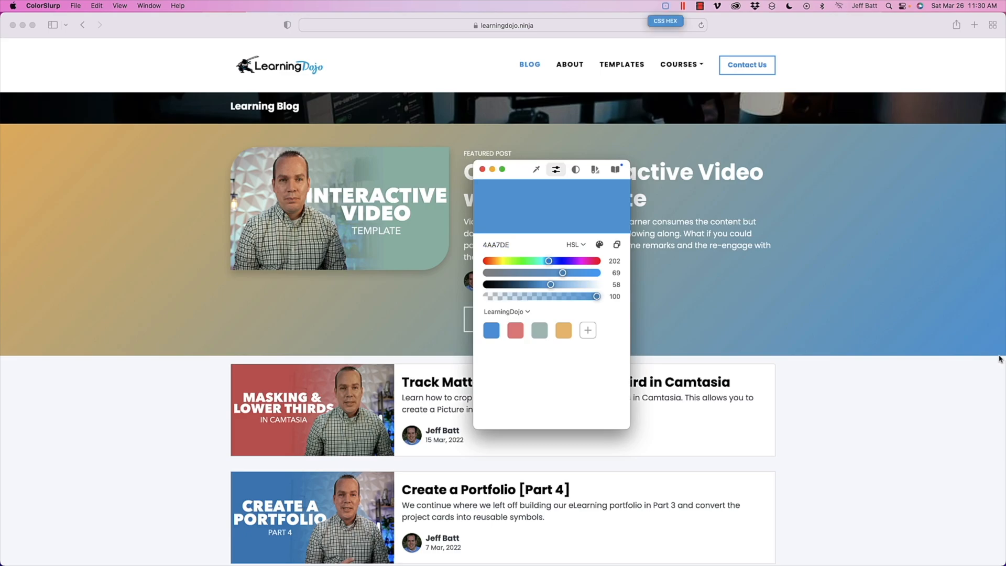
- Copy the blue 4AA7DE swatch from ColorSlurp's LearningDojo palette
{"action": "left_click", "coordinate": [502, 245]}
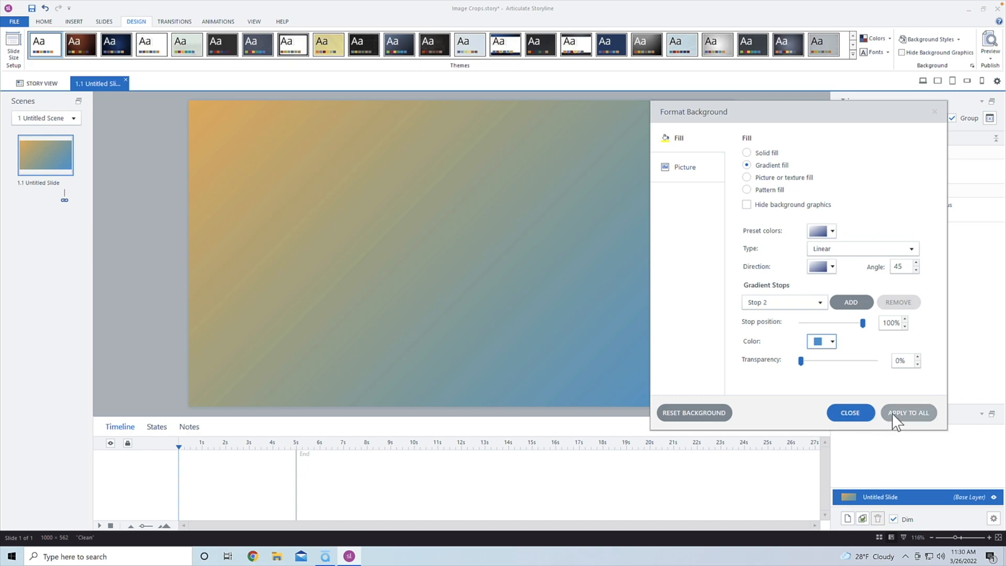
- Apply the orange-to-blue diagonal gradient background to all slides
{"action": "left_click", "coordinate": [849, 412]}
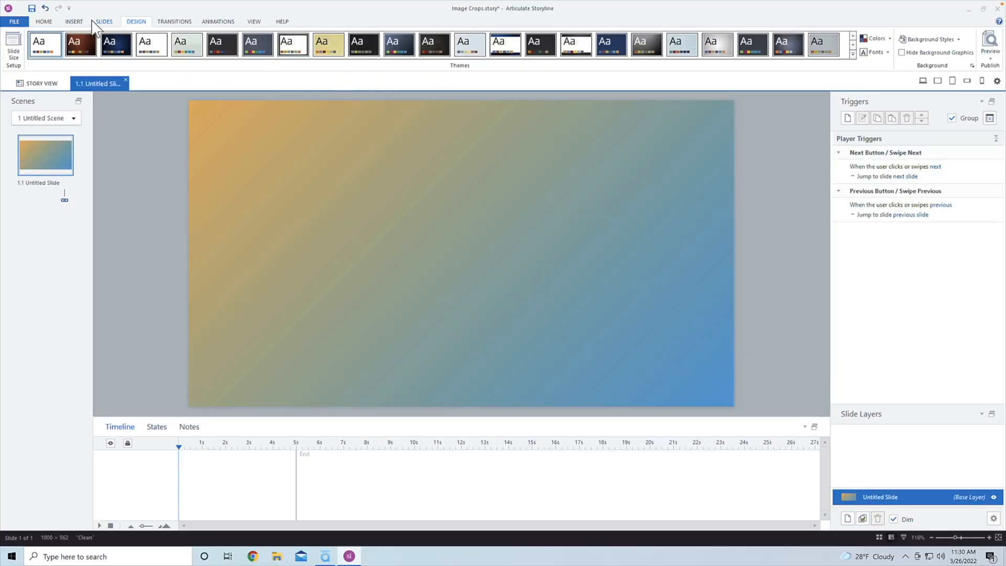
- Switch Safari back to the LearningDojo blog to view its orange-to-blue featured banner
{"action": "left_click", "coordinate": [73, 21]}
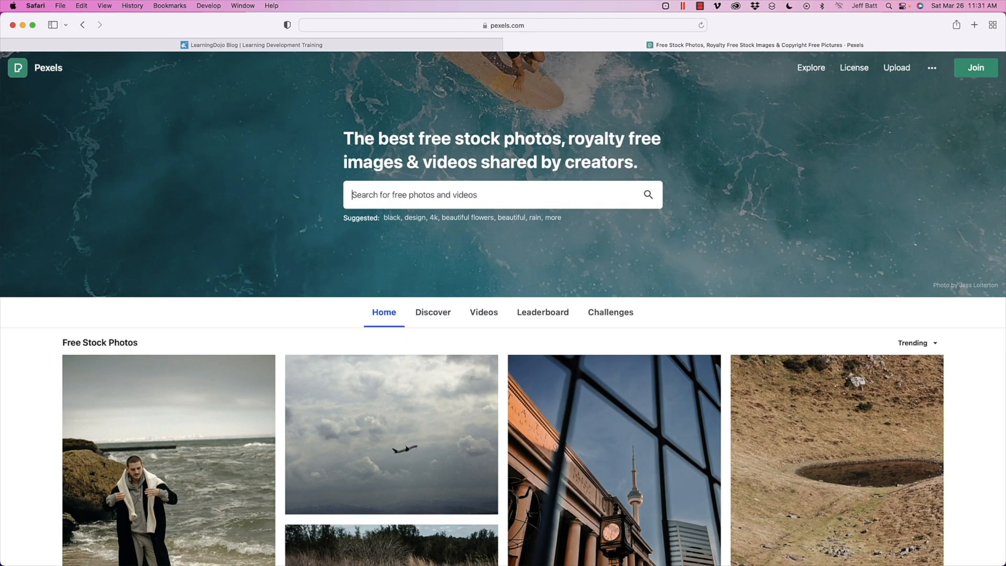
{"action": "left_click", "coordinate": [250, 45]}
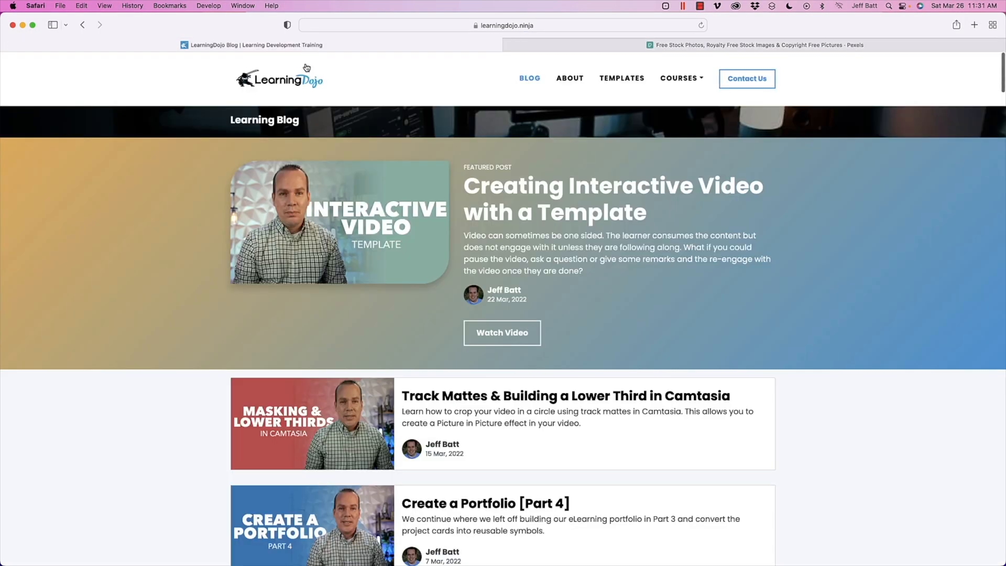
{"action": "mouse_move", "coordinate": [239, 169]}
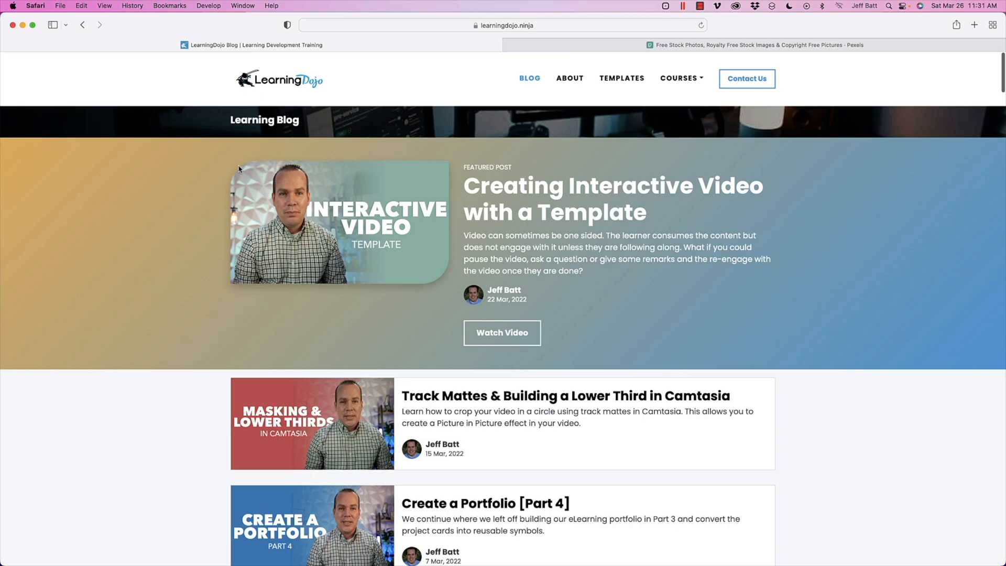
{"action": "mouse_move", "coordinate": [237, 169]}
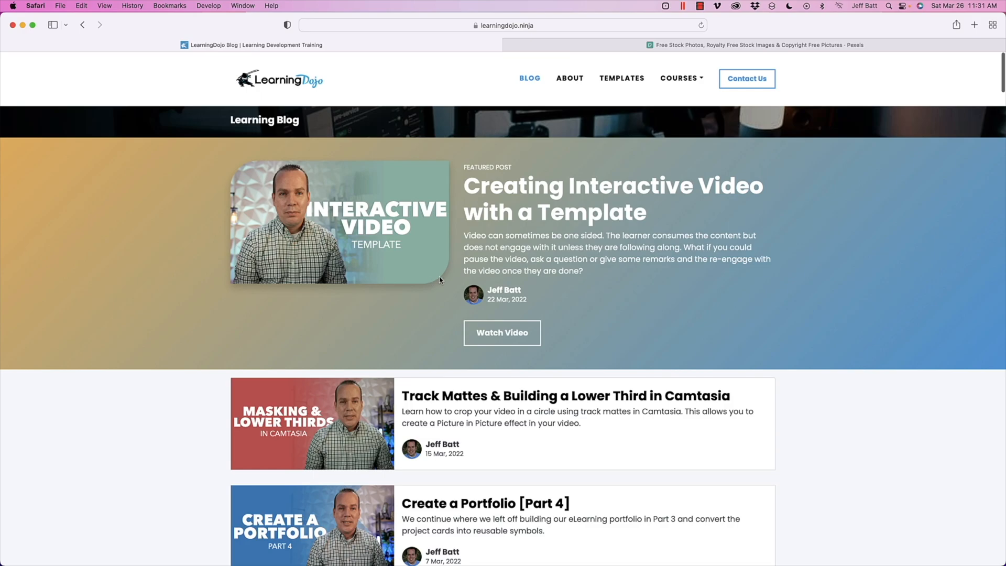
{"action": "mouse_move", "coordinate": [441, 275]}
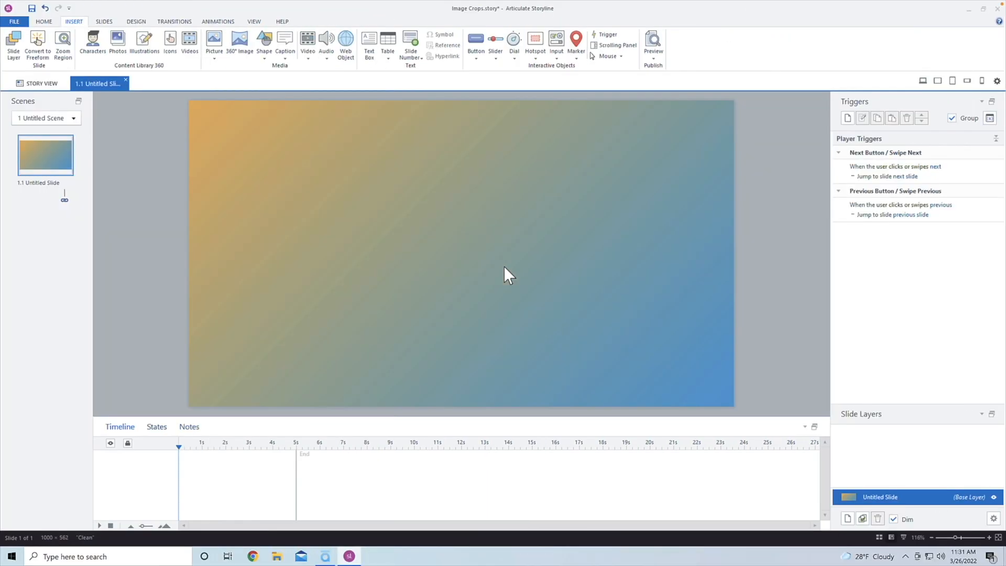
{"action": "mouse_move", "coordinate": [381, 168]}
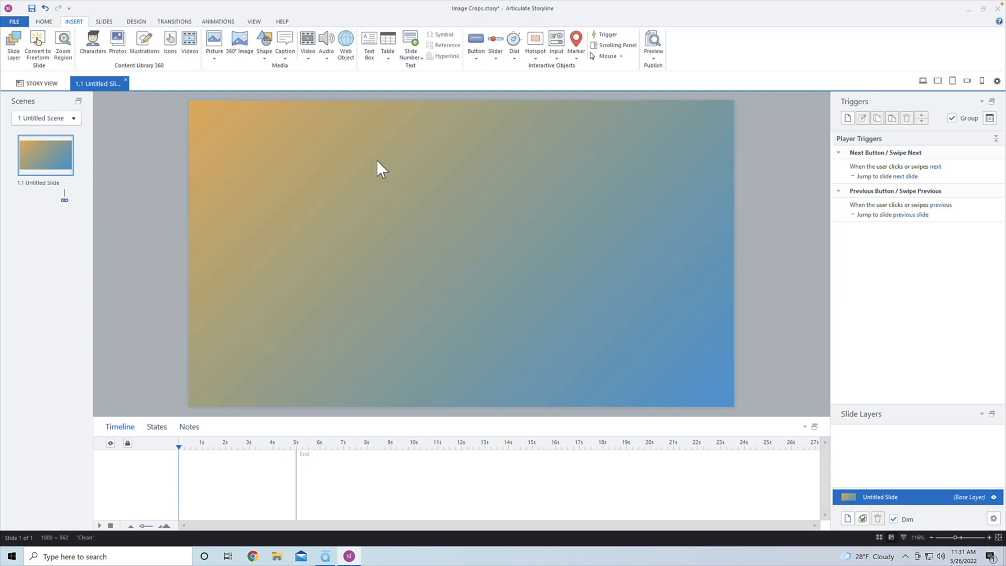
{"action": "mouse_move", "coordinate": [360, 155]}
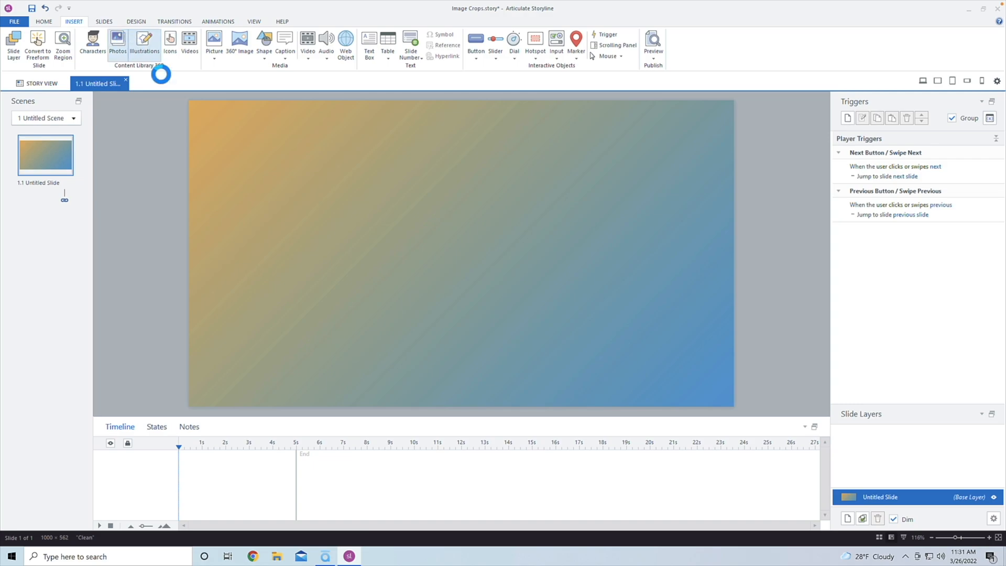
- Search Storyline's stock photos for 'cooking' and insert the spices-on-spoons photo
{"action": "left_click", "coordinate": [117, 43]}
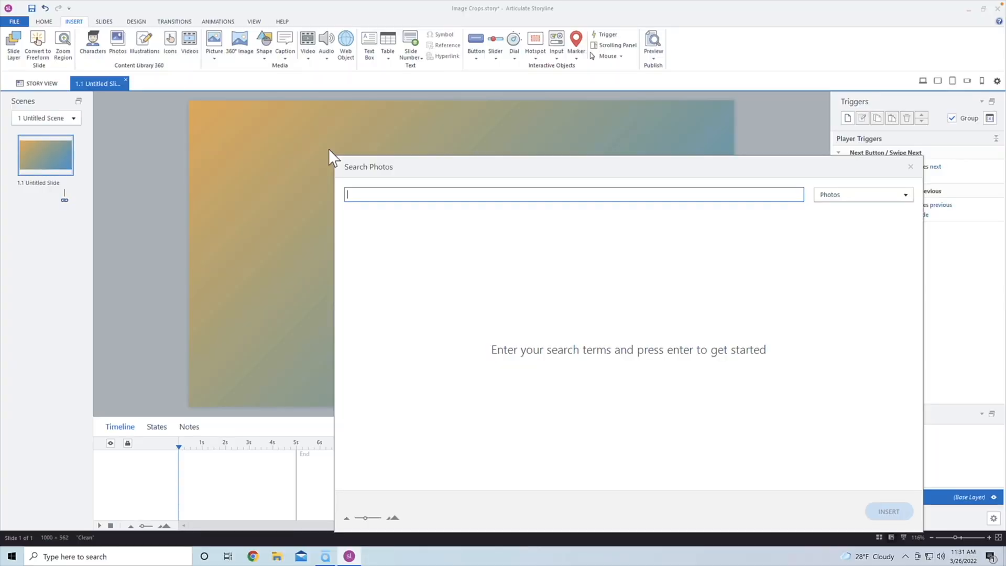
{"action": "type", "text": "cookinf"}
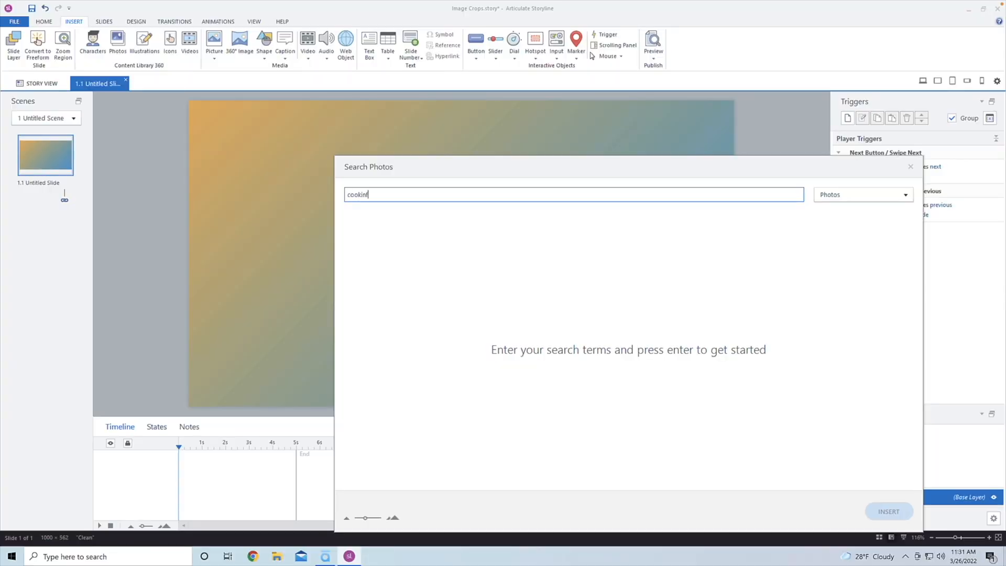
{"action": "key", "text": "enter"}
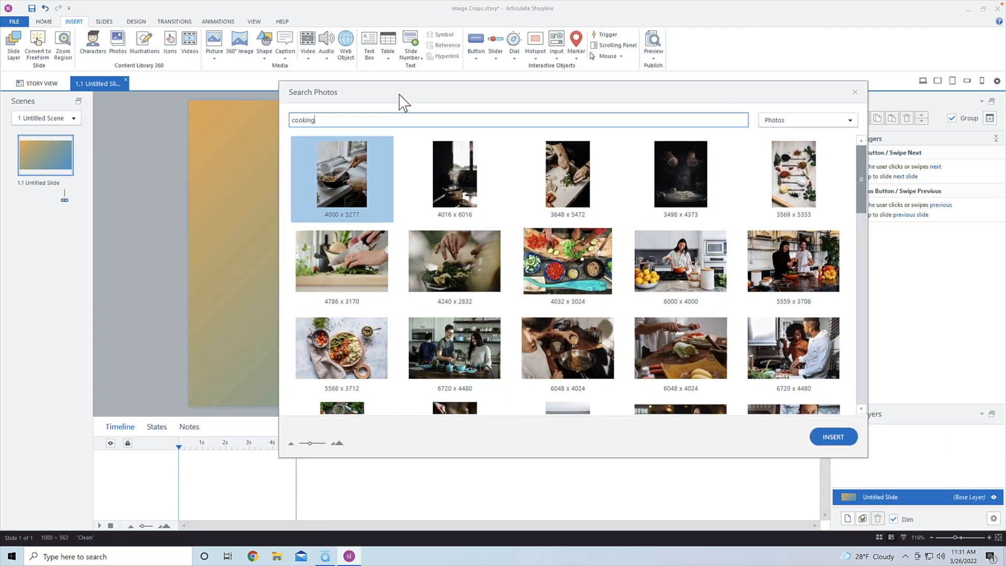
{"action": "left_click", "coordinate": [566, 175]}
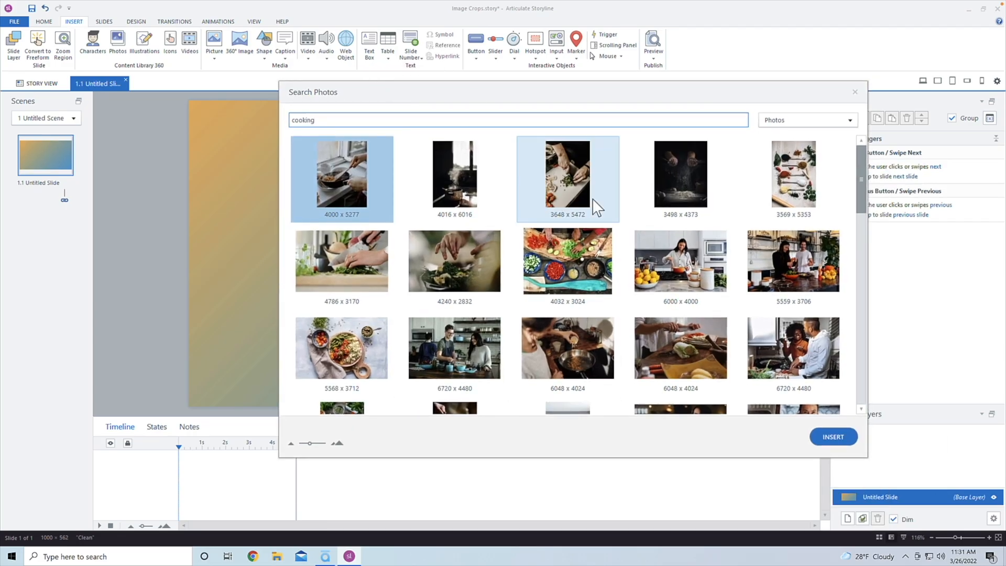
{"action": "left_click", "coordinate": [792, 177]}
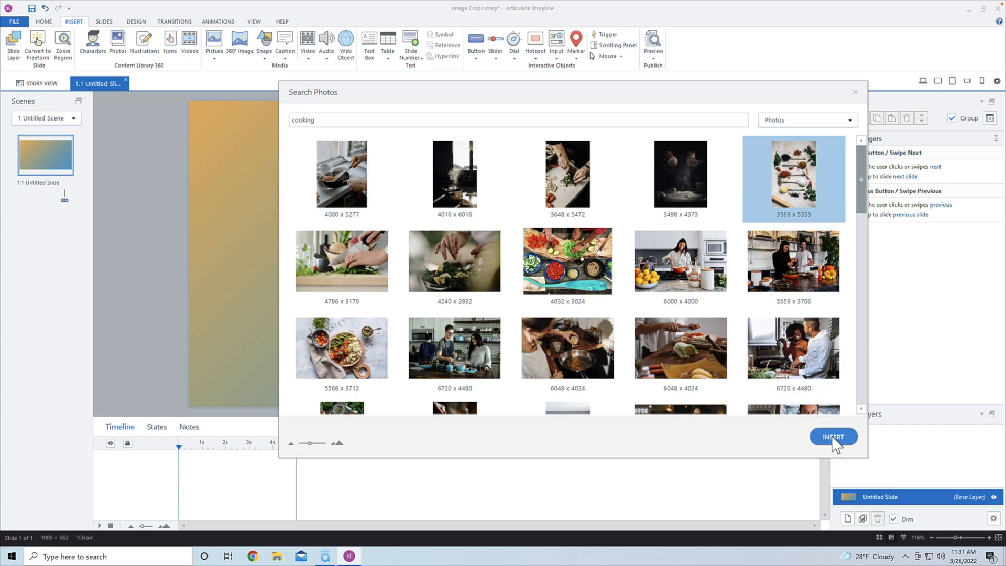
{"action": "left_click", "coordinate": [832, 436]}
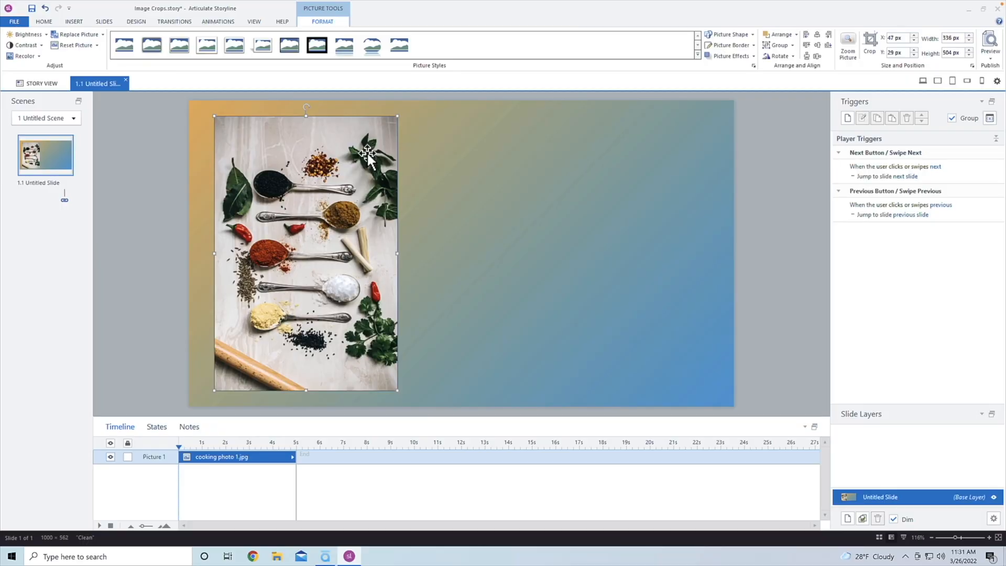
- Open the Insert shape gallery and close it, leaving only the spice photo on the slide
{"action": "left_click", "coordinate": [73, 21]}
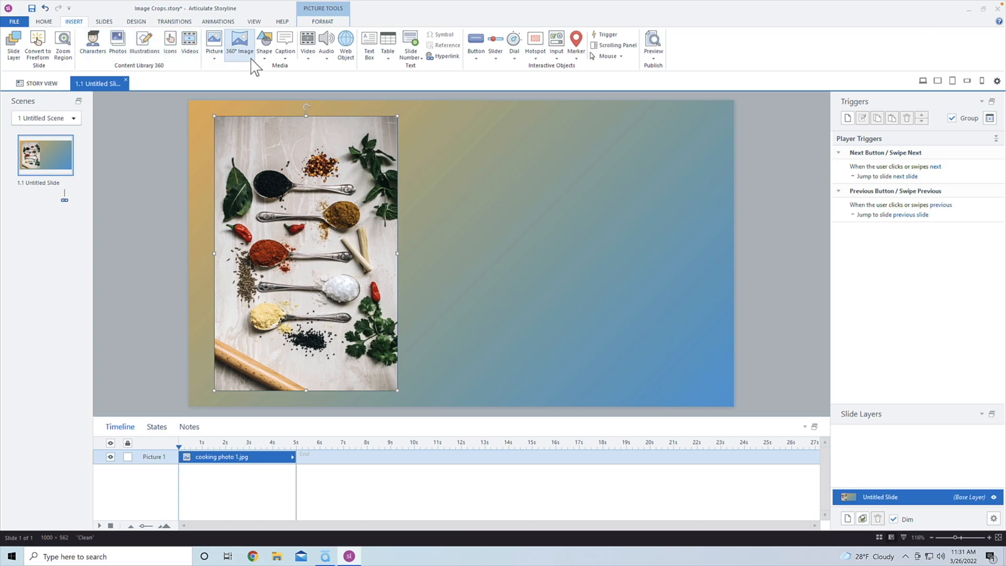
{"action": "left_click", "coordinate": [263, 43]}
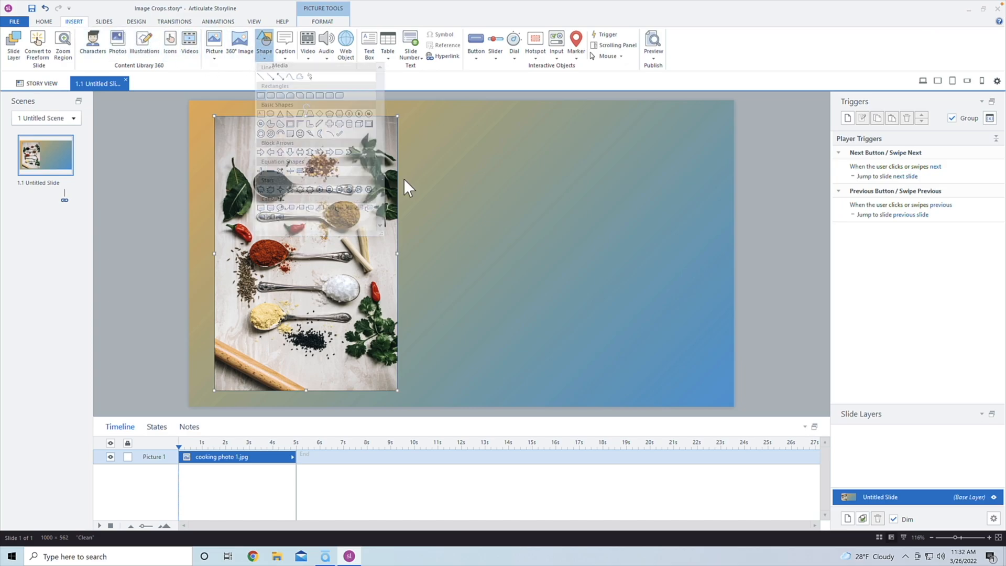
{"action": "left_click", "coordinate": [499, 255]}
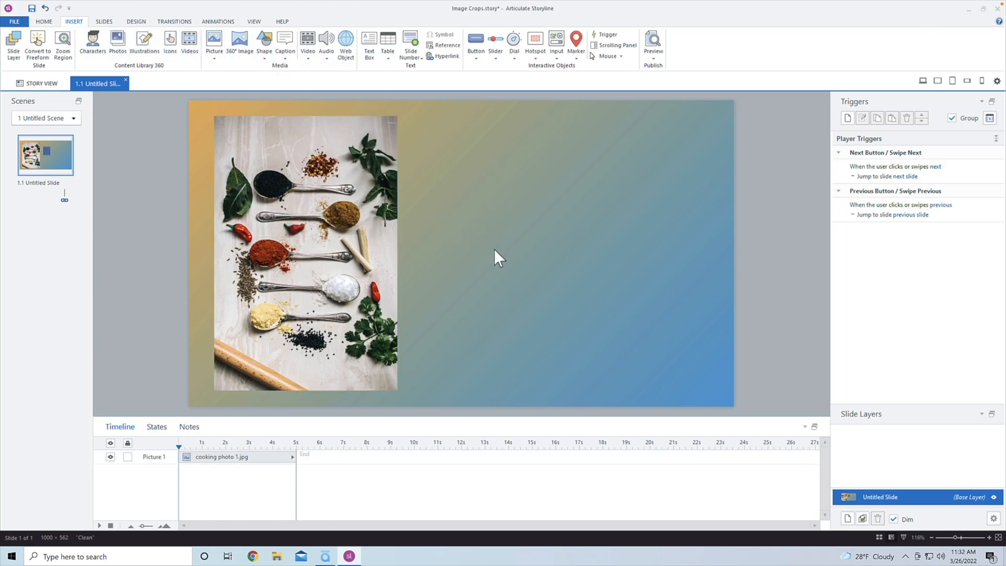
{"action": "left_click", "coordinate": [264, 42]}
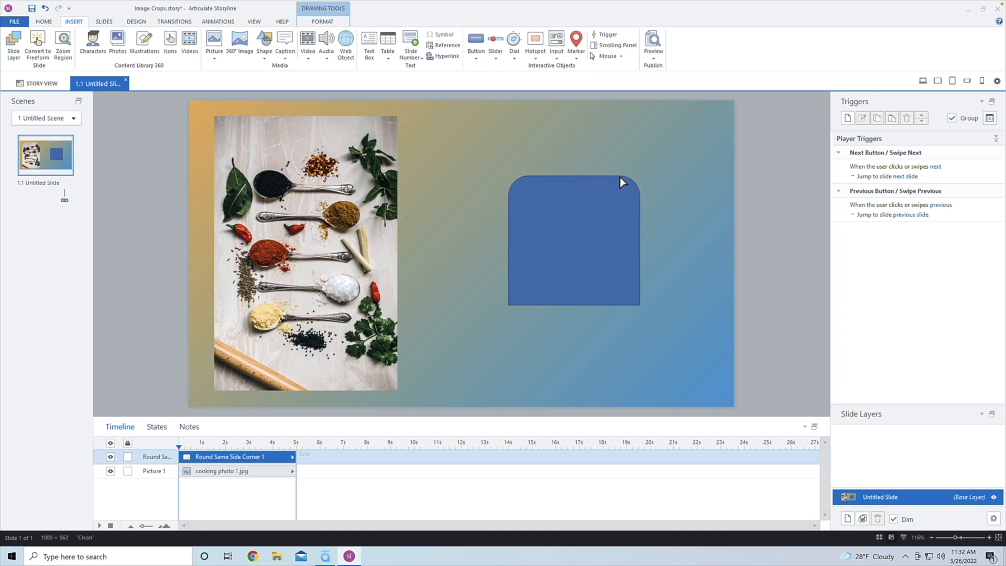
{"action": "left_click", "coordinate": [573, 241]}
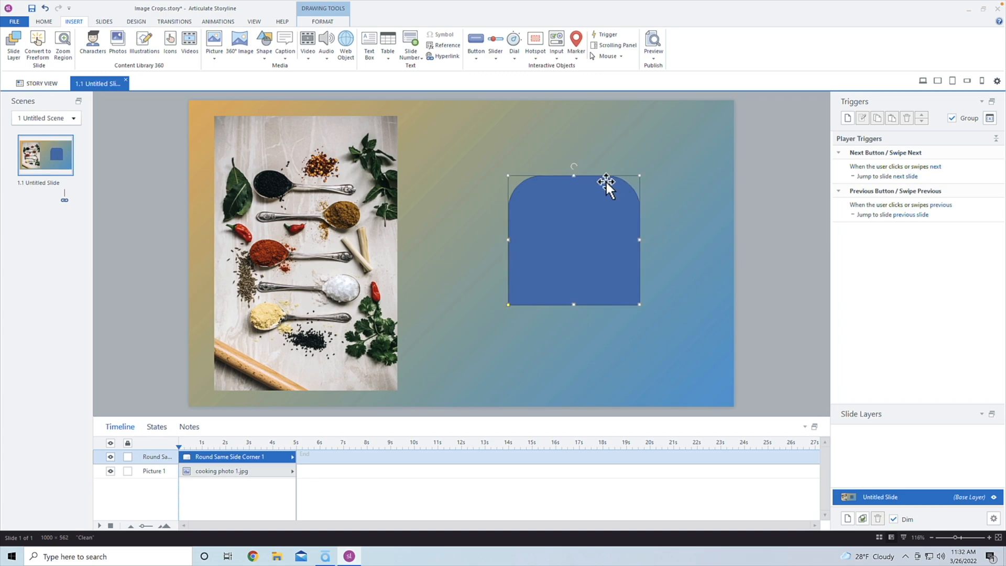
{"action": "mouse_move", "coordinate": [609, 227]}
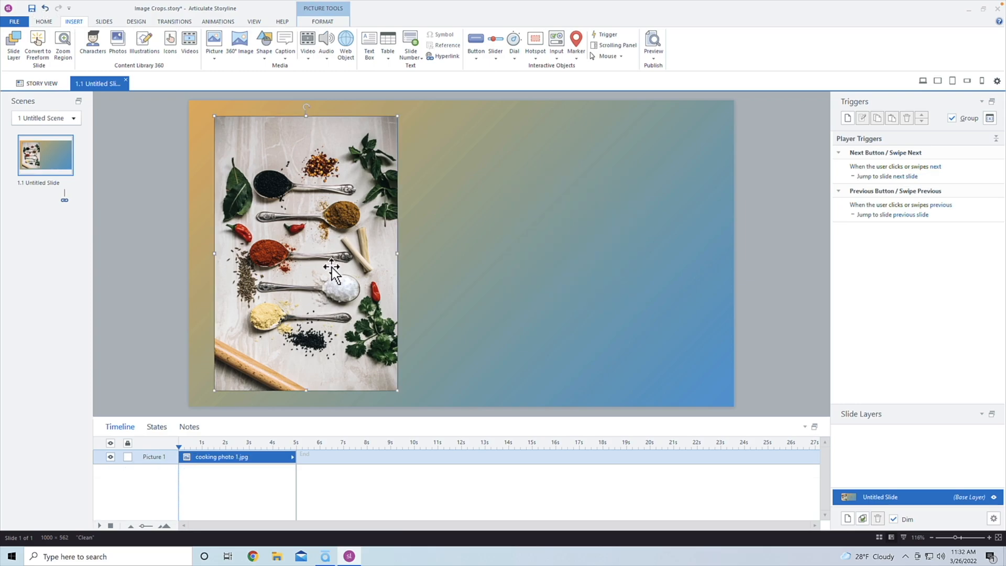
- Open the Picture Shape list for the spice photo to pick a rounded rectangle crop
{"action": "left_click", "coordinate": [322, 21]}
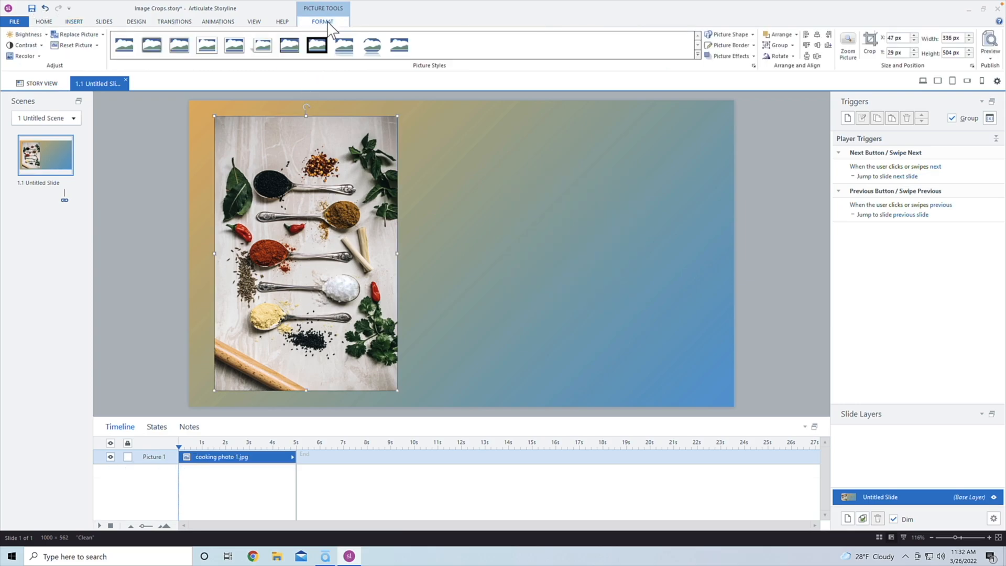
{"action": "mouse_move", "coordinate": [728, 34]}
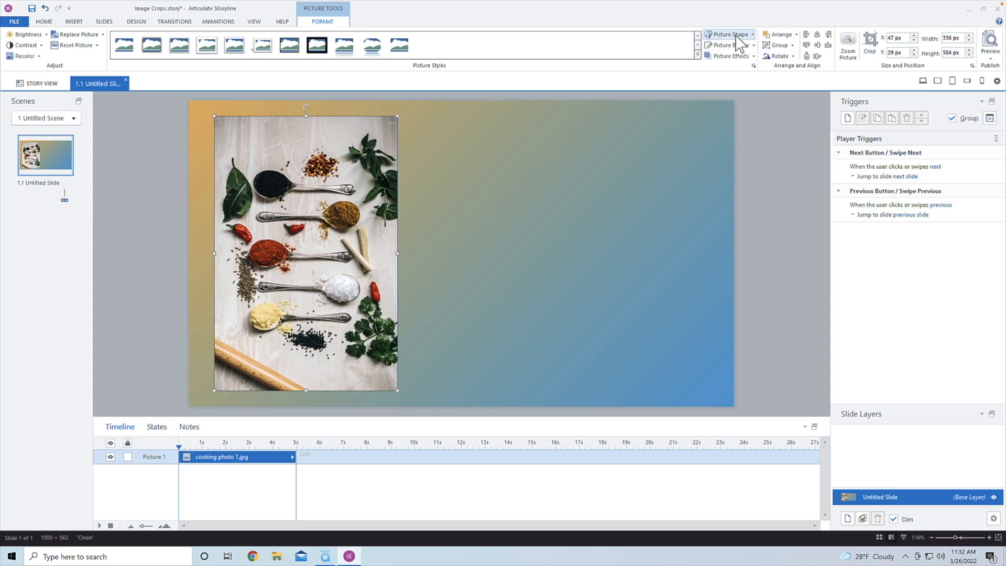
{"action": "left_click", "coordinate": [728, 34]}
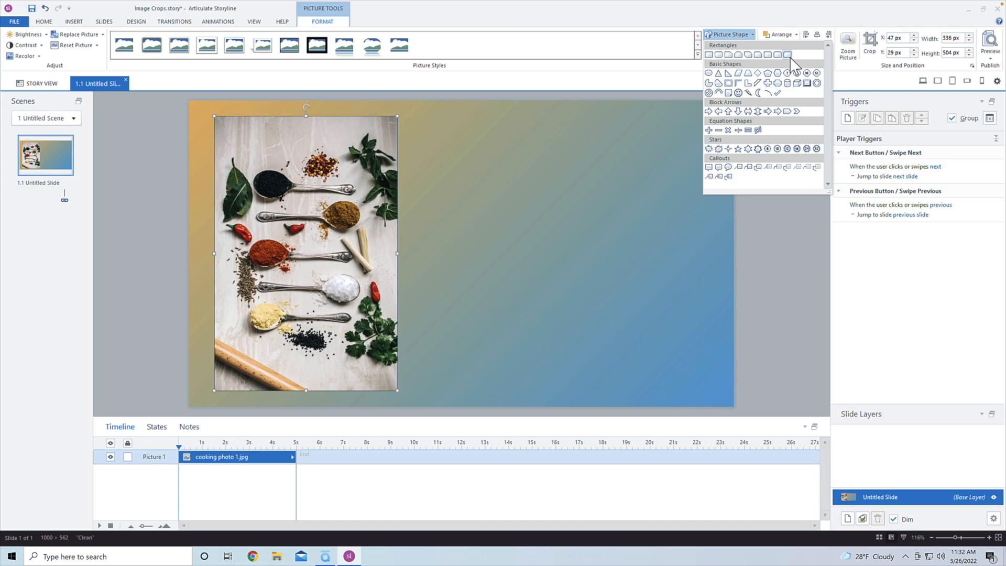
{"action": "mouse_move", "coordinate": [788, 59]}
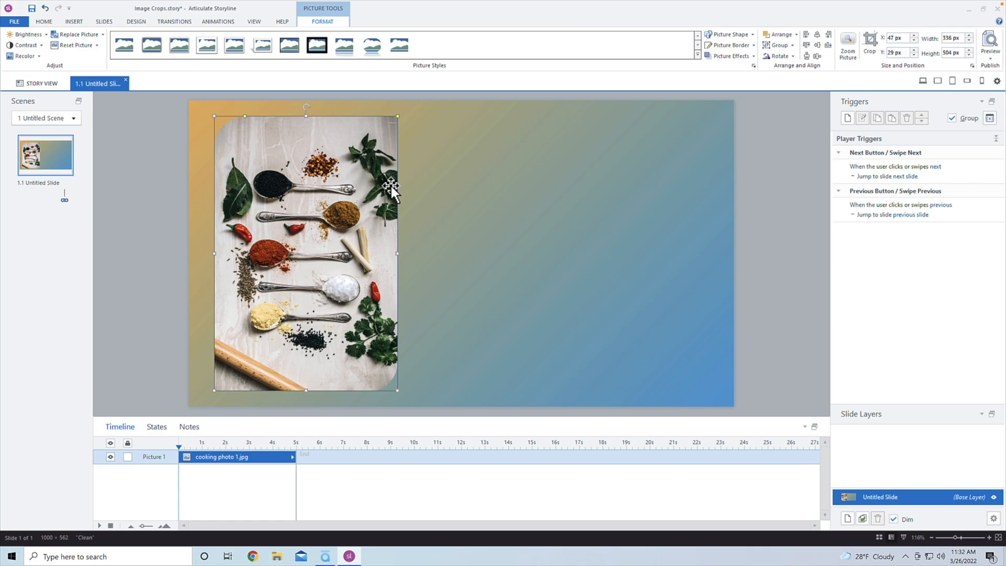
{"action": "mouse_move", "coordinate": [242, 120]}
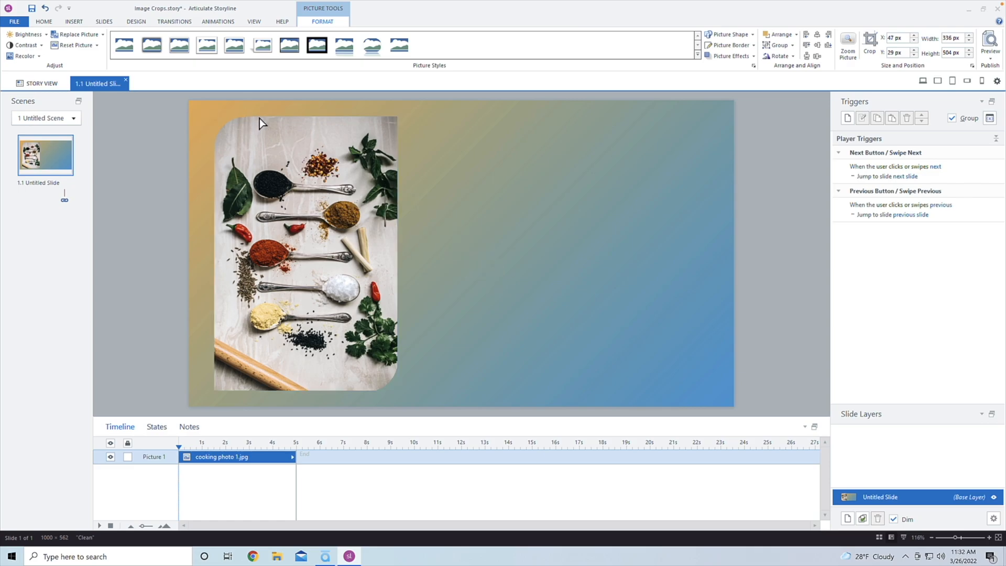
{"action": "left_click", "coordinate": [304, 250]}
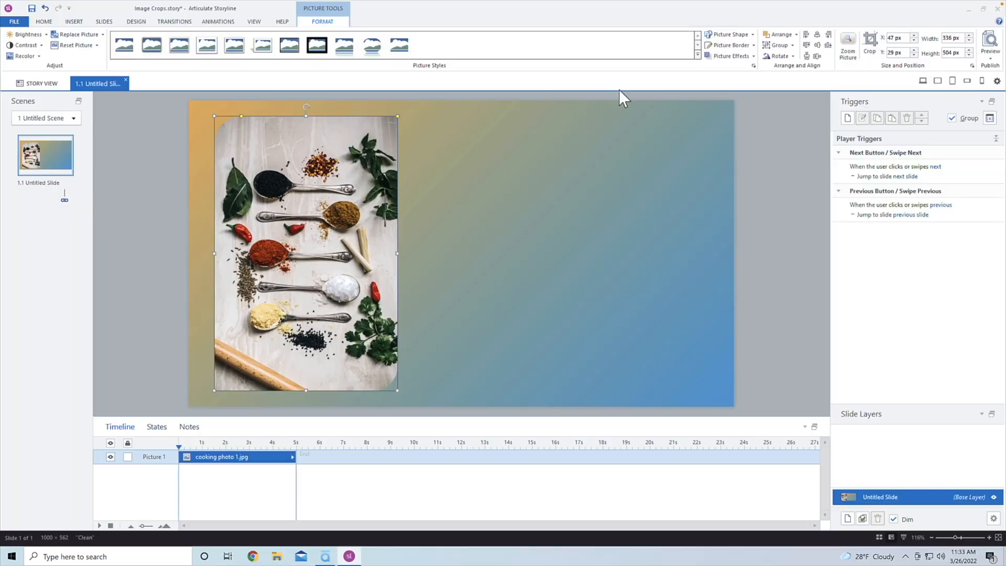
{"action": "left_click", "coordinate": [728, 34]}
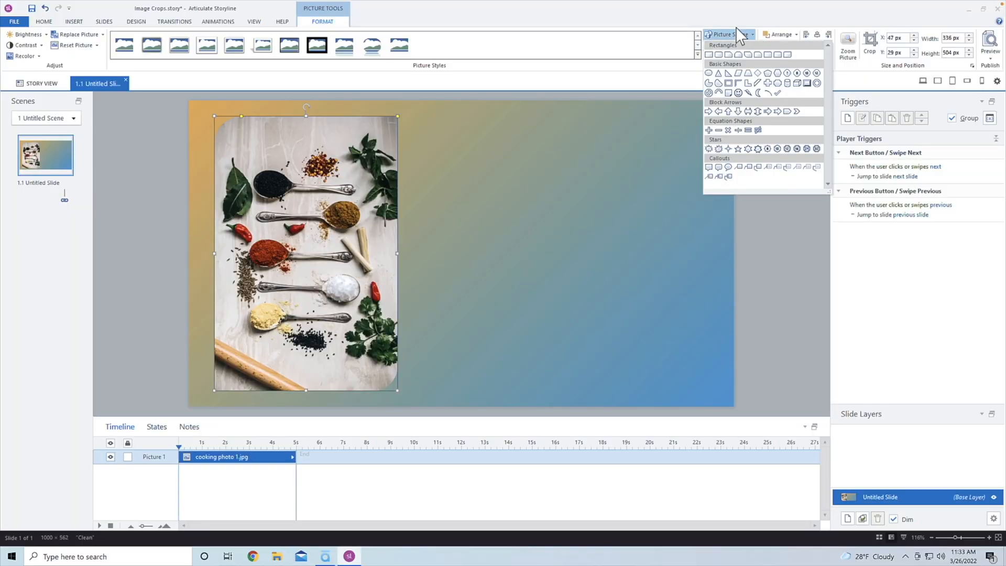
- Apply the rounded crop and an Offset Center shadow with 91% transparency and 101% size
{"action": "left_click", "coordinate": [731, 56]}
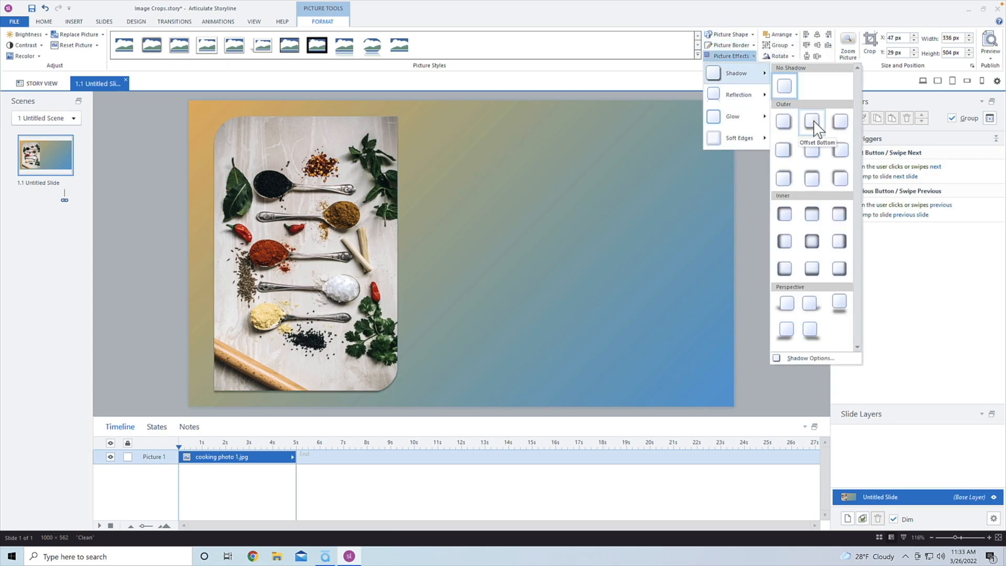
{"action": "mouse_move", "coordinate": [811, 149]}
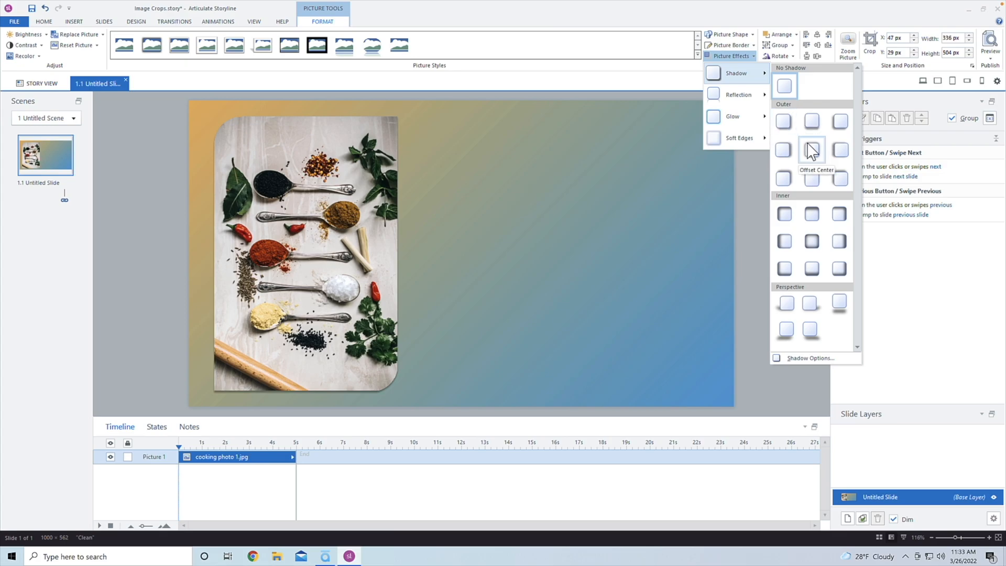
{"action": "left_click", "coordinate": [811, 151]}
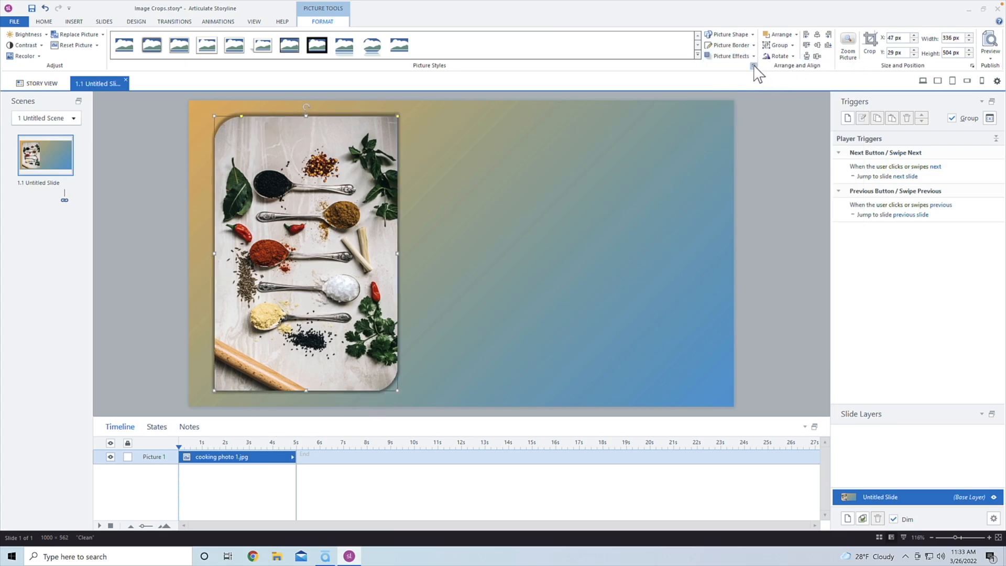
{"action": "left_click", "coordinate": [753, 65]}
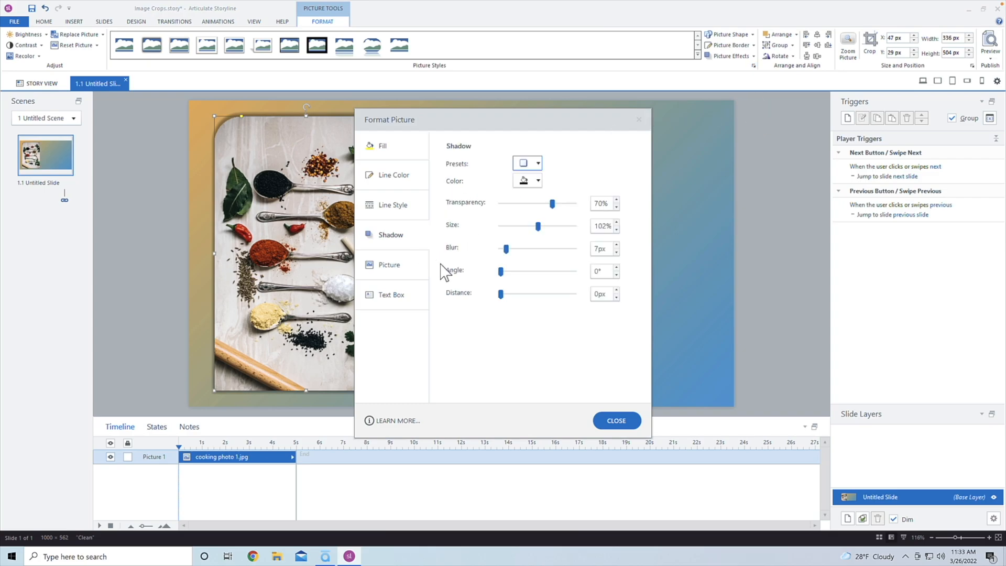
{"action": "left_click_drag", "start_coordinate": [537, 203], "coordinate": [563, 203]}
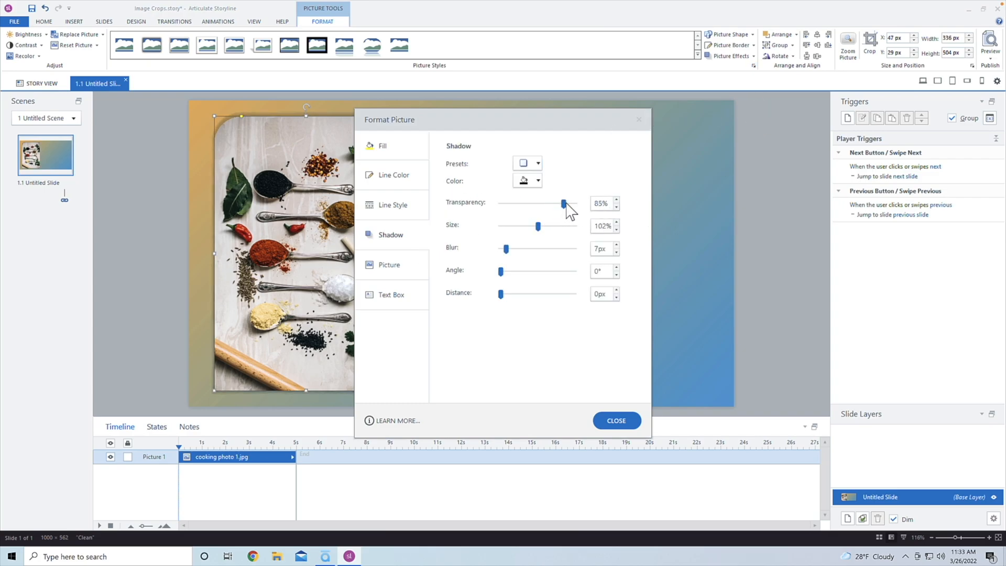
{"action": "left_click_drag", "start_coordinate": [563, 203], "coordinate": [577, 203]}
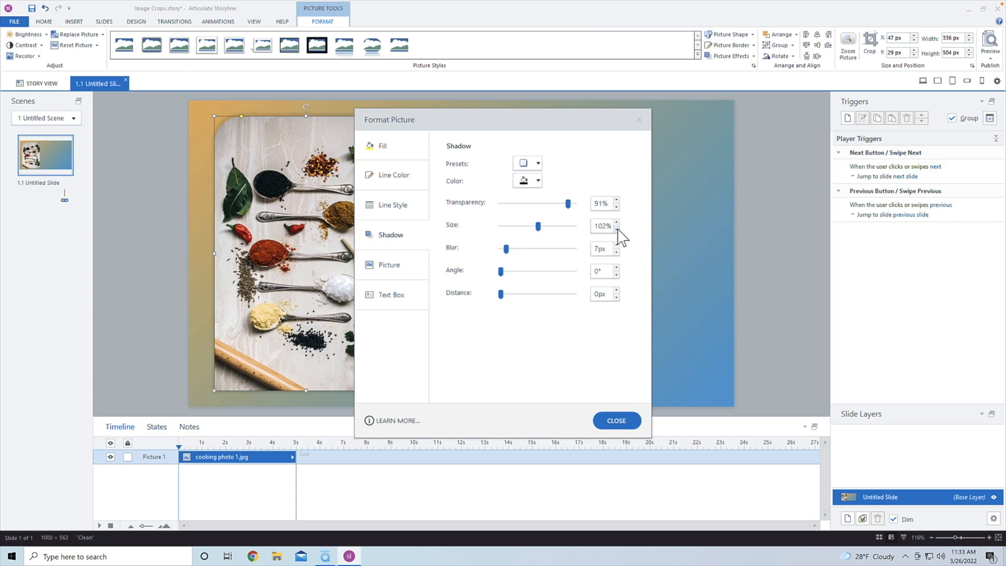
{"action": "left_click", "coordinate": [614, 229]}
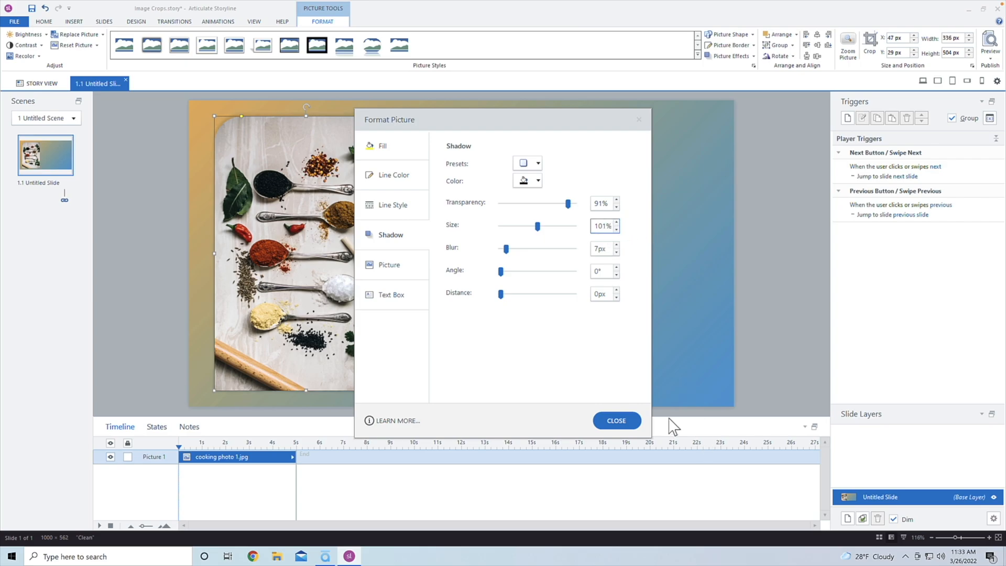
{"action": "left_click", "coordinate": [615, 420]}
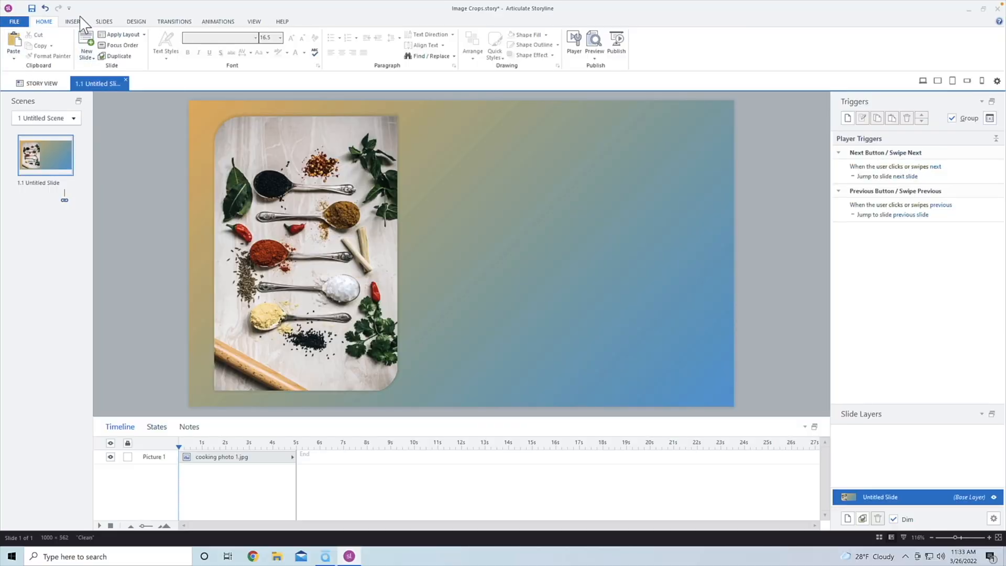
- Add a text box holding a title and =Lorem() placeholder paragraphs
{"action": "left_click", "coordinate": [72, 21]}
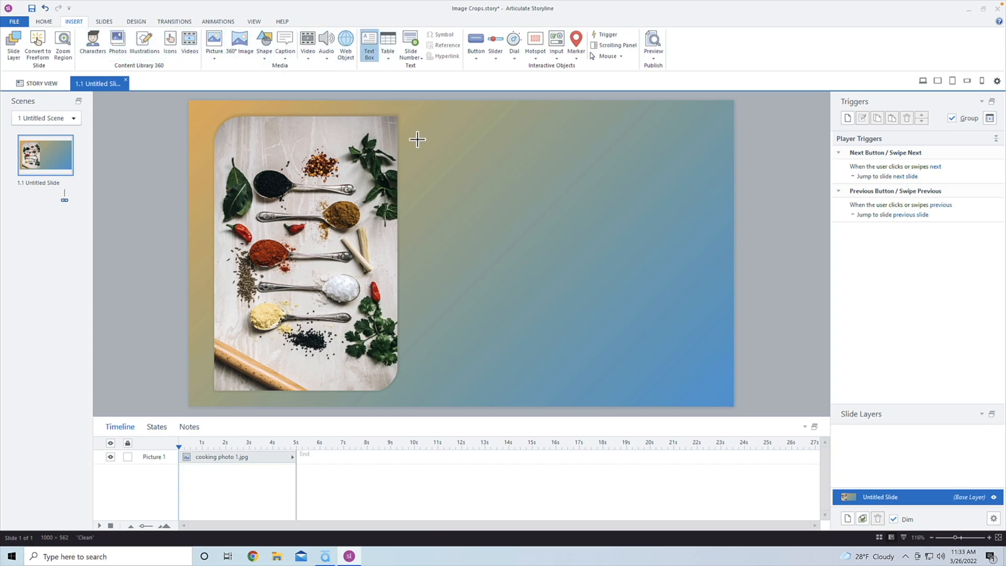
{"action": "left_click", "coordinate": [368, 45]}
{"action": "type", "text": "Sample "}
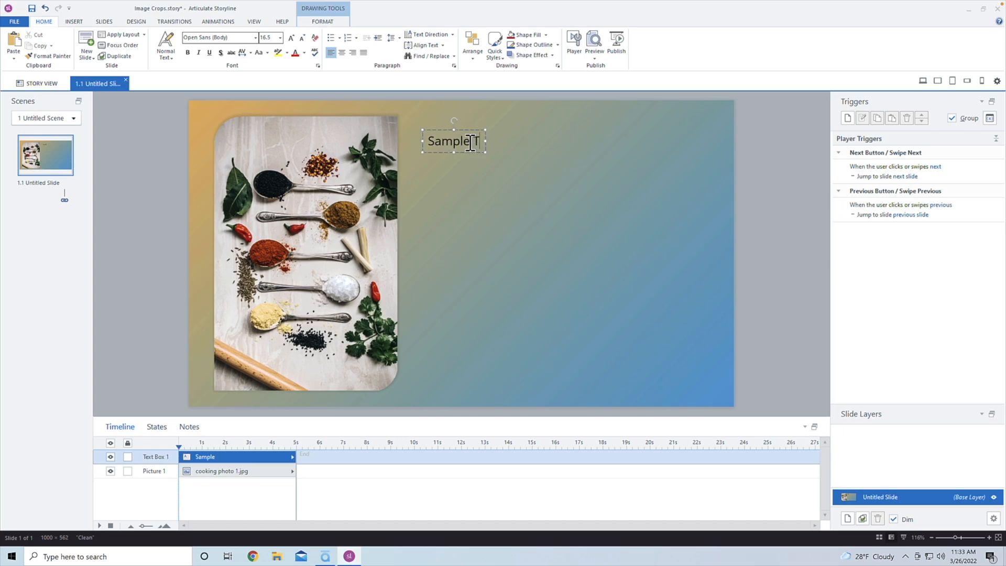
{"action": "type", "text": "Title"}
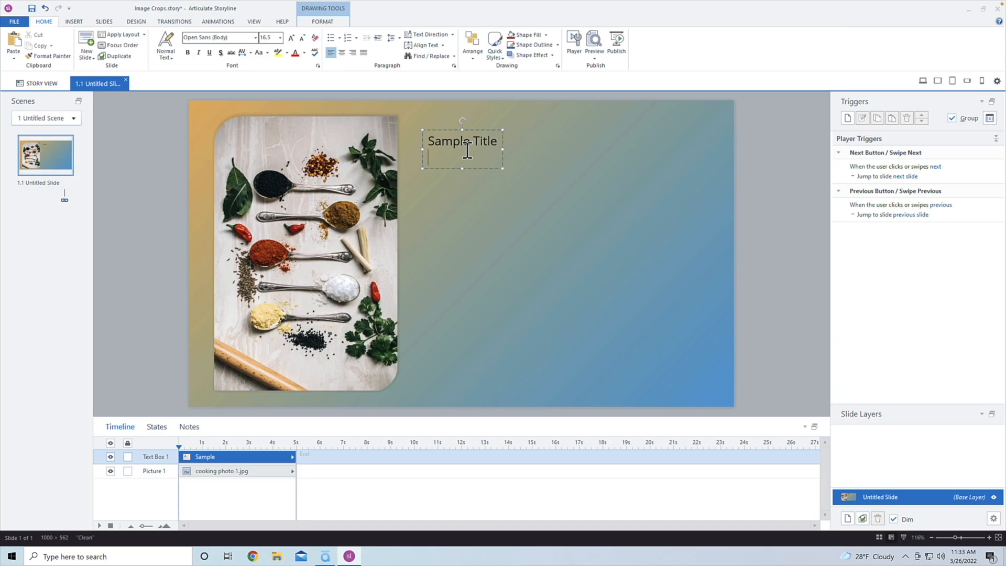
{"action": "type", "text": "=Lorem"}
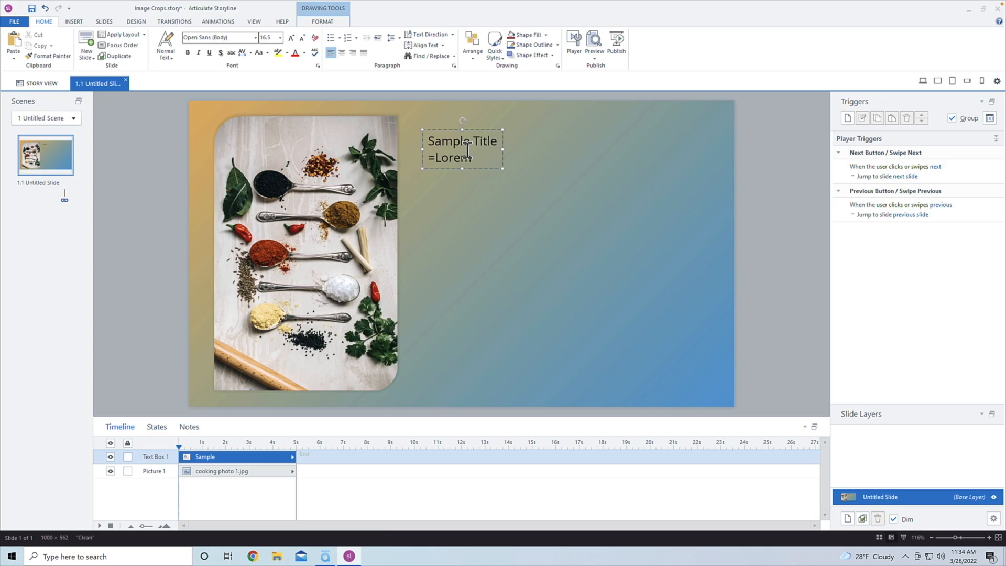
{"action": "type", "text": "()"}
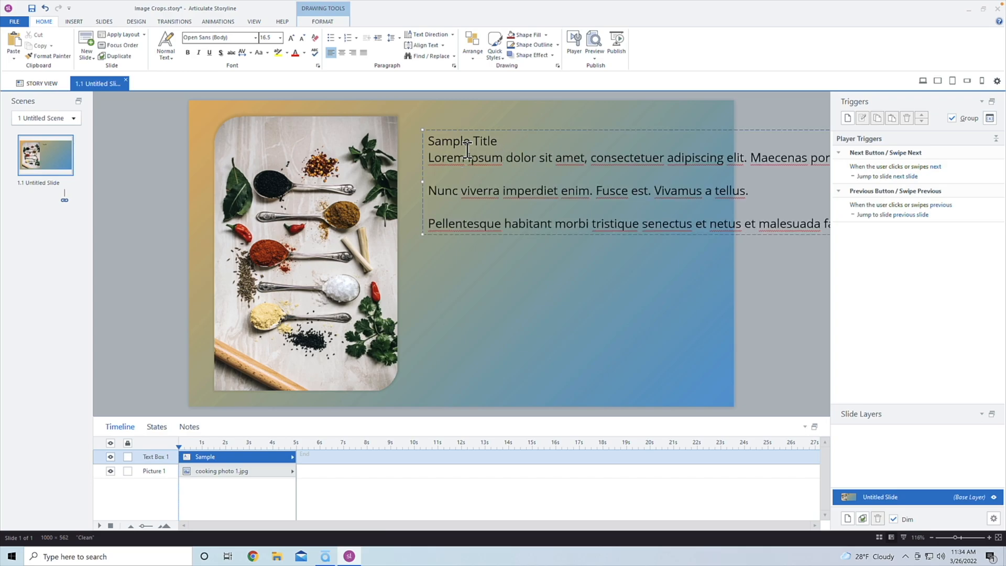
{"action": "mouse_move", "coordinate": [488, 290]}
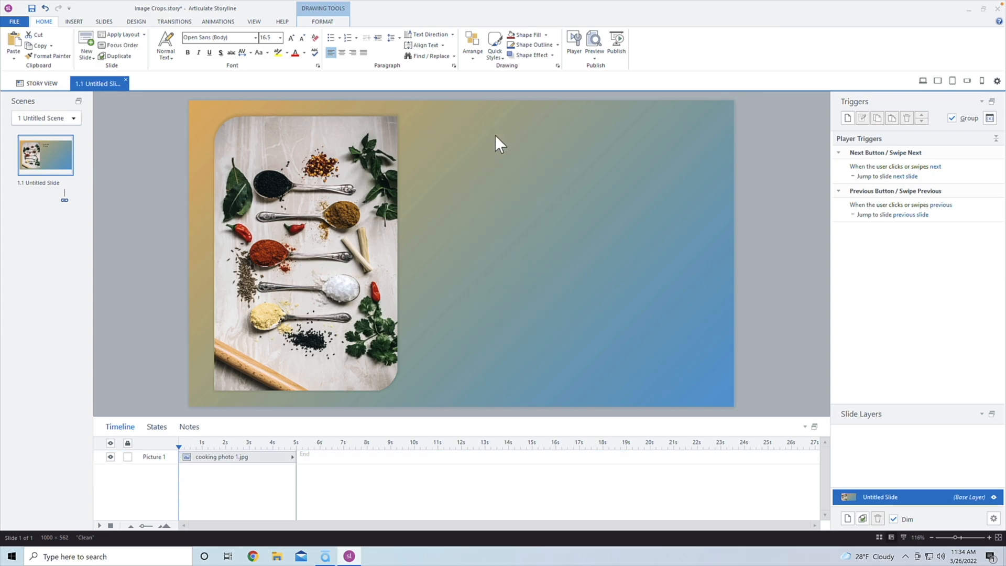
- Draw a narrower text box right of the photo with 'Sample Title' and lorem ipsum text
{"action": "left_click", "coordinate": [73, 21]}
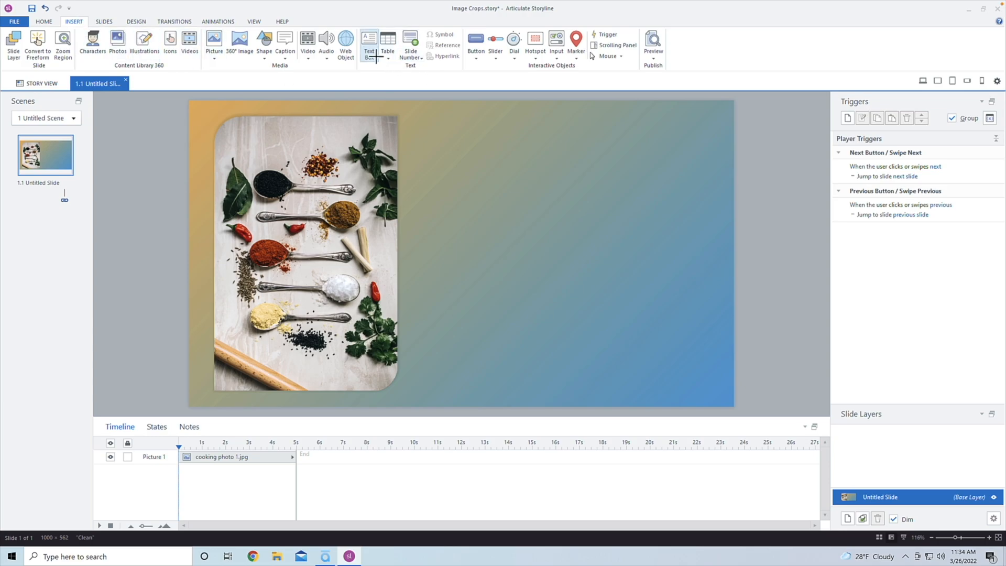
{"action": "left_click_drag", "start_coordinate": [413, 123], "coordinate": [717, 185]}
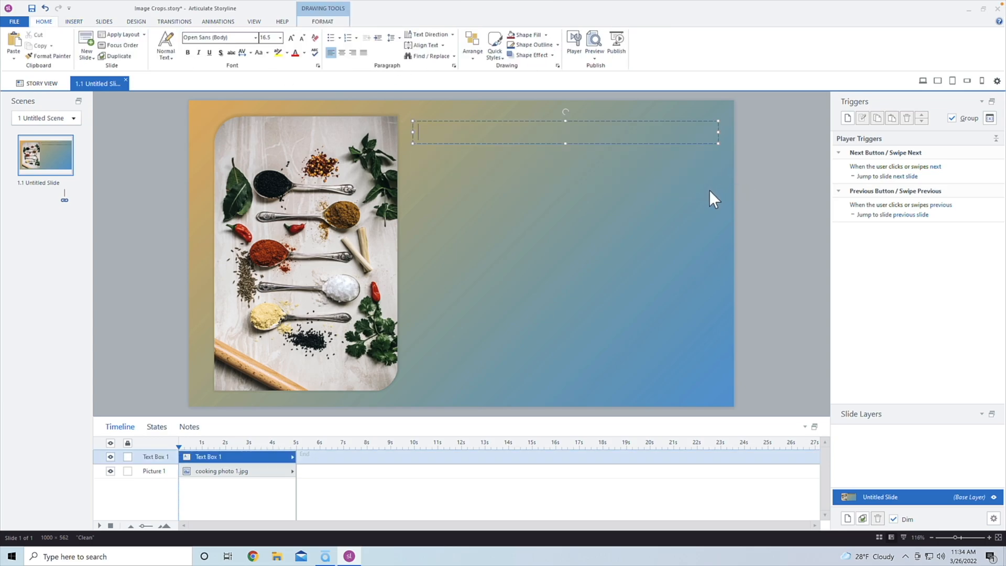
{"action": "mouse_move", "coordinate": [661, 197]}
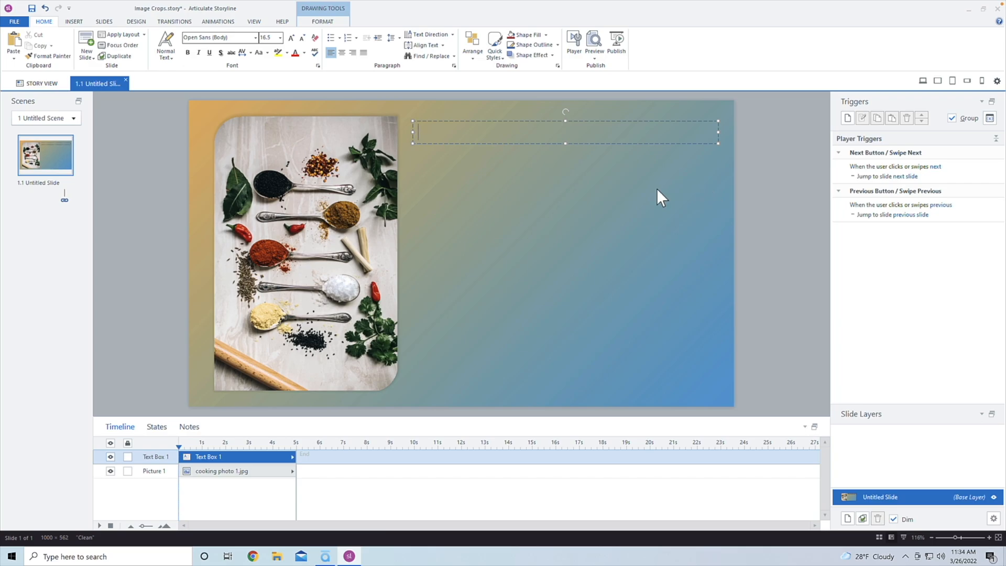
{"action": "type", "text": "Sample title"}
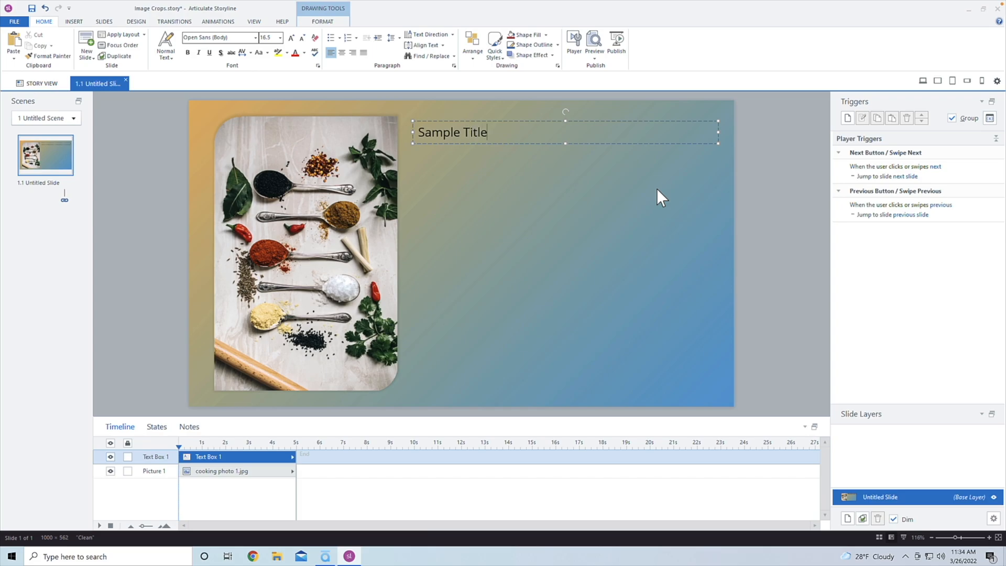
{"action": "type", "text": "="}
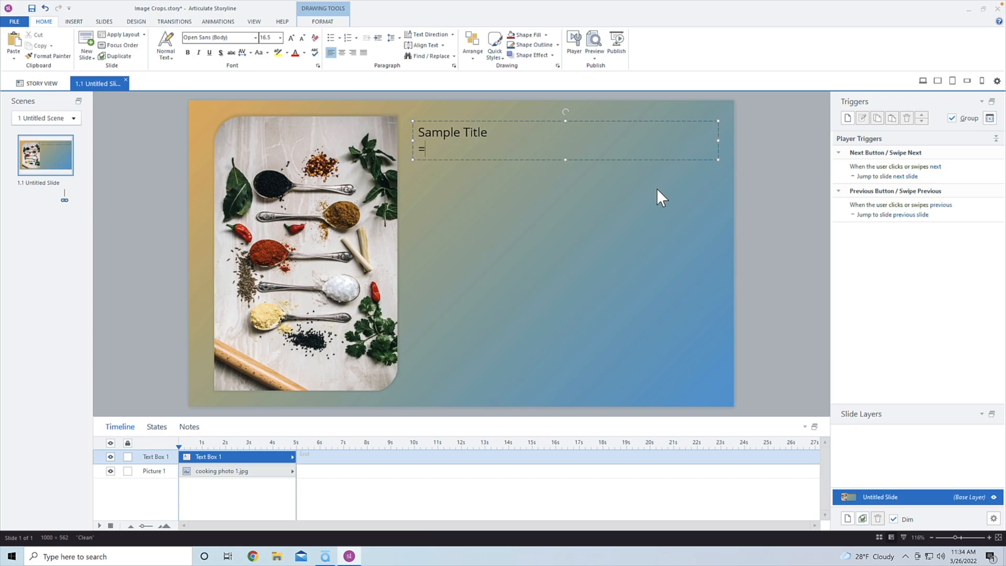
{"action": "type", "text": "Lorem"}
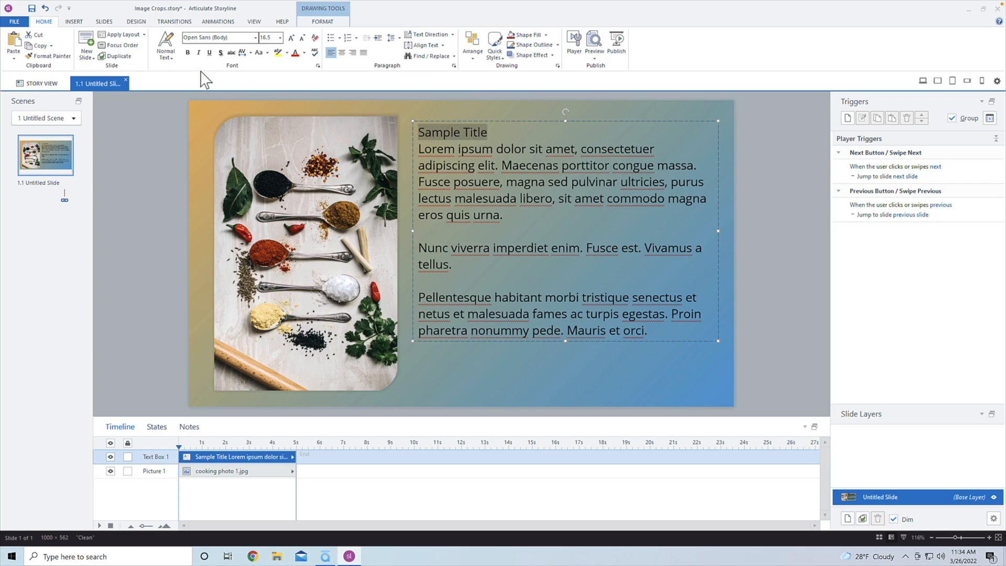
- Make the Sample Title heading bold and set all the text to white
{"action": "left_click", "coordinate": [188, 52]}
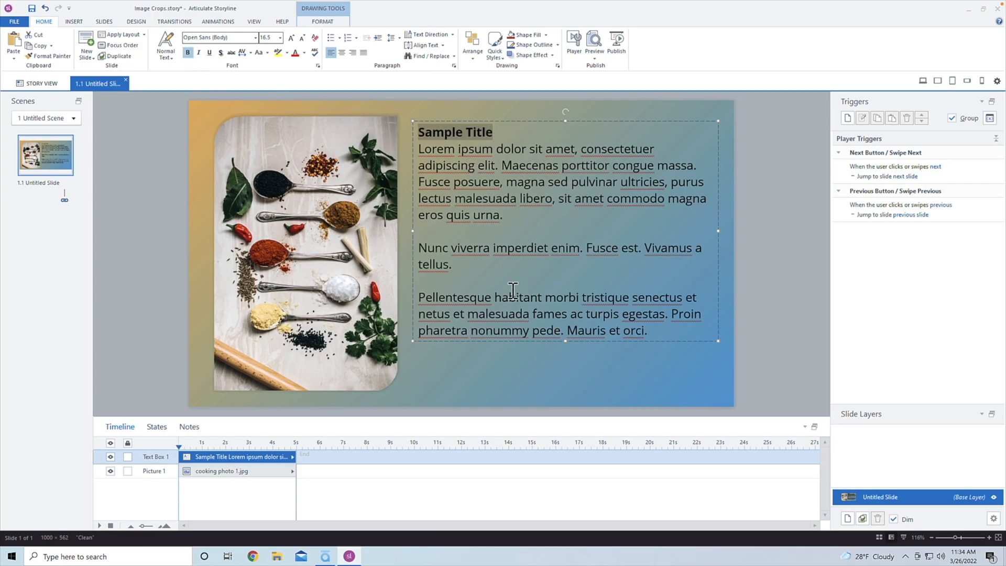
{"action": "left_click_drag", "start_coordinate": [512, 290], "coordinate": [654, 306]}
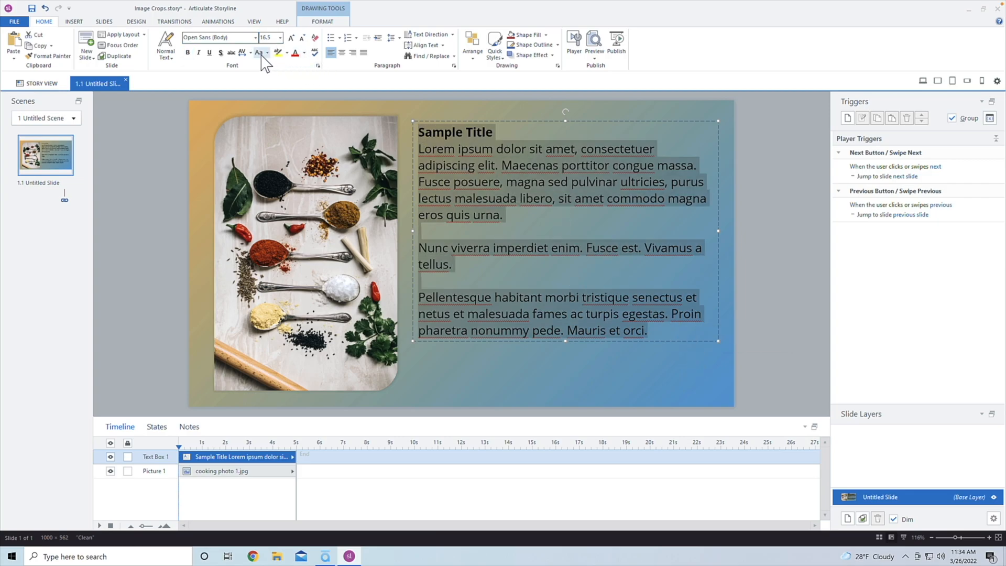
{"action": "left_click", "coordinate": [304, 52]}
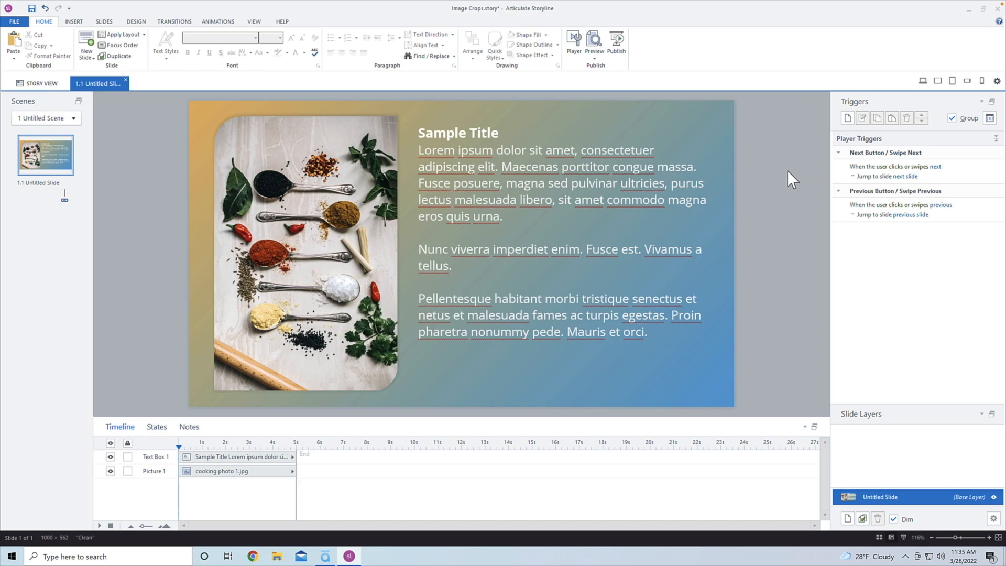
- Move the text box slightly lower beside the photo
{"action": "left_click", "coordinate": [458, 132]}
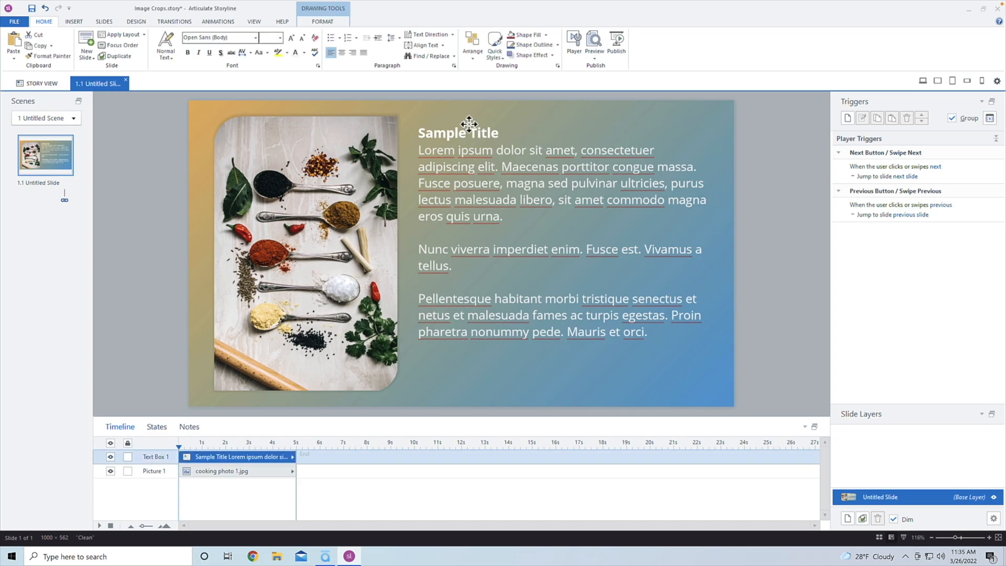
{"action": "left_click", "coordinate": [468, 154]}
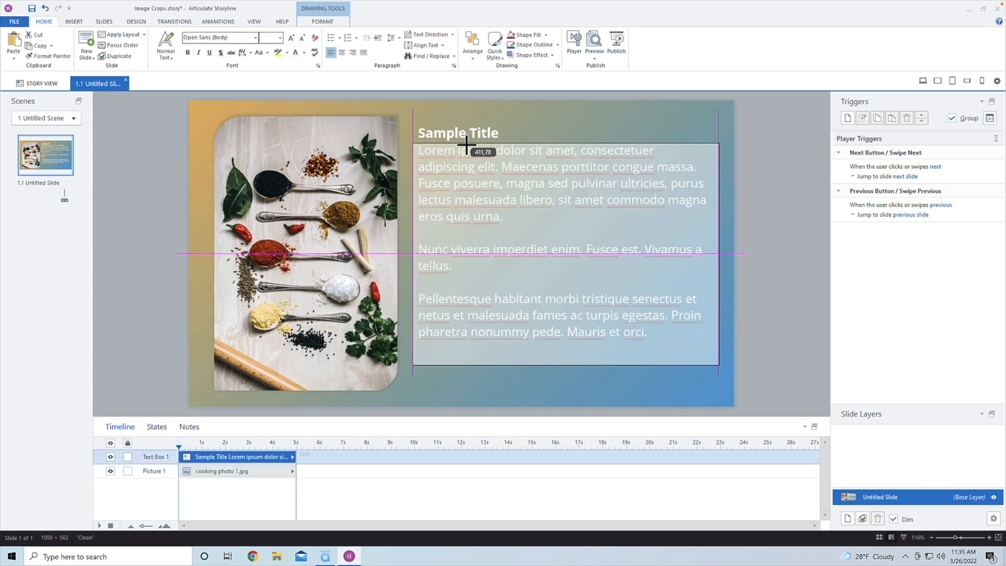
{"action": "left_click", "coordinate": [746, 120]}
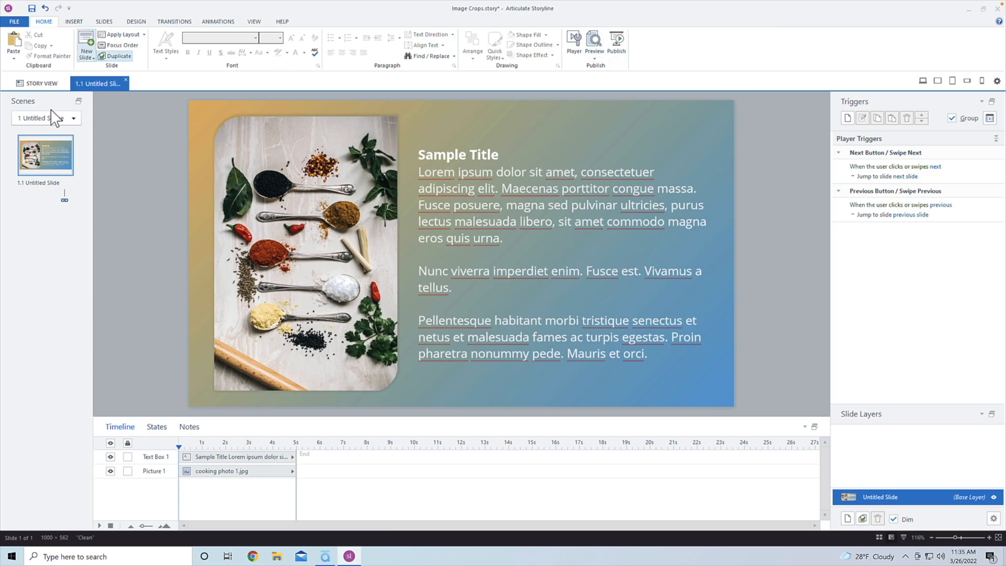
- Add blank slide 1.2 from the Scenes panel context menu and open it
{"action": "right_click", "coordinate": [43, 153]}
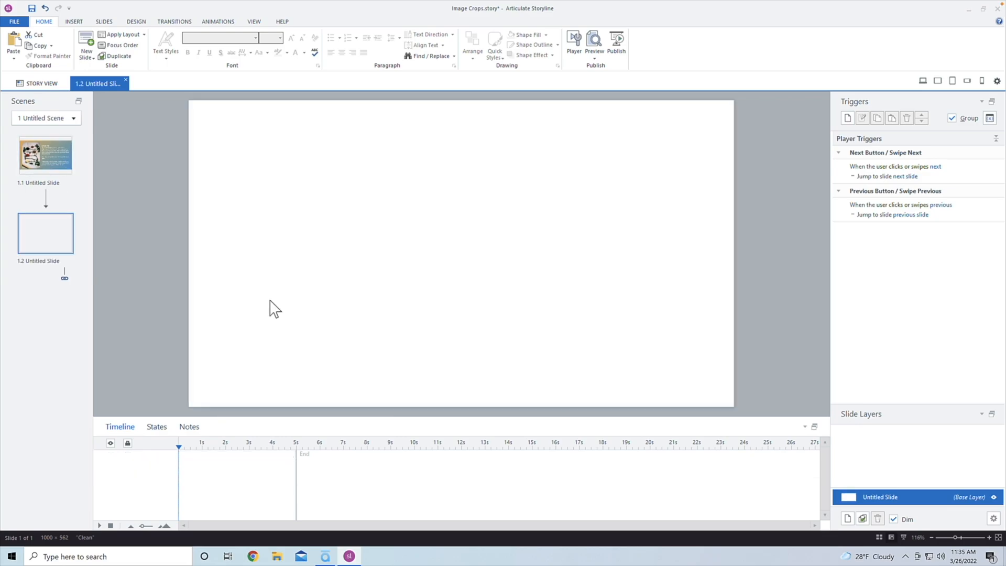
{"action": "left_click", "coordinate": [73, 21]}
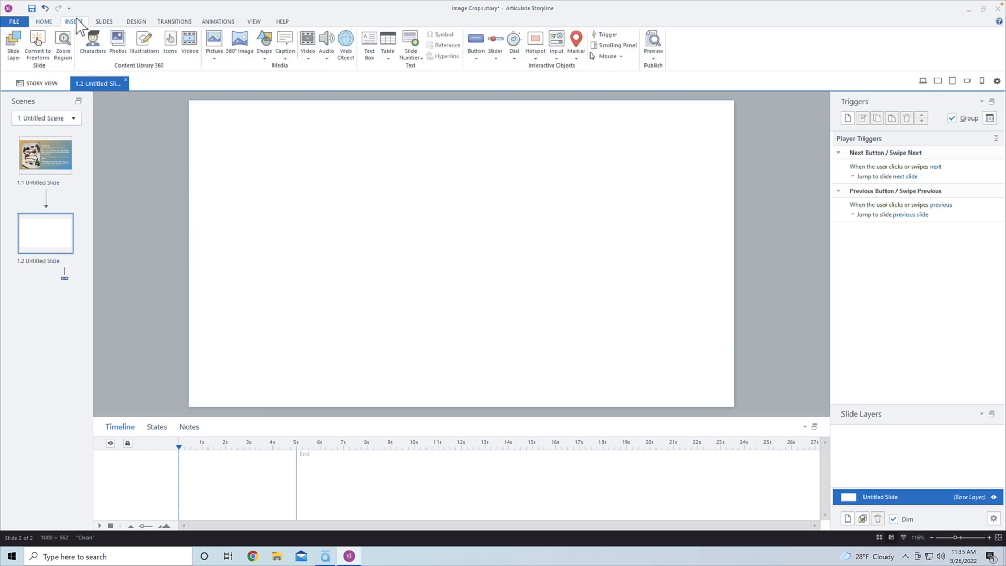
{"action": "mouse_move", "coordinate": [91, 42]}
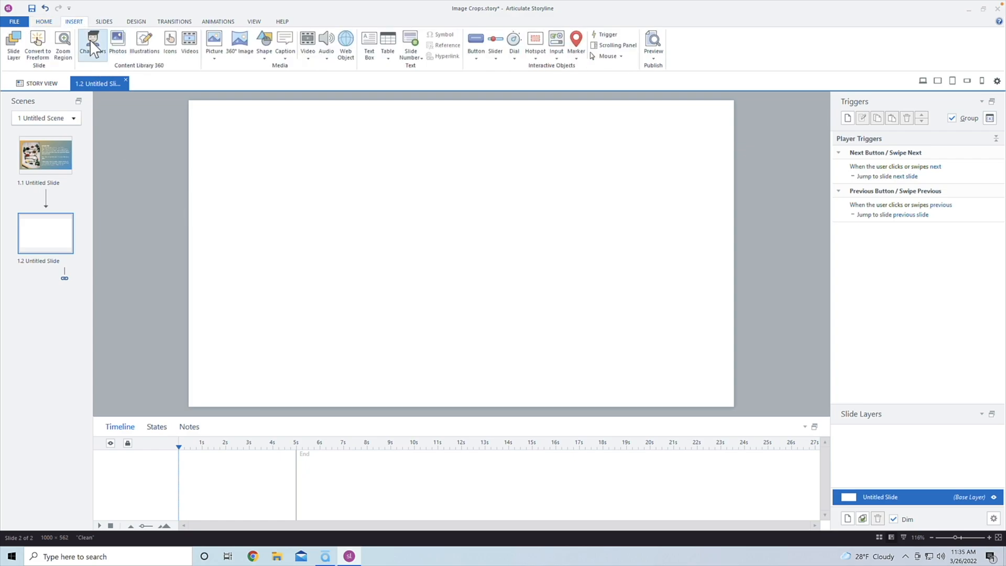
- Search stock photos for 'people' and insert the long-haired woman in black
{"action": "left_click", "coordinate": [116, 42]}
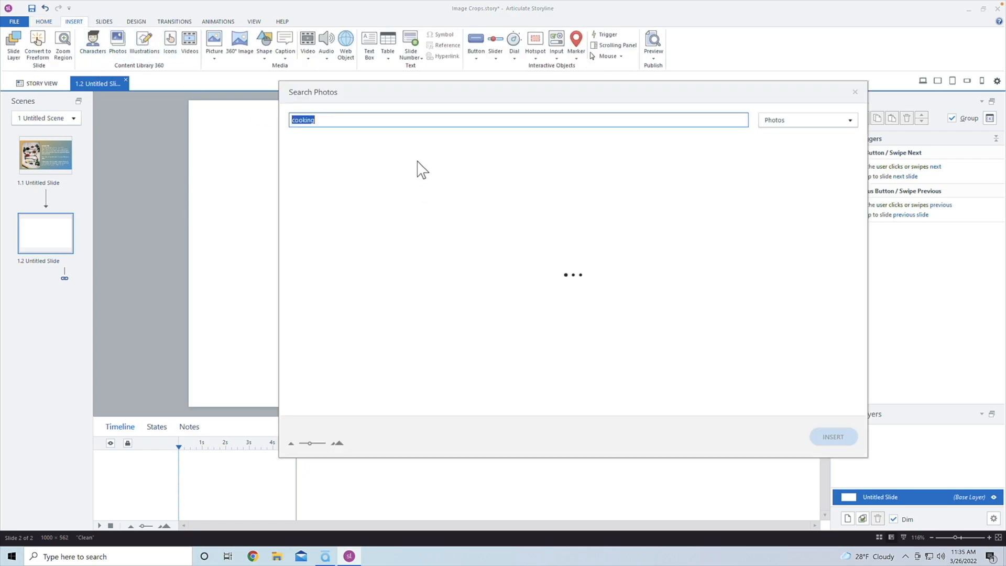
{"action": "type", "text": "people"}
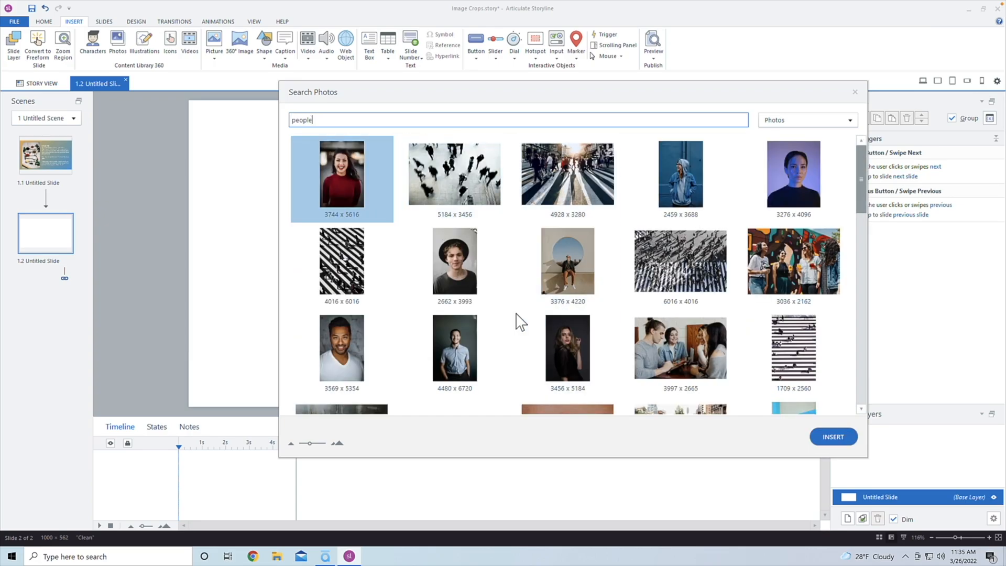
{"action": "left_click", "coordinate": [567, 348]}
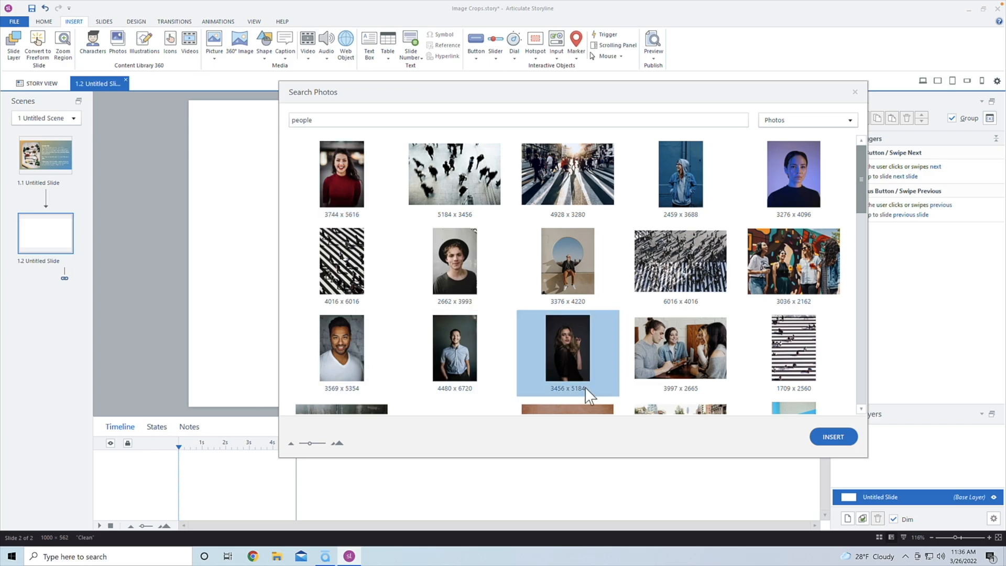
{"action": "left_click", "coordinate": [832, 436]}
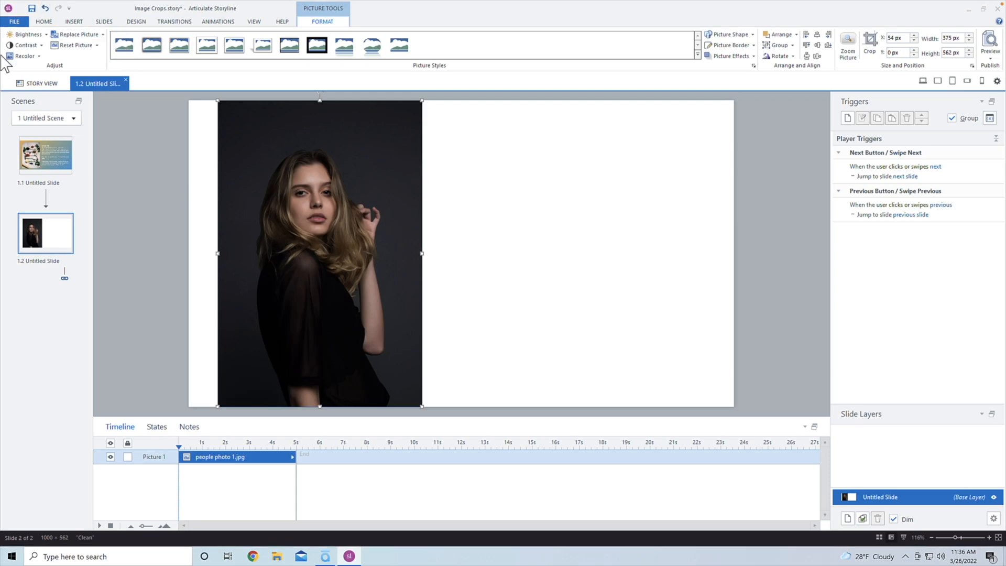
{"action": "left_click", "coordinate": [74, 21]}
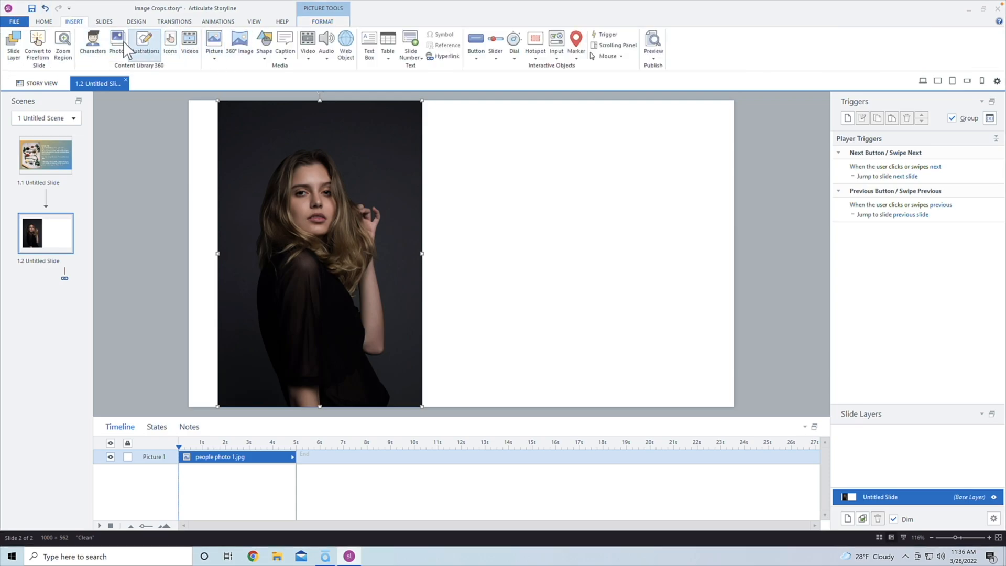
- Insert the stock photo of the smiling woman in a red top beside the first photo
{"action": "left_click", "coordinate": [116, 42]}
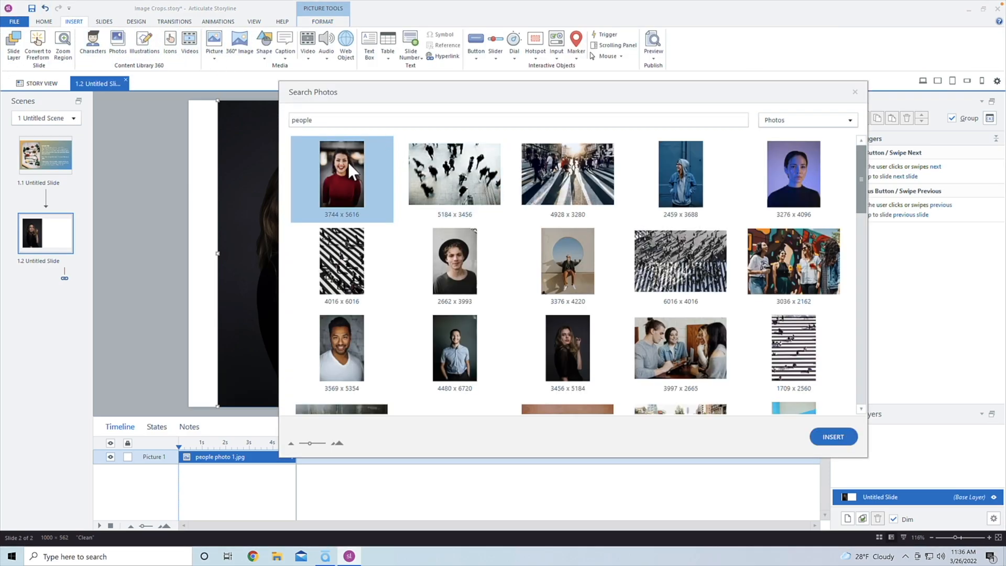
{"action": "left_click", "coordinate": [831, 437]}
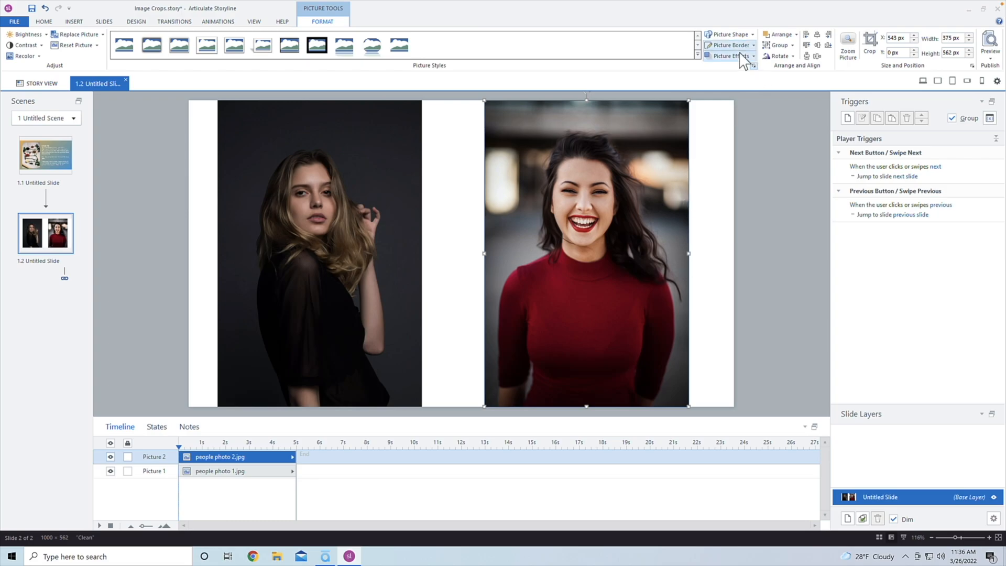
- Crop the red-top woman's photo to a 375×375 head-and-shoulders square
{"action": "left_click", "coordinate": [728, 34]}
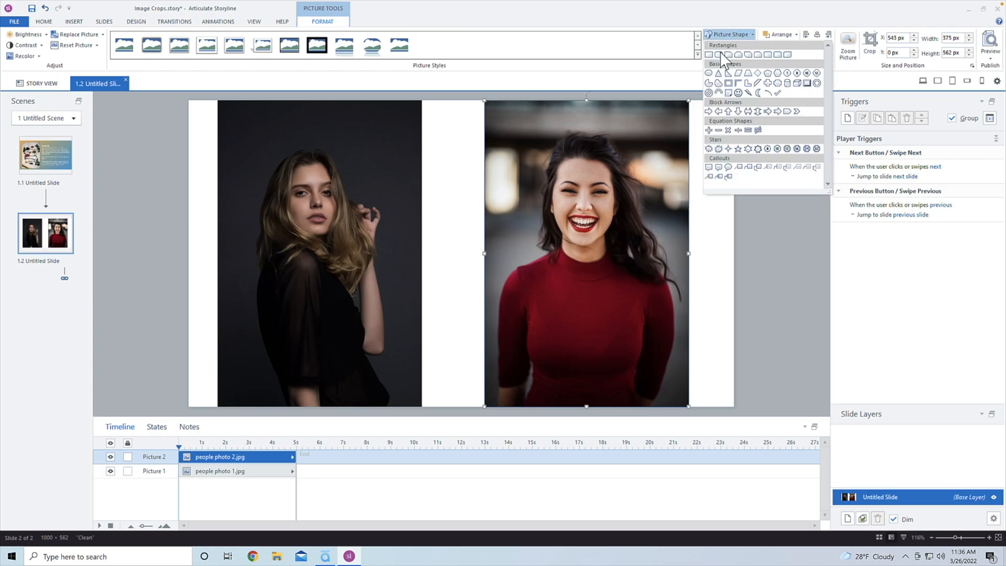
{"action": "left_click", "coordinate": [718, 72]}
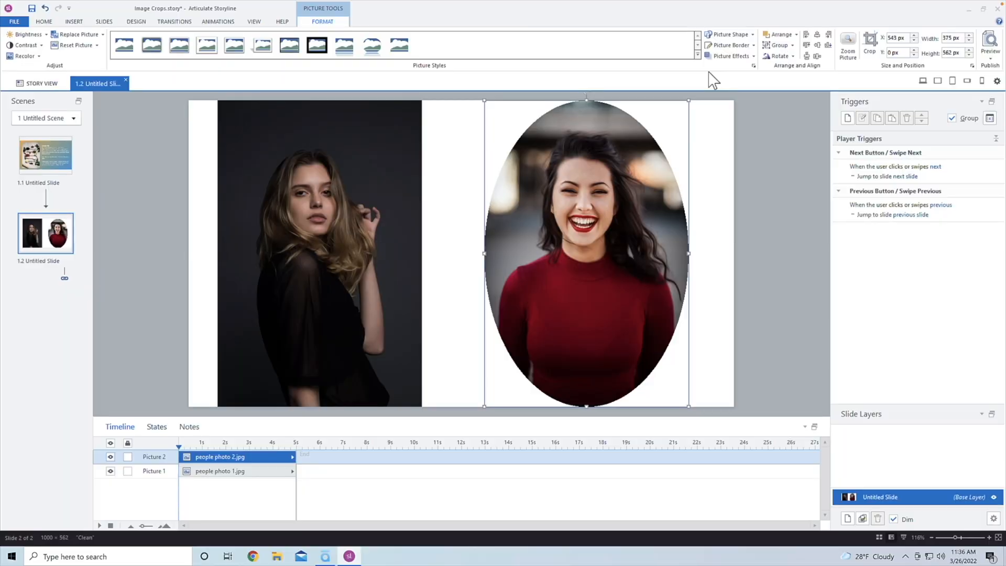
{"action": "left_click", "coordinate": [770, 129]}
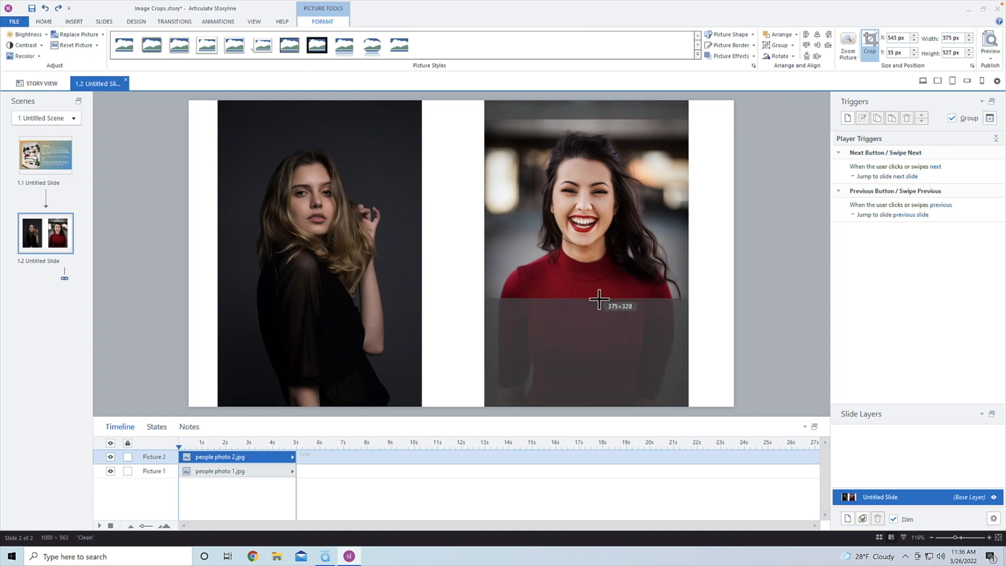
{"action": "left_click_drag", "start_coordinate": [598, 298], "coordinate": [598, 315]}
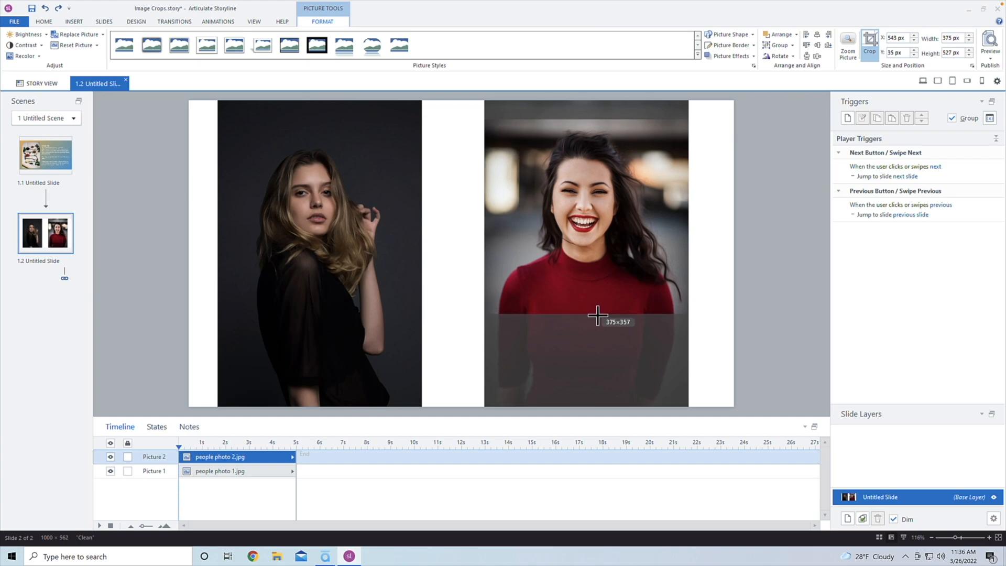
{"action": "left_click_drag", "start_coordinate": [597, 315], "coordinate": [597, 323]}
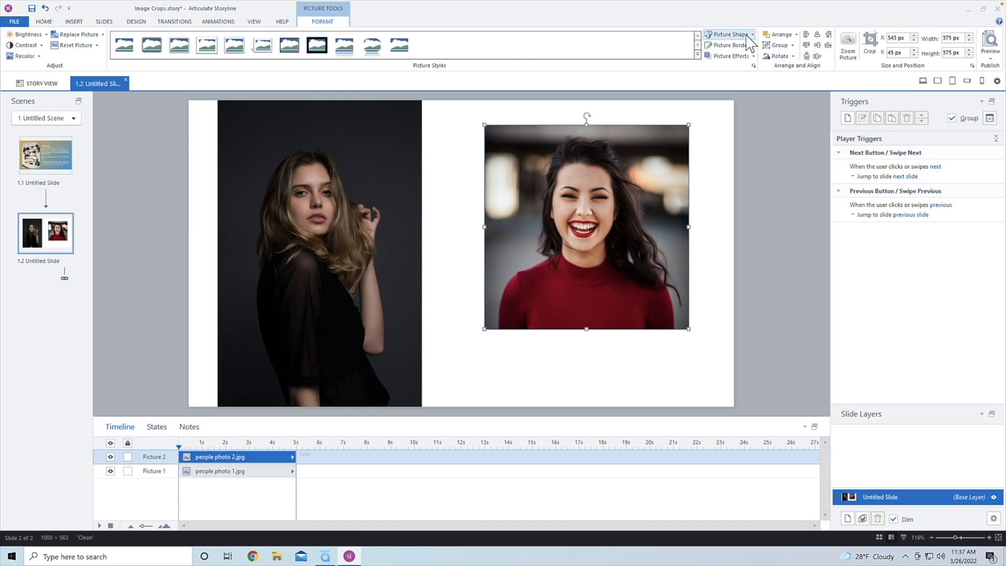
- Apply the Oval picture shape to the square photo, then preview the slide and return
{"action": "left_click", "coordinate": [728, 35]}
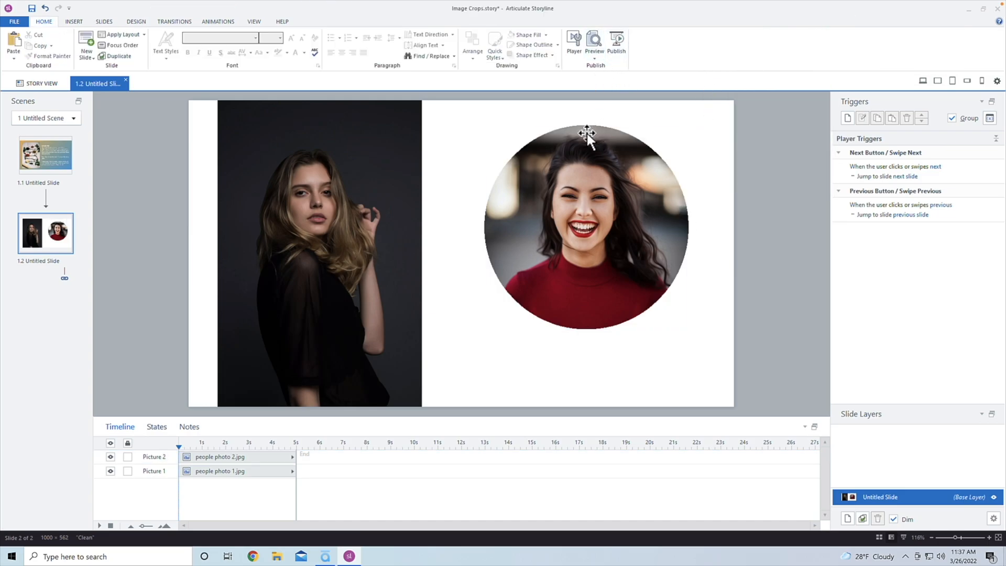
{"action": "left_click", "coordinate": [593, 42]}
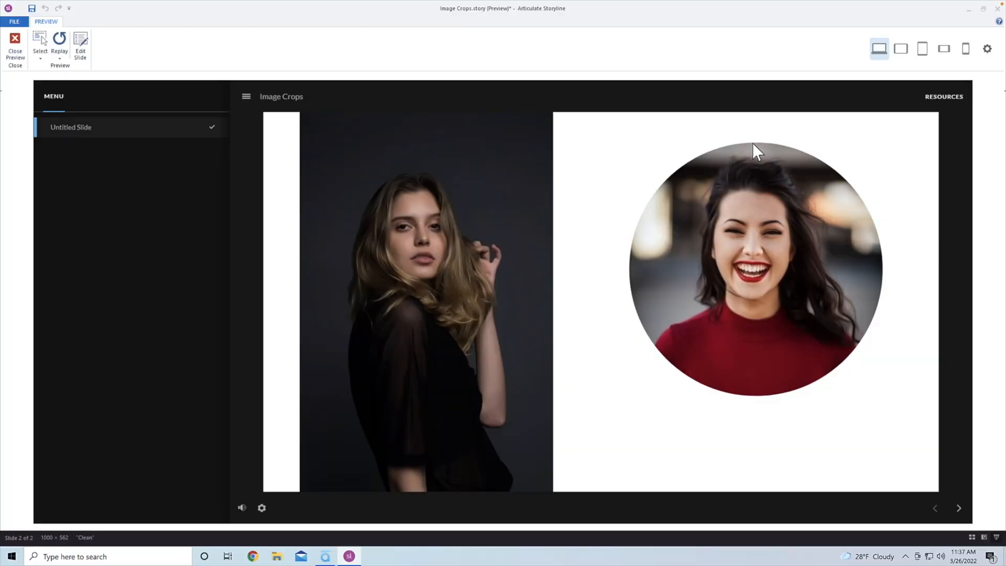
{"action": "left_click", "coordinate": [14, 49]}
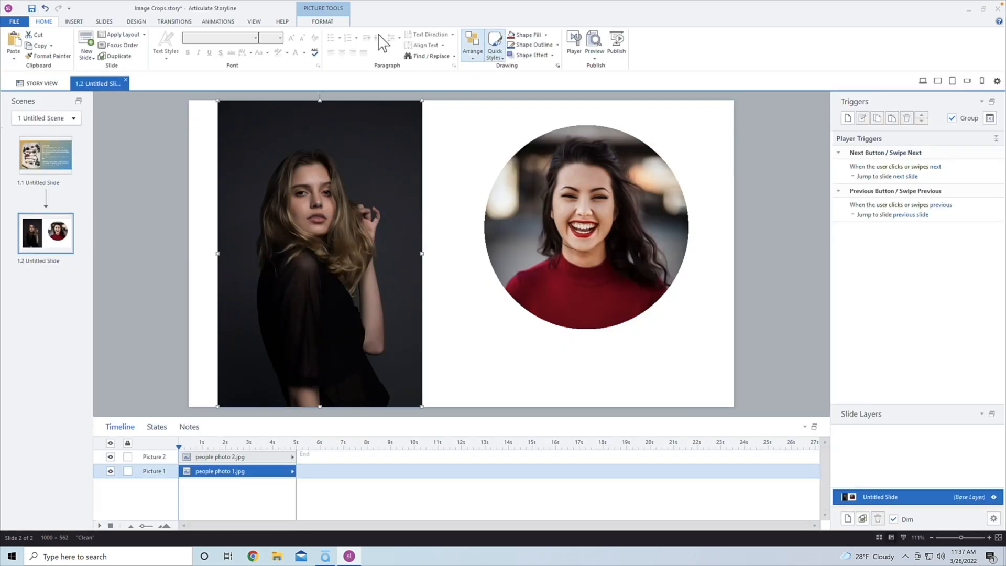
- Crop the long-haired woman's left photo to a square and make it an oval
{"action": "left_click", "coordinate": [322, 21]}
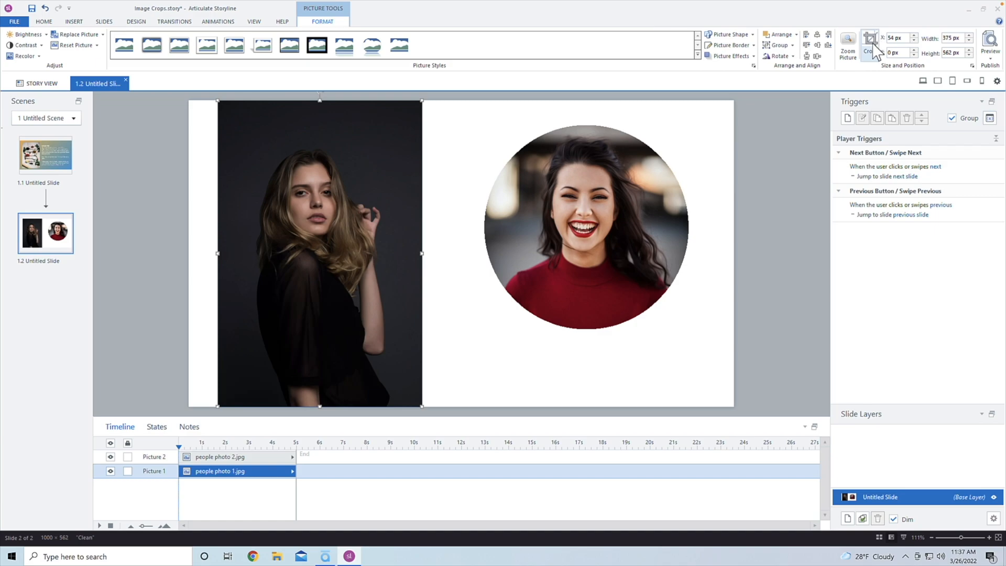
{"action": "left_click", "coordinate": [869, 42]}
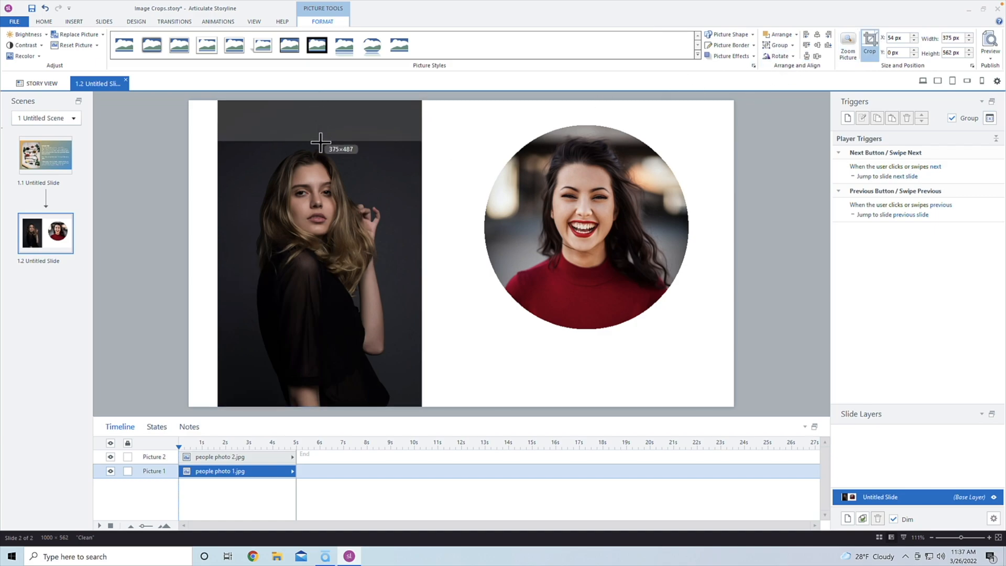
{"action": "left_click_drag", "start_coordinate": [320, 141], "coordinate": [318, 407]}
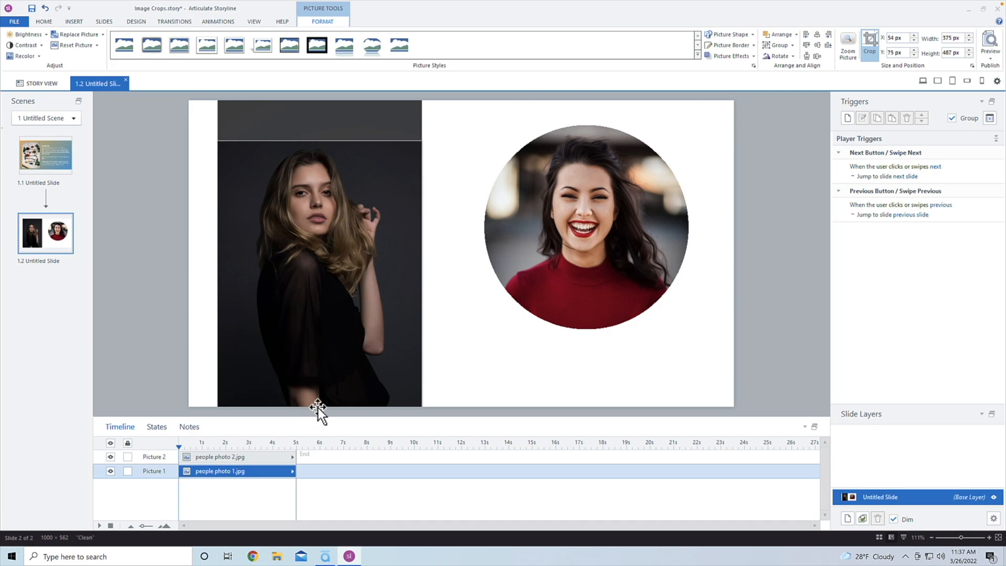
{"action": "left_click_drag", "start_coordinate": [317, 407], "coordinate": [333, 292]}
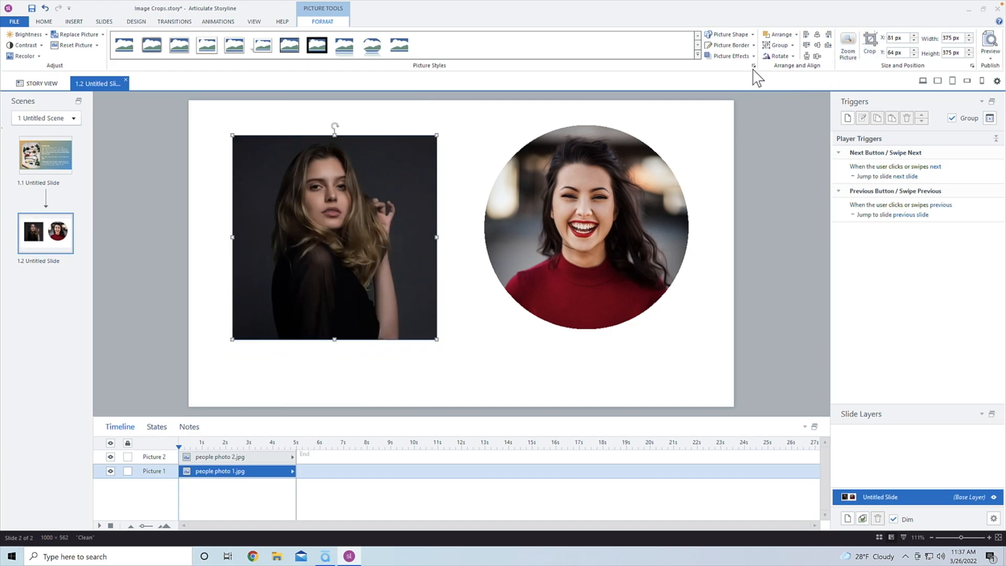
{"action": "left_click", "coordinate": [729, 34]}
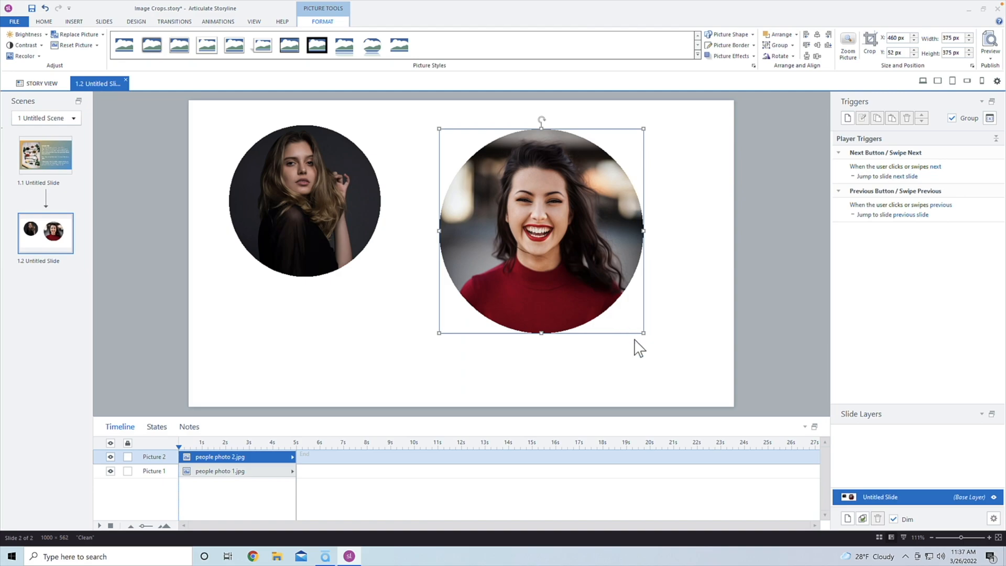
- Resize both circular photos to 278 px and space them across the slide top
{"action": "left_click_drag", "start_coordinate": [638, 347], "coordinate": [583, 279]}
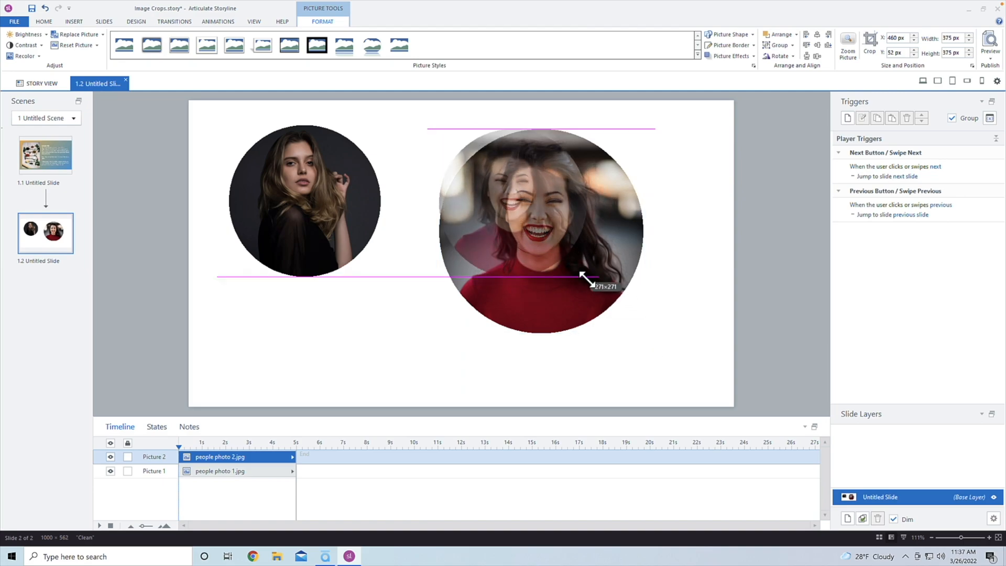
{"action": "left_click_drag", "start_coordinate": [583, 277], "coordinate": [635, 186]}
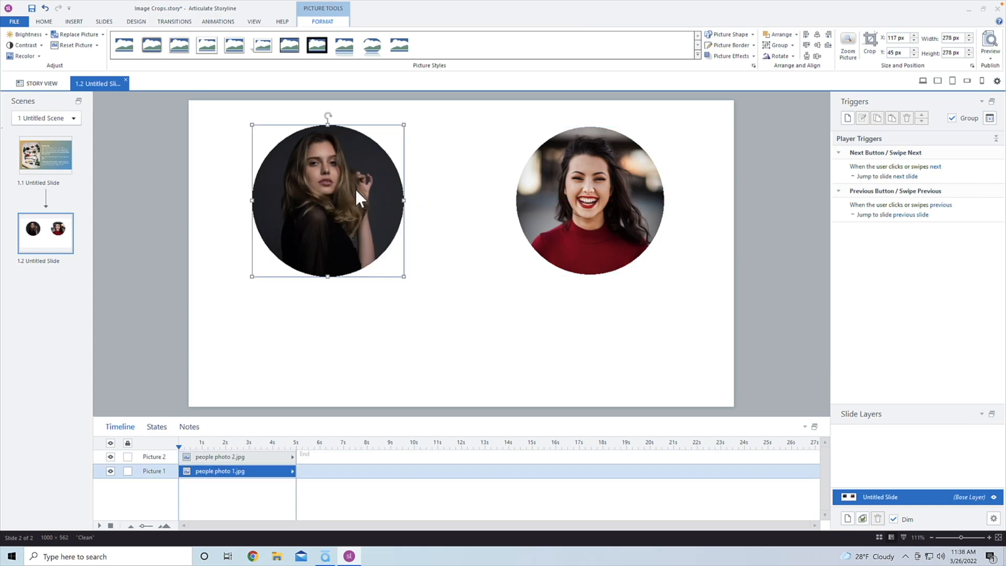
{"action": "left_click_drag", "start_coordinate": [327, 200], "coordinate": [336, 200]}
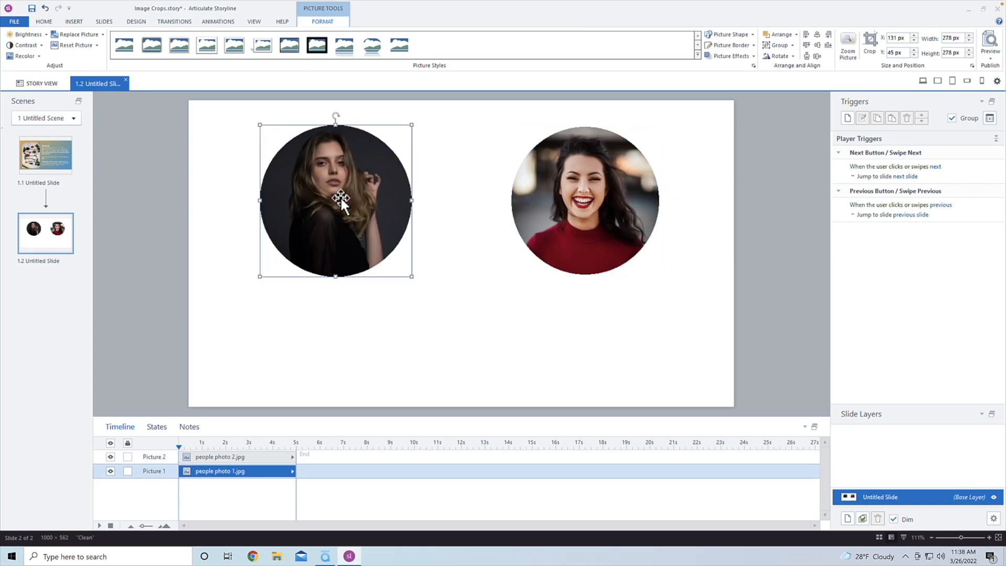
- Draw two light gray rectangle panels, send them back, and center each photo on its panel
{"action": "left_click", "coordinate": [74, 21]}
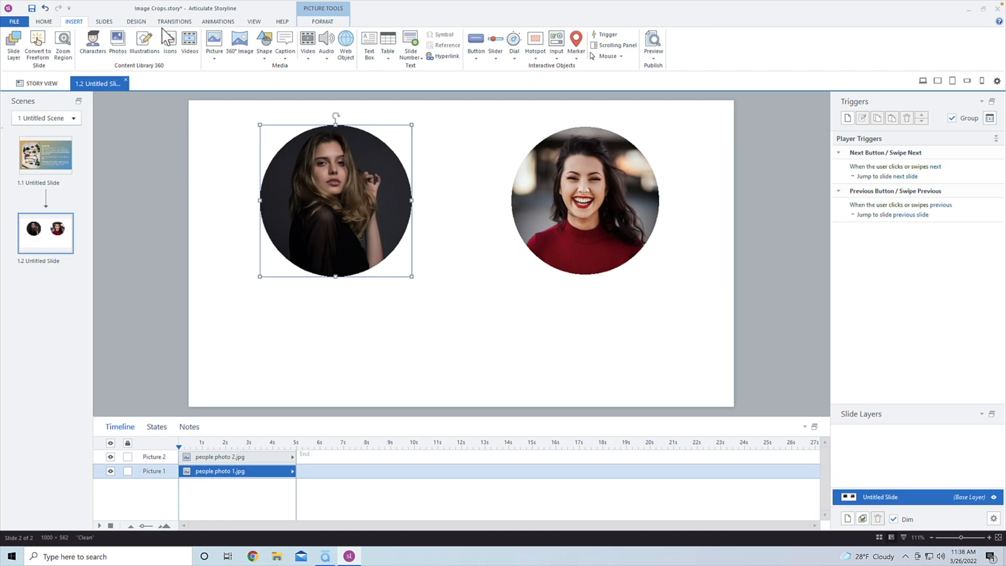
{"action": "left_click", "coordinate": [263, 43]}
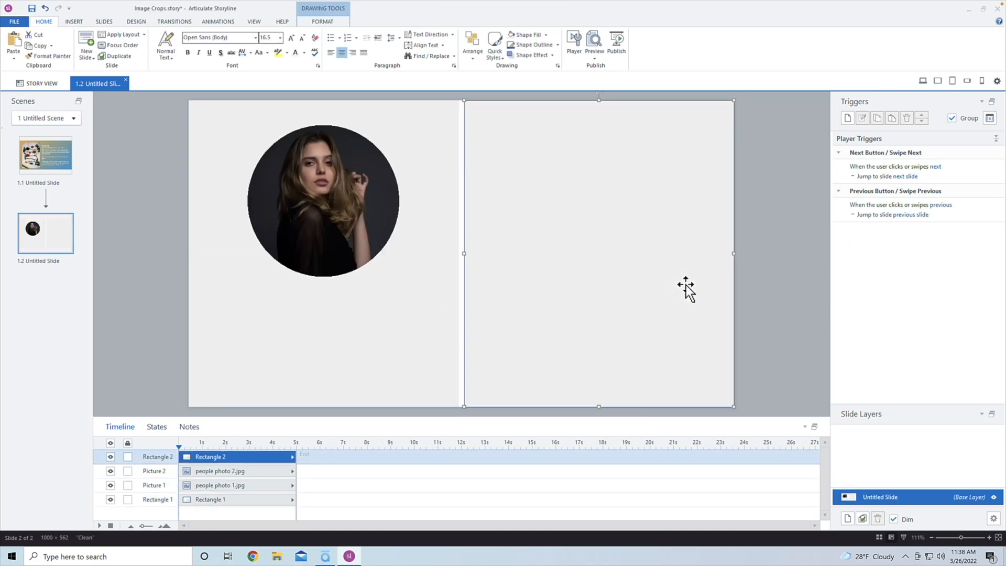
{"action": "left_click", "coordinate": [158, 499]}
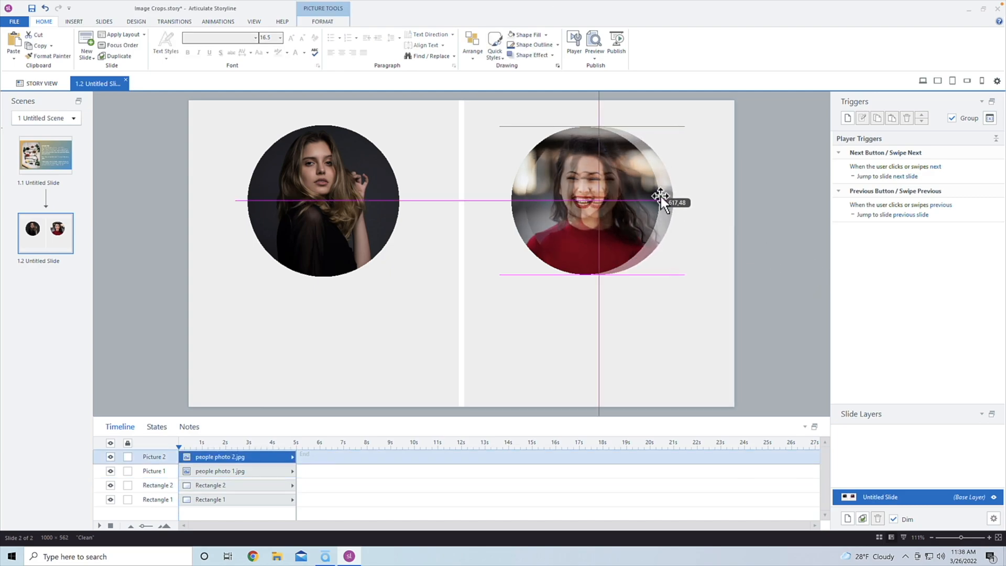
{"action": "left_click", "coordinate": [794, 226]}
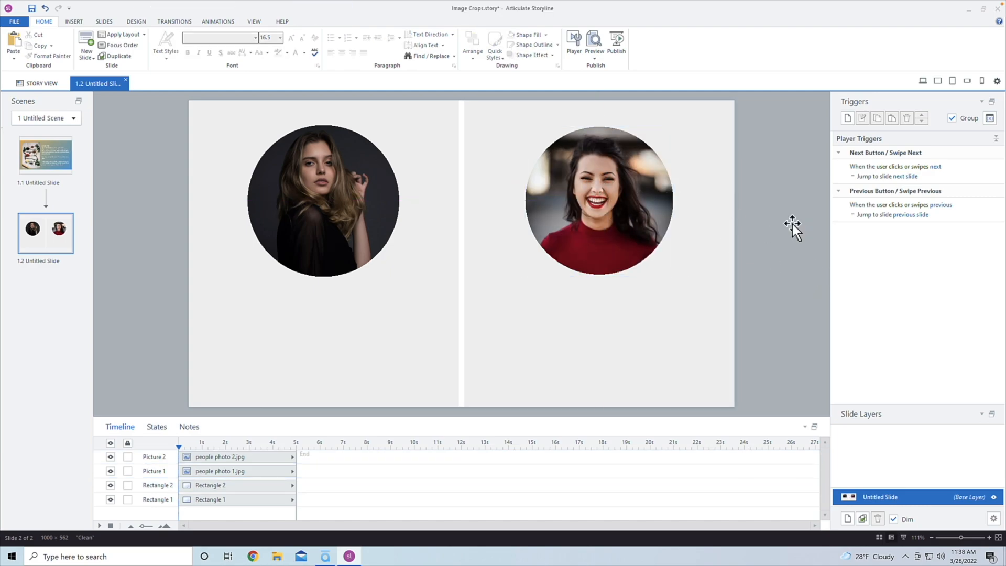
{"action": "left_click", "coordinate": [74, 21]}
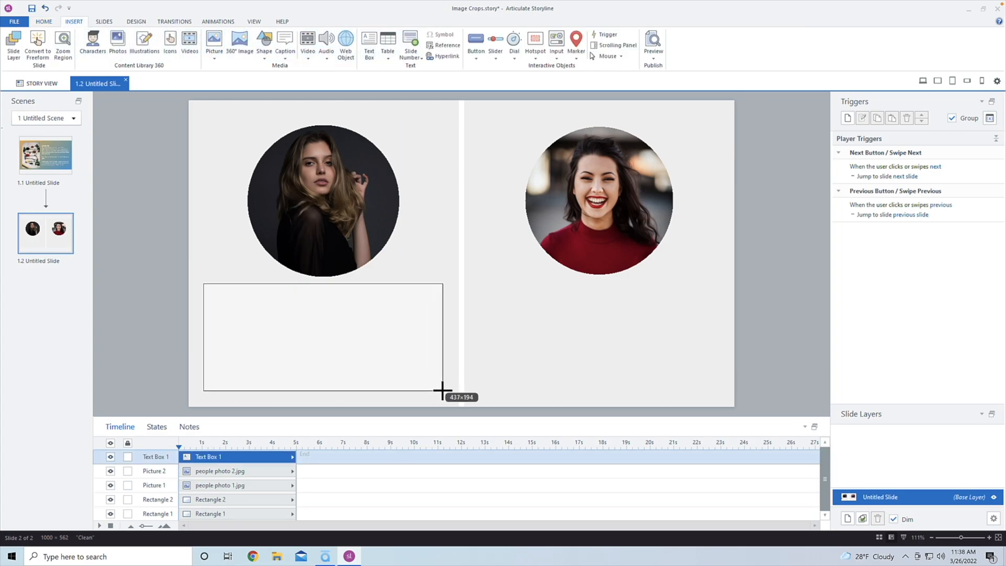
- Draw a text box under the left photo reading 'Sample Person Name'
{"action": "left_click_drag", "start_coordinate": [204, 283], "coordinate": [442, 389]}
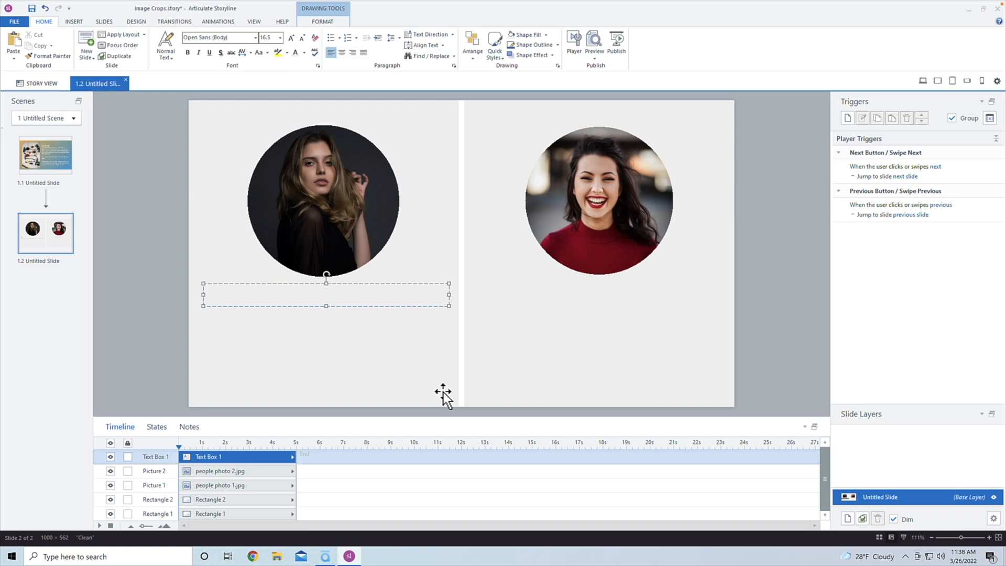
{"action": "type", "text": "Sample Person Name"}
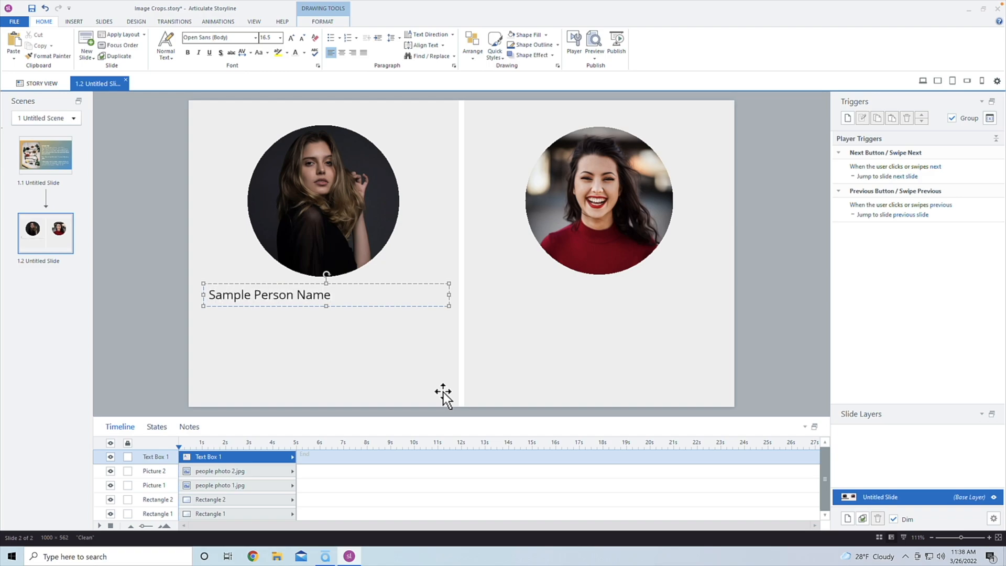
{"action": "mouse_move", "coordinate": [371, 287]}
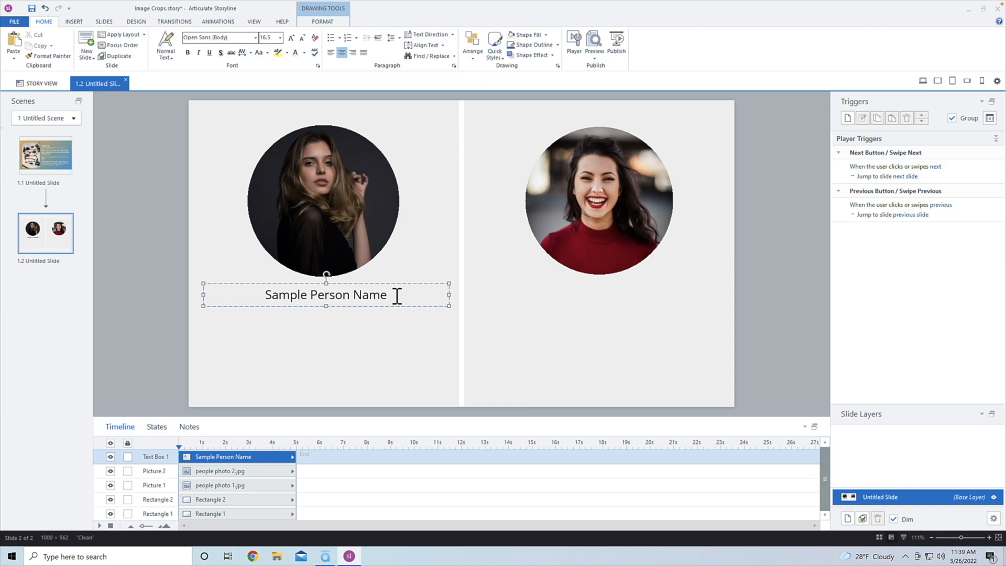
{"action": "mouse_move", "coordinate": [5, 251]}
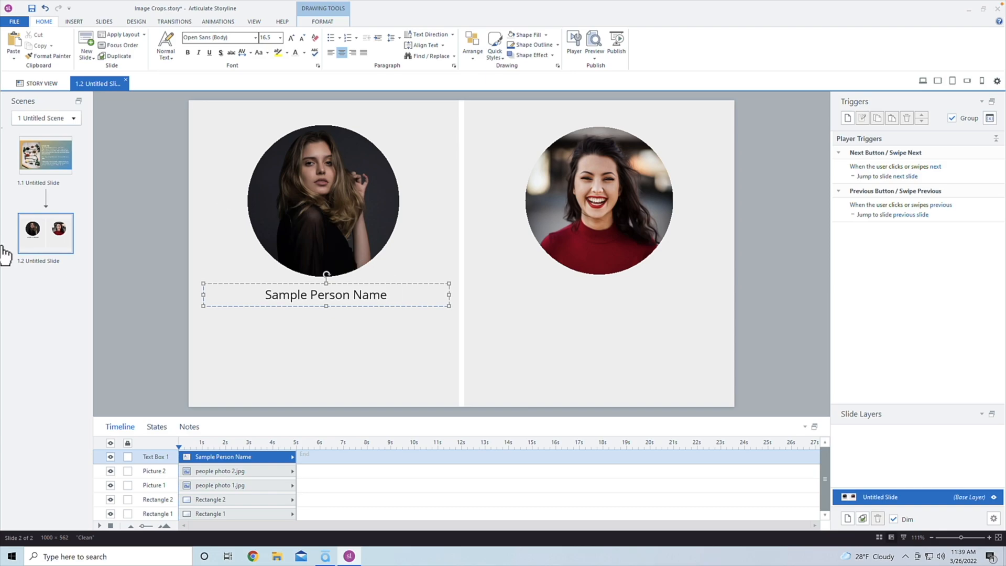
- Add blank slide 1.3 after slide 1.2 and open the stock Photos library
{"action": "right_click", "coordinate": [45, 232]}
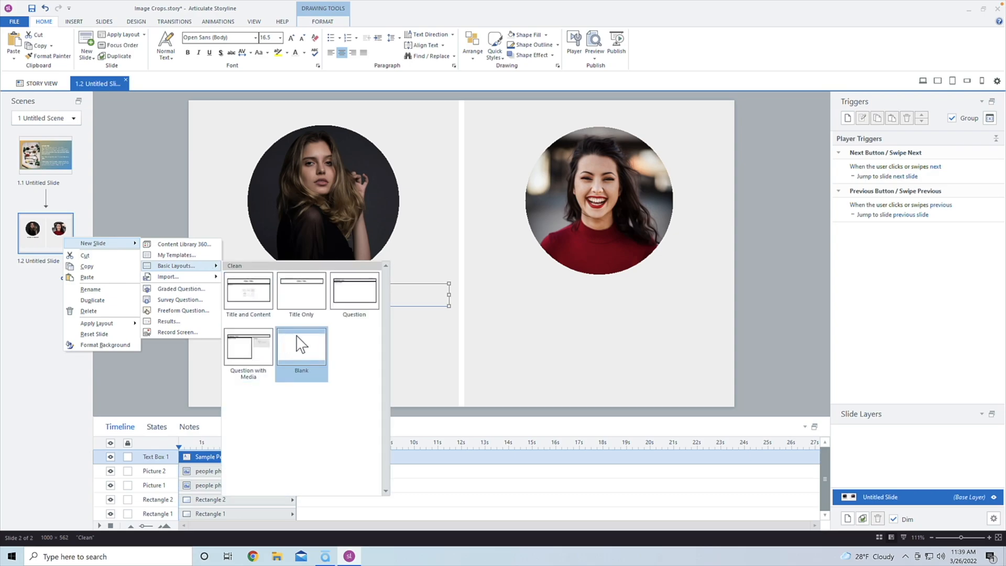
{"action": "left_click", "coordinate": [301, 346]}
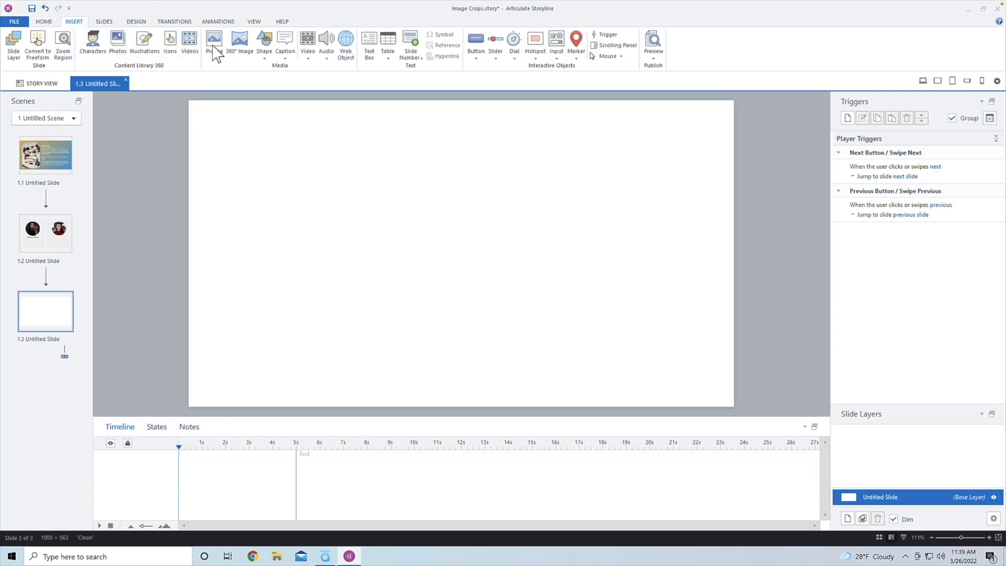
{"action": "mouse_move", "coordinate": [143, 42]}
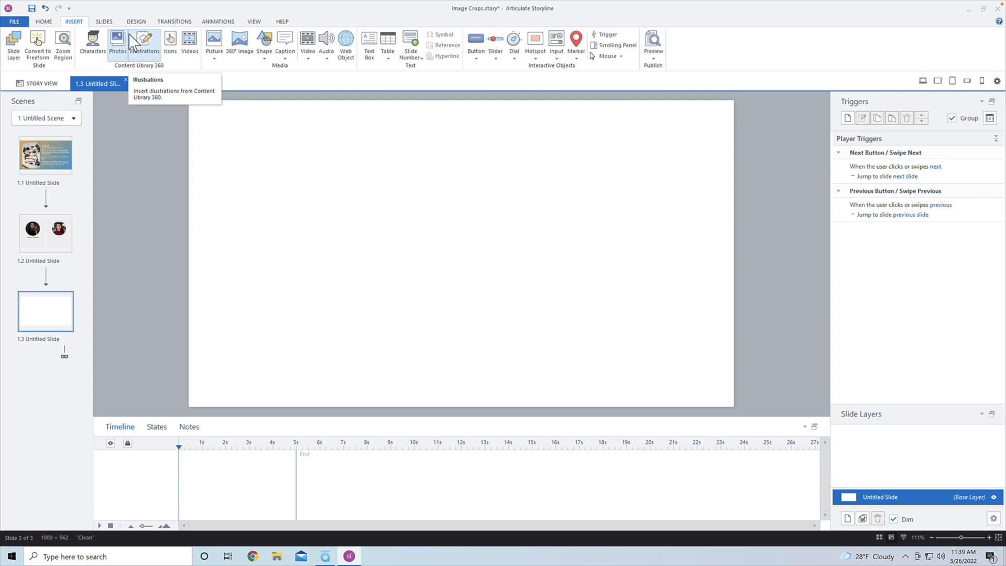
{"action": "left_click", "coordinate": [117, 45]}
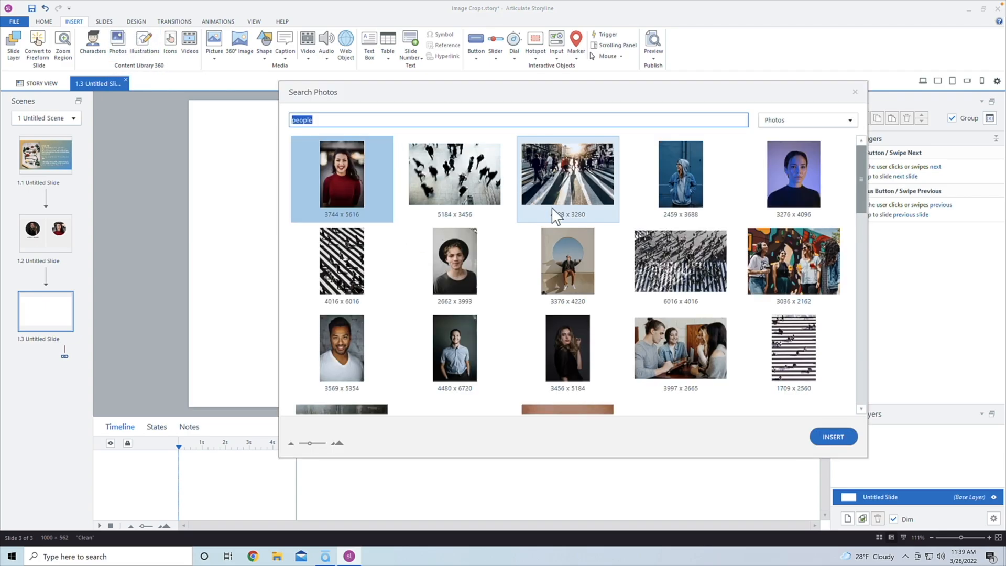
{"action": "left_click", "coordinate": [831, 436]}
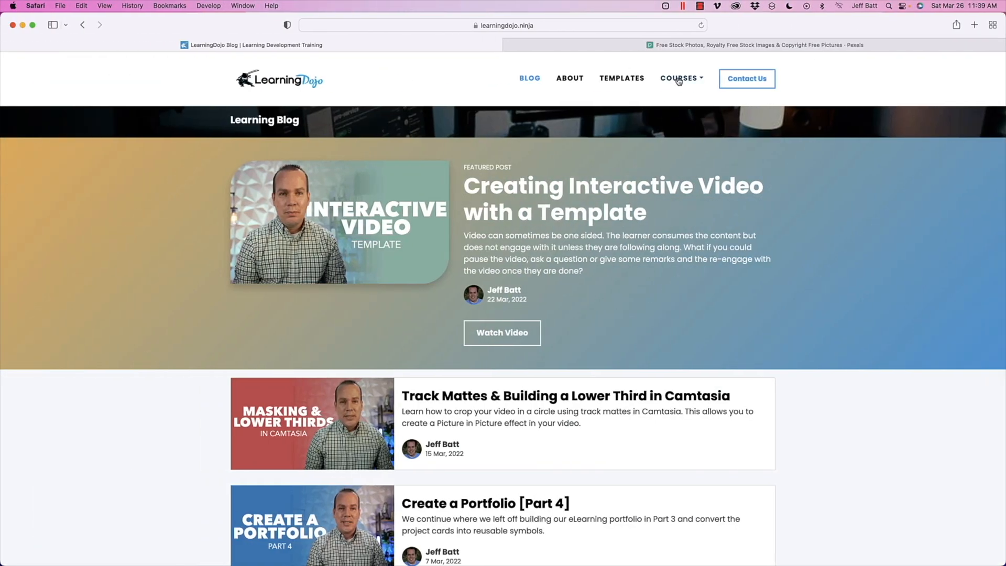
- Open the COURSES dropdown on the LearningDojo site
{"action": "left_click", "coordinate": [679, 78]}
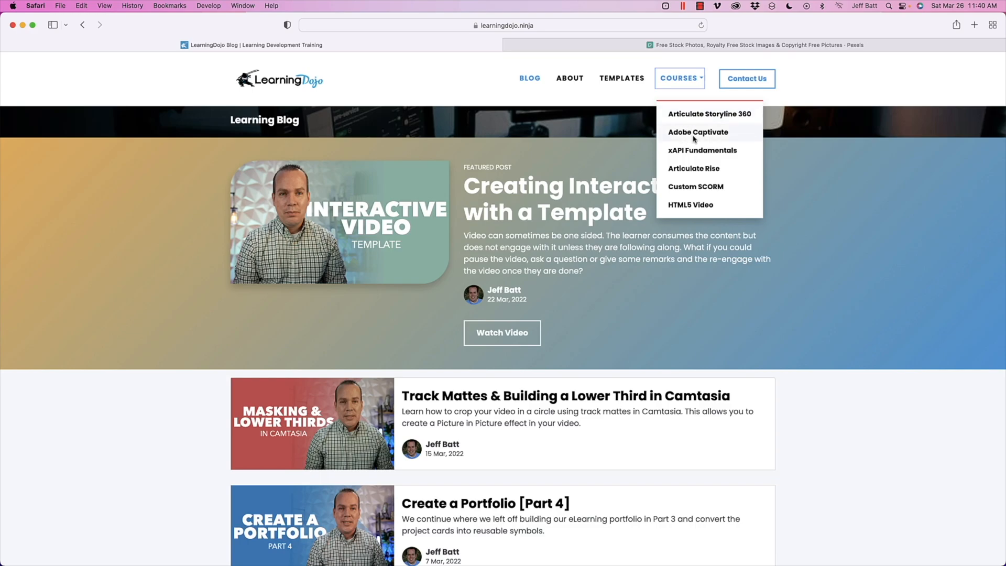
{"action": "mouse_move", "coordinate": [747, 140]}
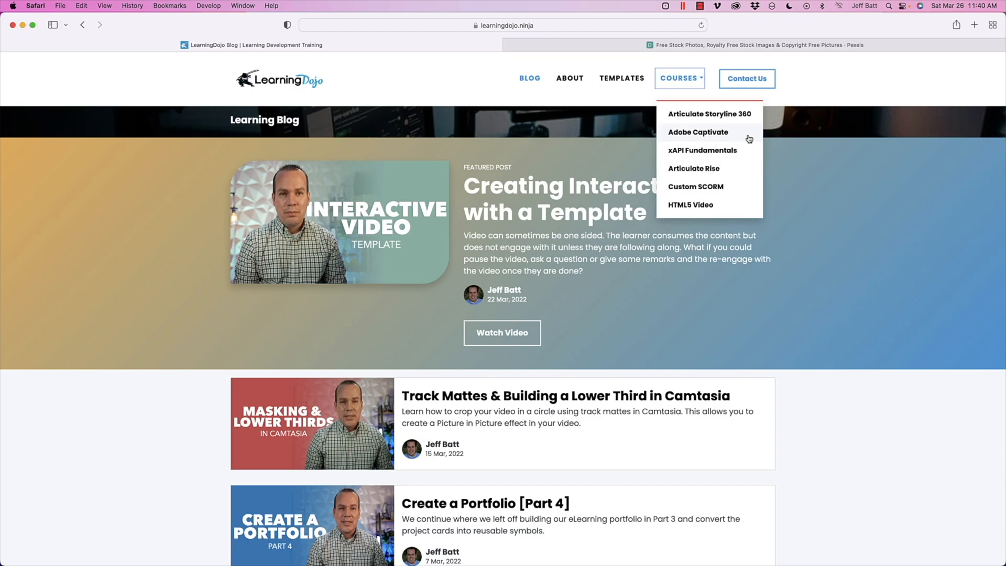
{"action": "mouse_move", "coordinate": [742, 168]}
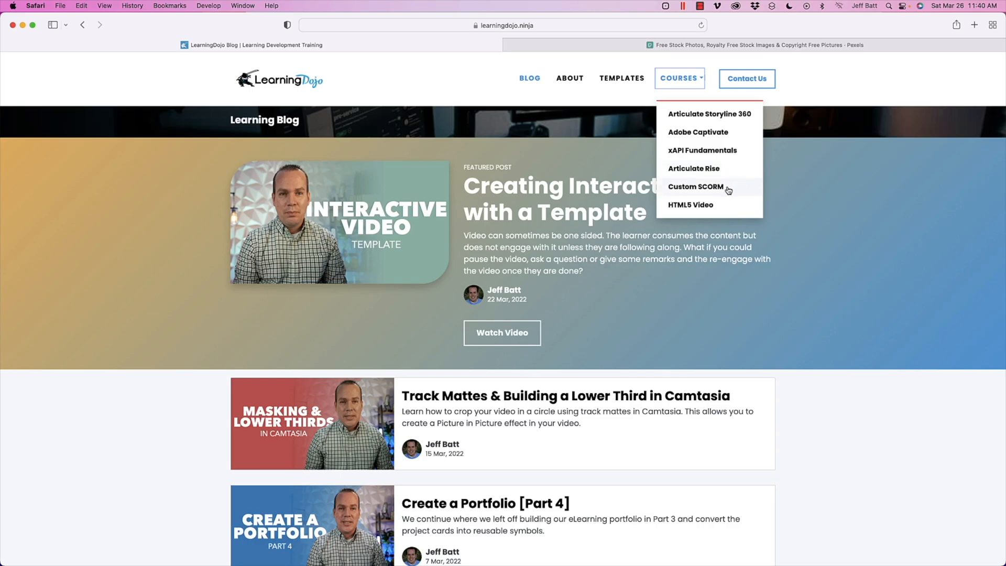
{"action": "mouse_move", "coordinate": [731, 211]}
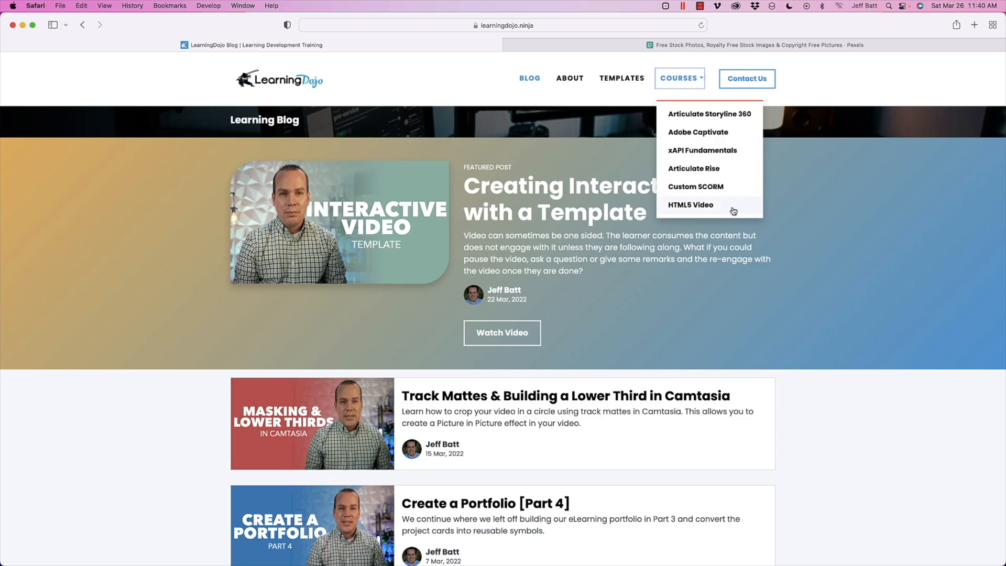